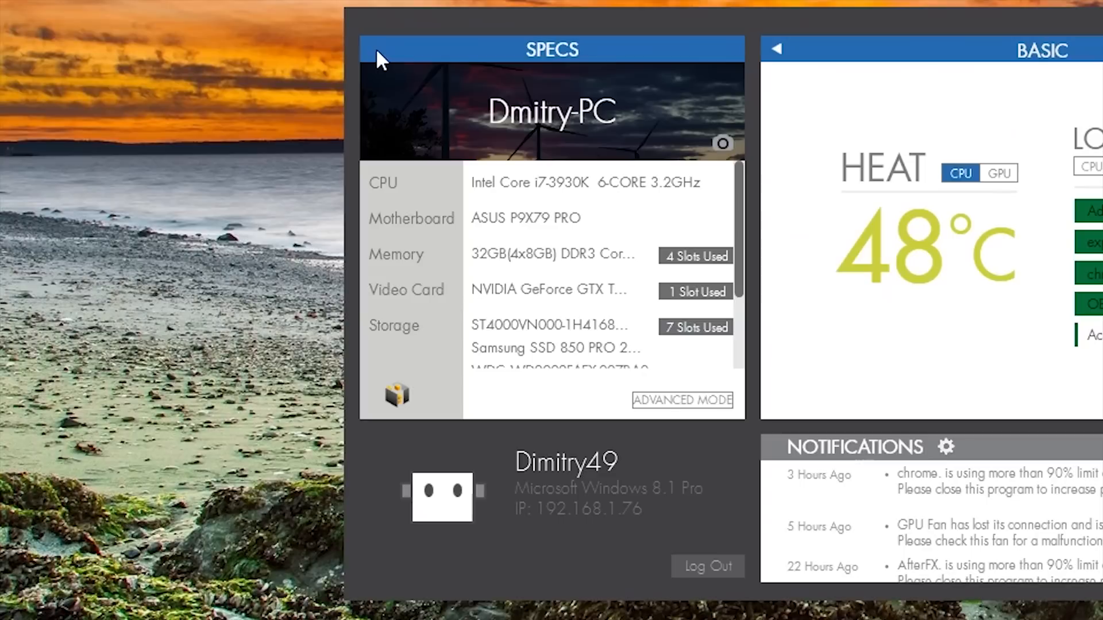
Switch Specs to Advanced Mode to read the detailed sensors, then return to Basic Mode
{"action": "scroll", "scroll_direction": "down", "scroll_amount": 3}
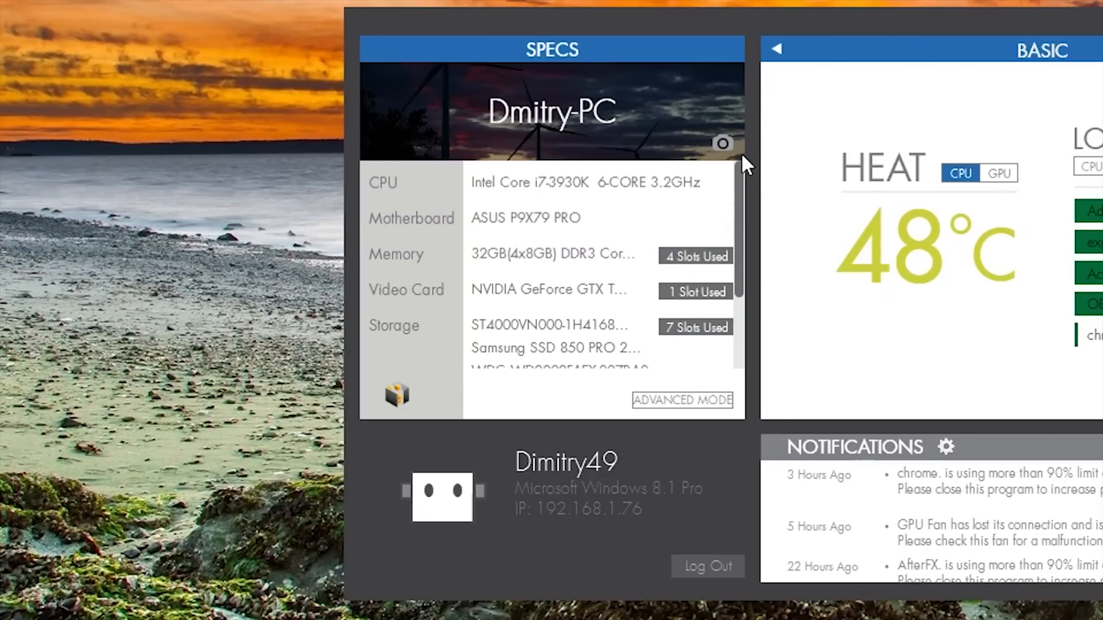
{"action": "left_click", "coordinate": [682, 400]}
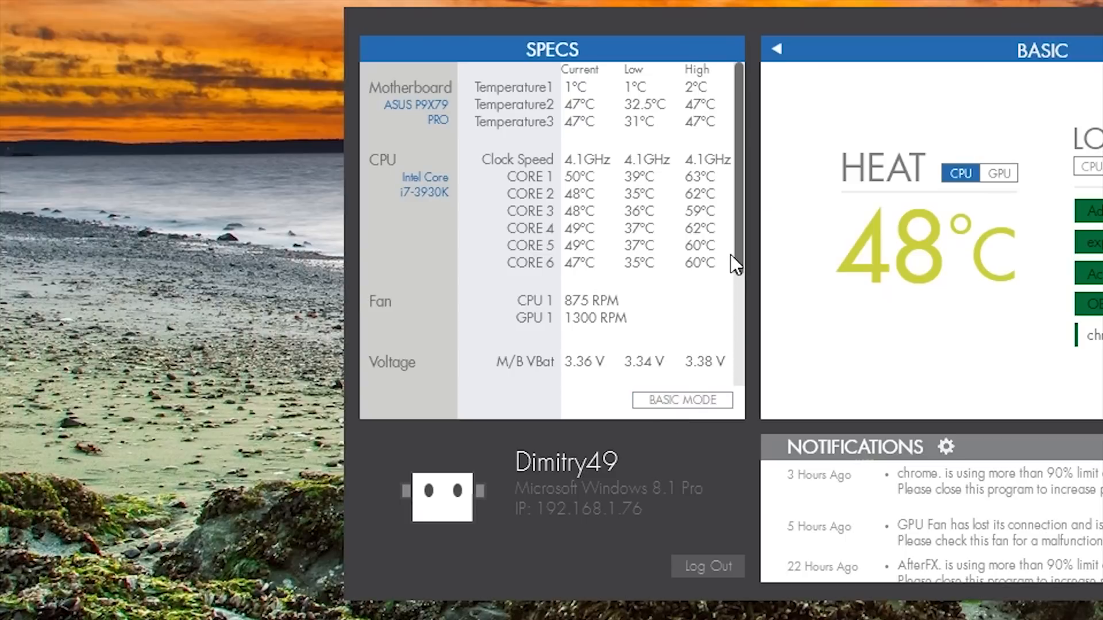
{"action": "scroll", "scroll_direction": "down", "scroll_amount": 3}
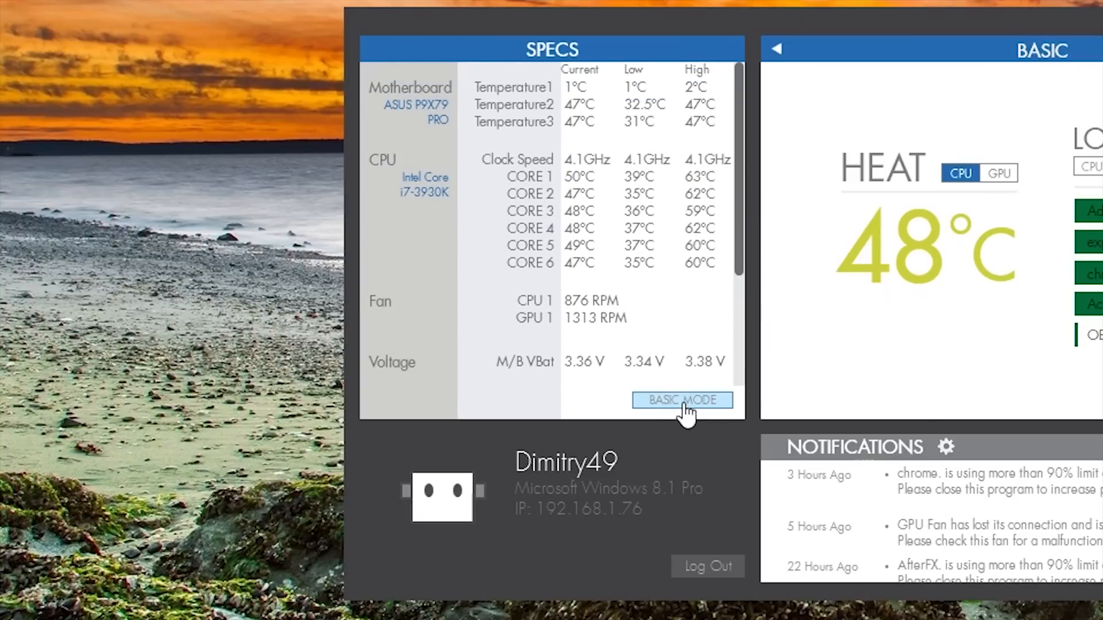
{"action": "left_click", "coordinate": [681, 400]}
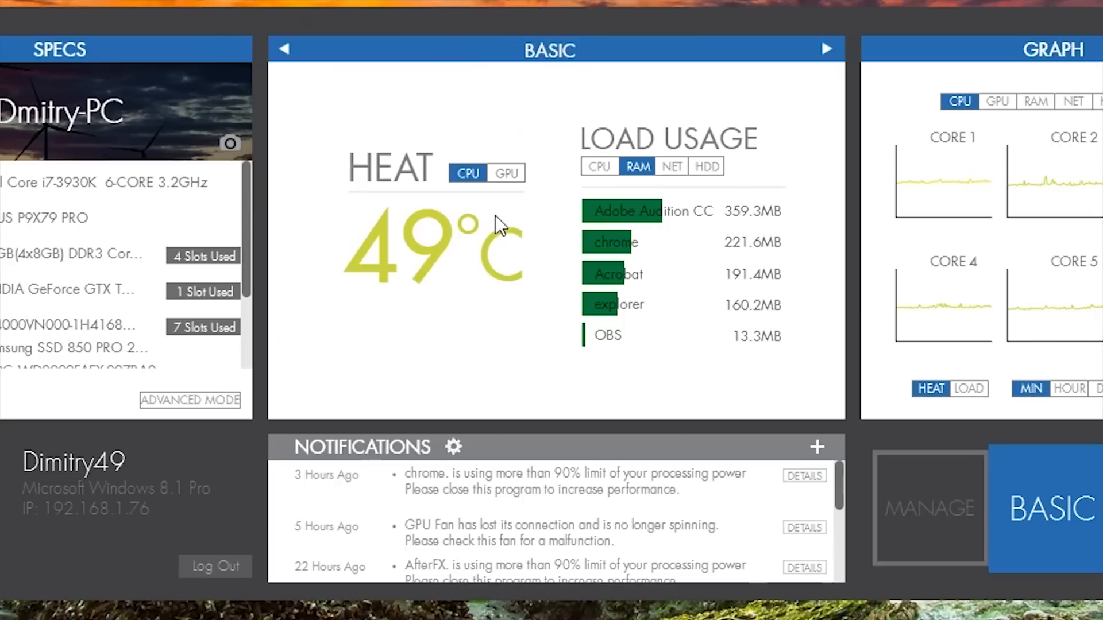
Compare GPU and CPU heat readings and list apps by CPU and RAM load
{"action": "left_click", "coordinate": [507, 174]}
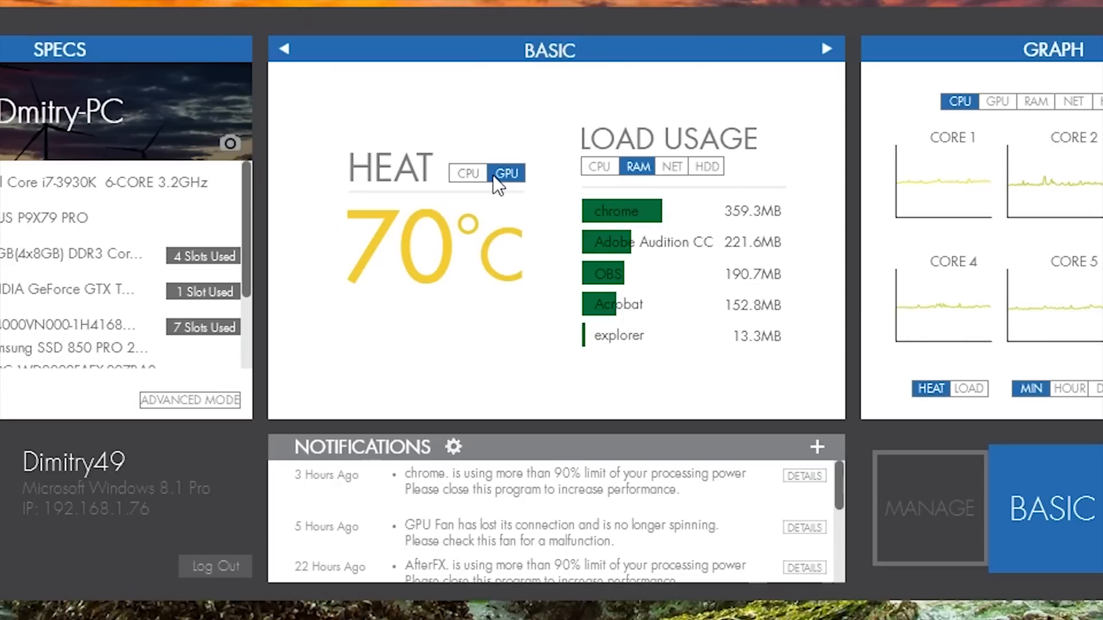
{"action": "mouse_move", "coordinate": [513, 185]}
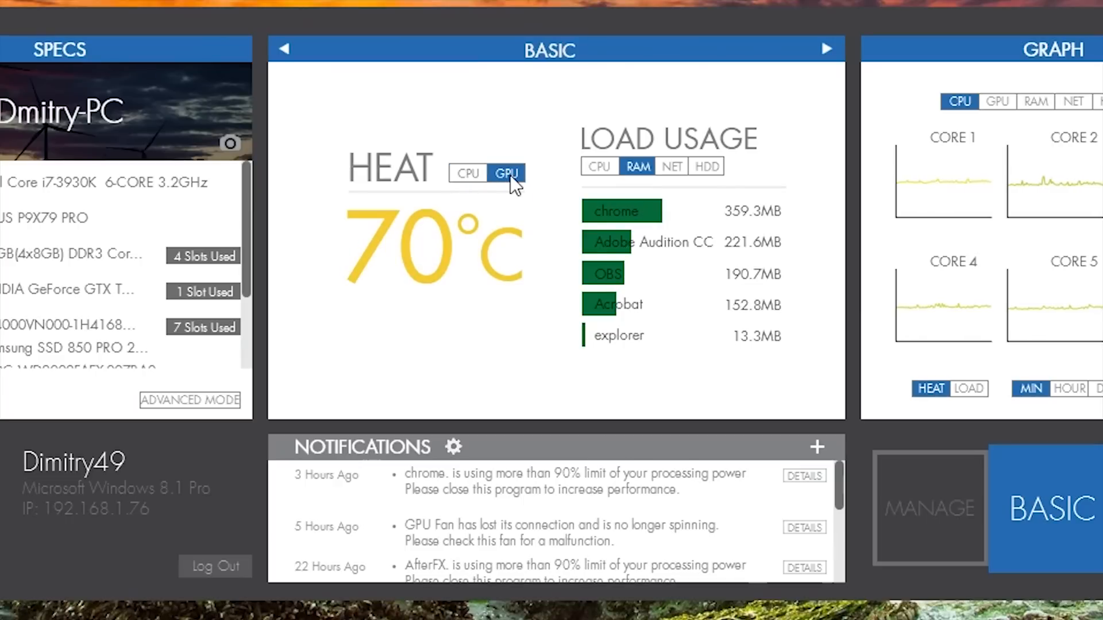
{"action": "left_click", "coordinate": [468, 174]}
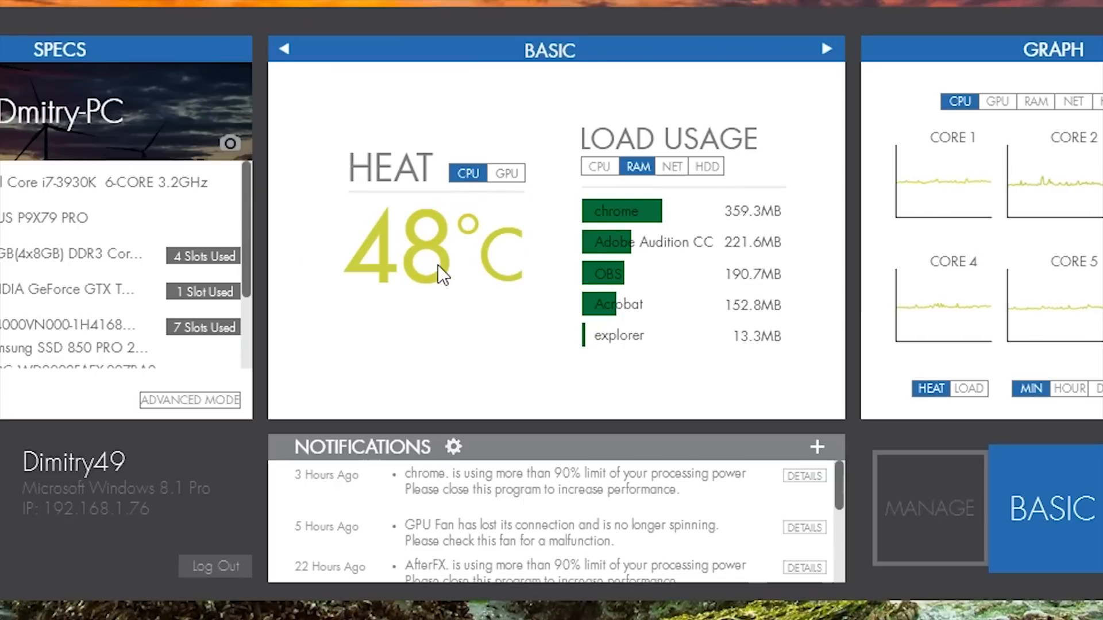
{"action": "left_click", "coordinate": [599, 167]}
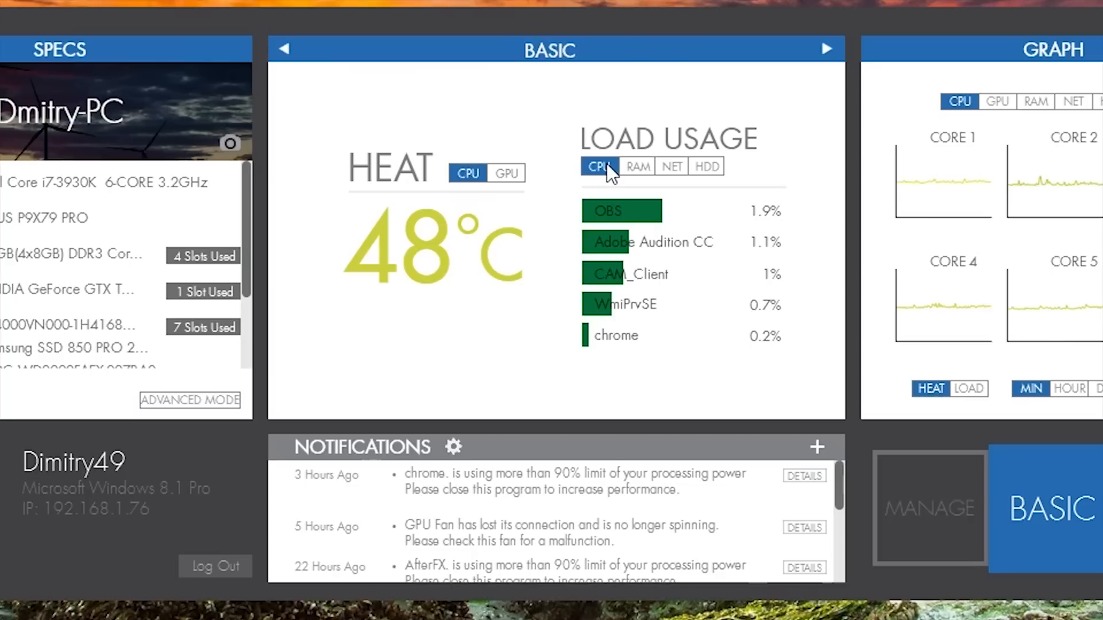
{"action": "left_click", "coordinate": [638, 167]}
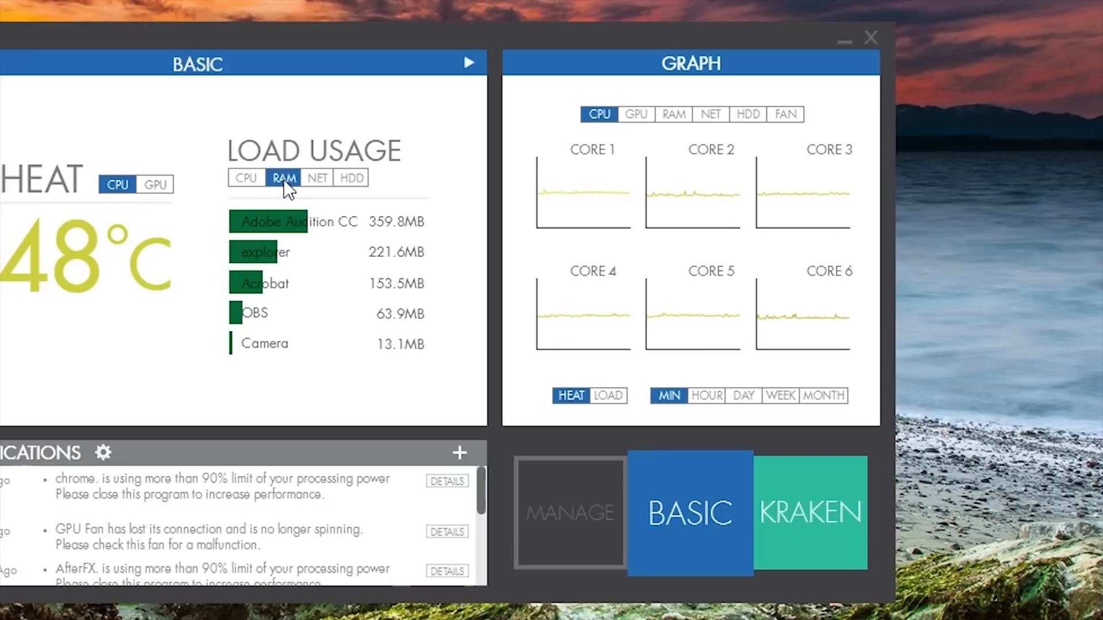
{"action": "mouse_move", "coordinate": [636, 114]}
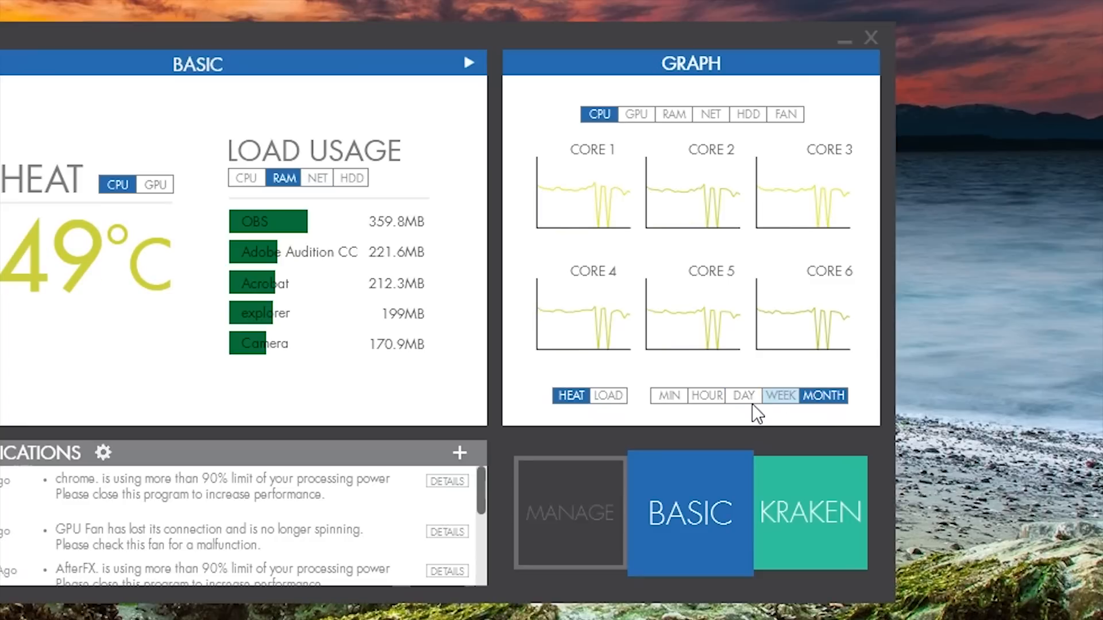
{"action": "left_click", "coordinate": [635, 113]}
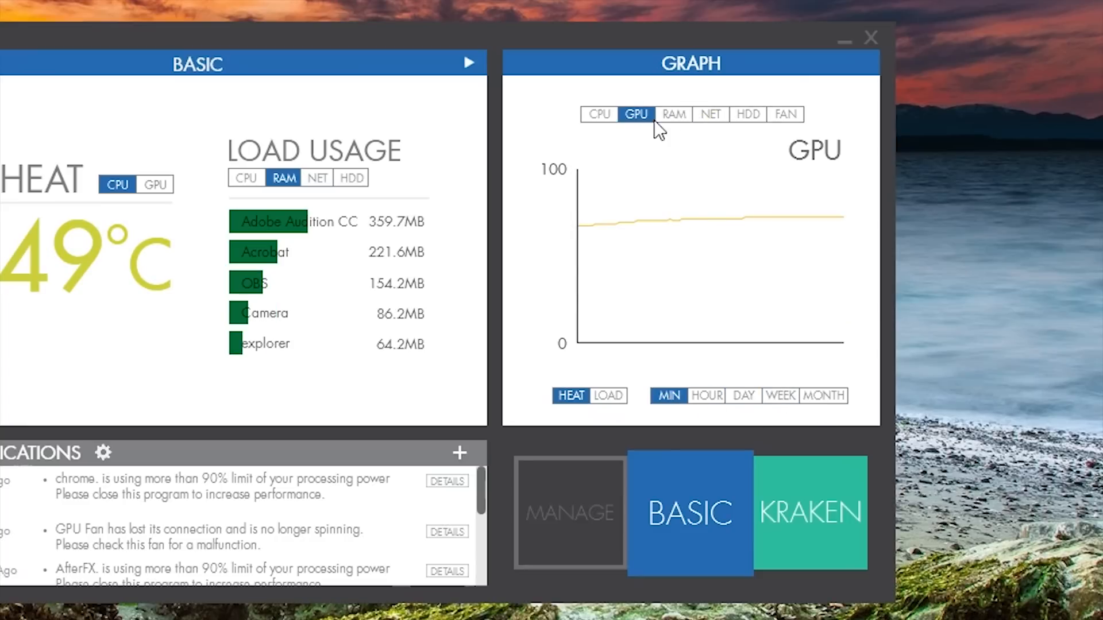
{"action": "left_click", "coordinate": [710, 114]}
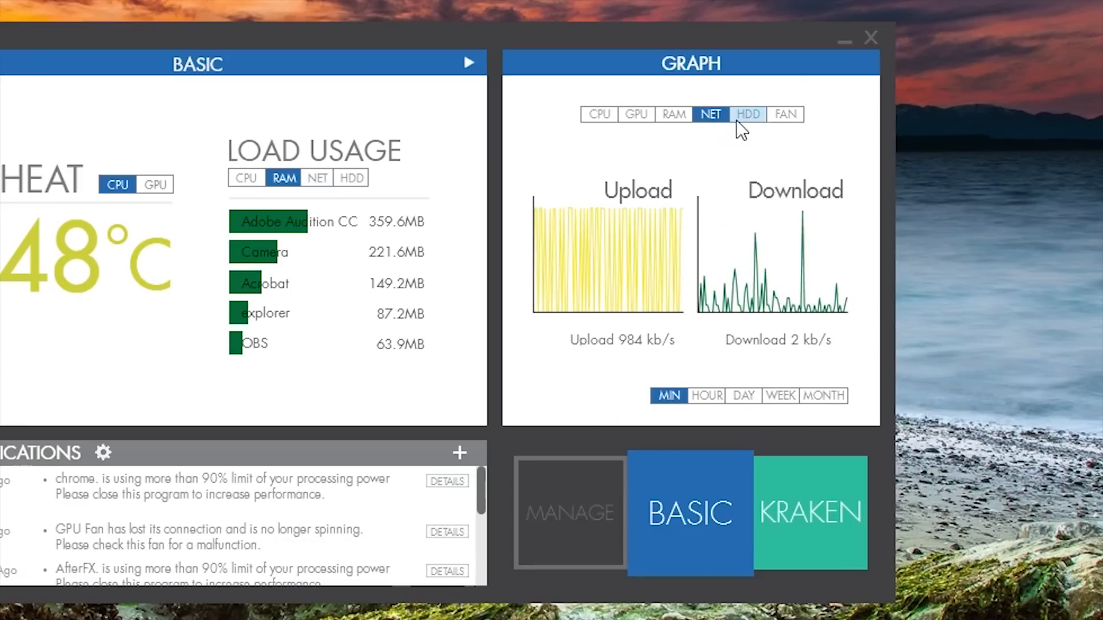
{"action": "left_click", "coordinate": [635, 114]}
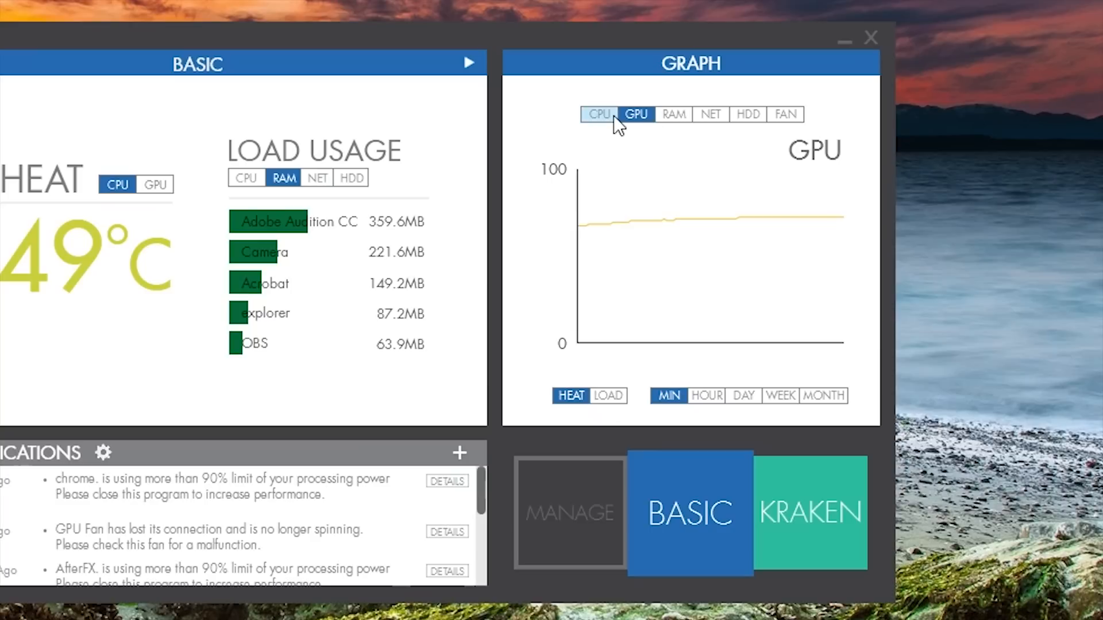
{"action": "left_click", "coordinate": [599, 114]}
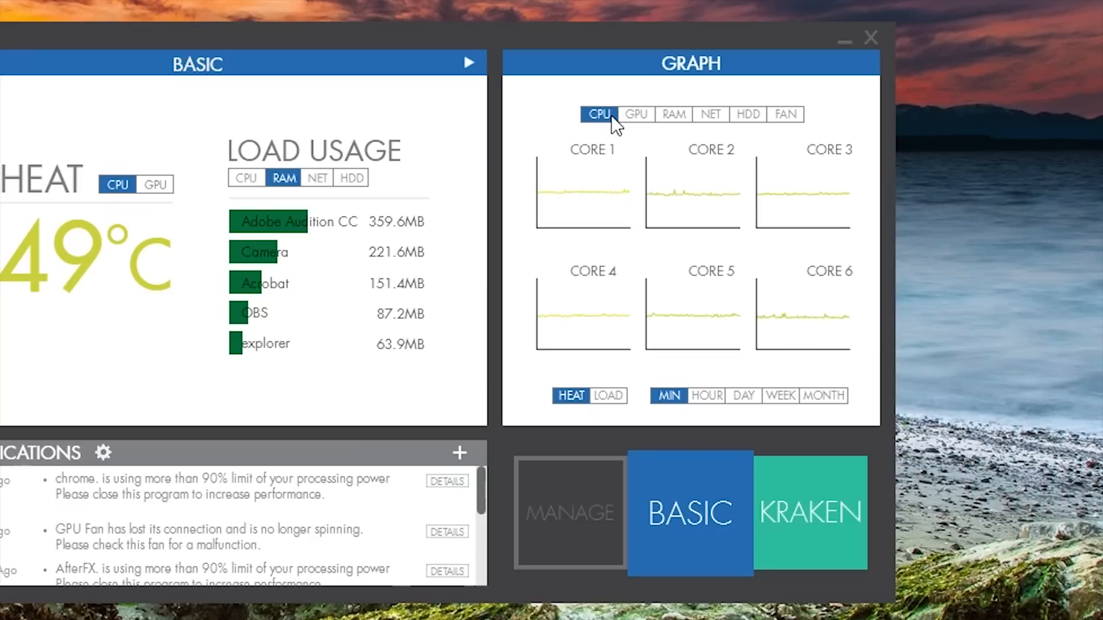
{"action": "mouse_move", "coordinate": [806, 521]}
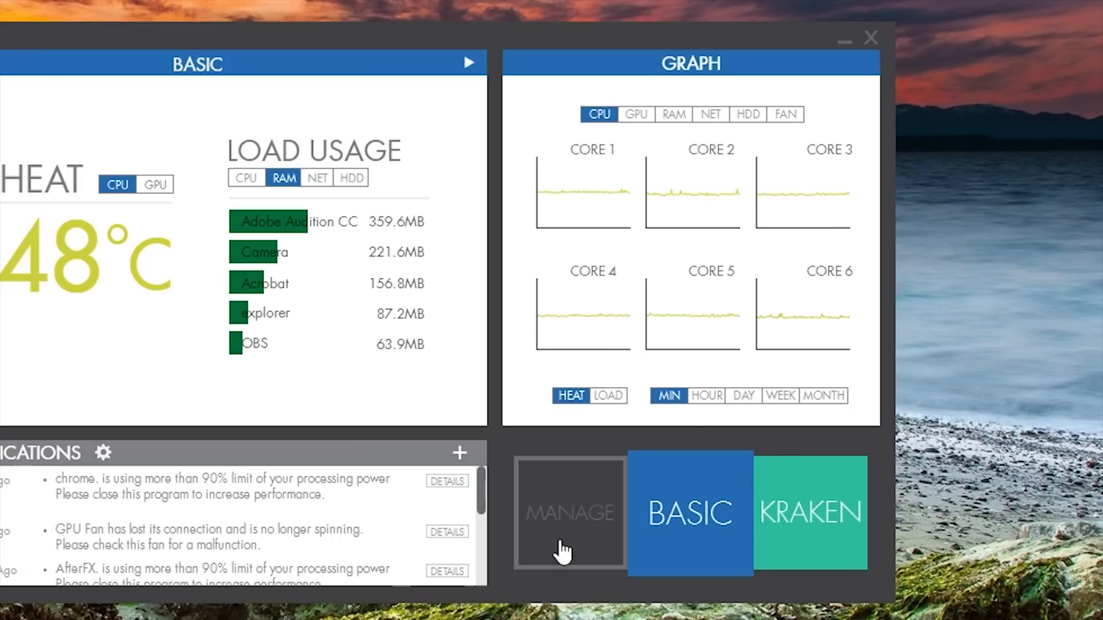
Bring up the Kraken cooler controls and preview the Performance, Silent and Custom fan curves
{"action": "left_click", "coordinate": [809, 512]}
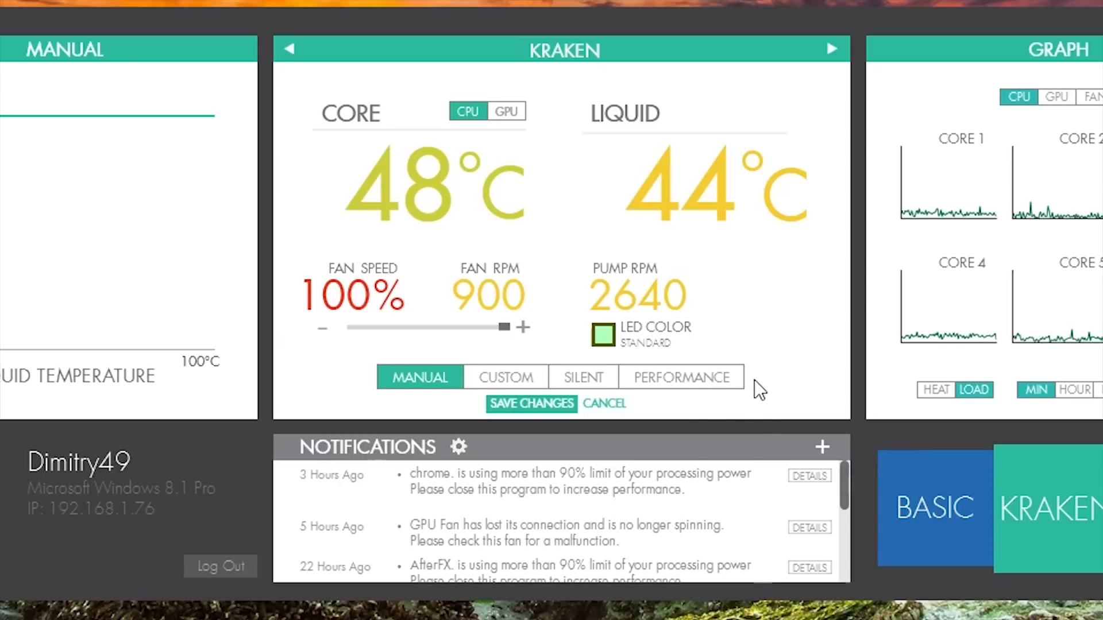
{"action": "left_click", "coordinate": [682, 377]}
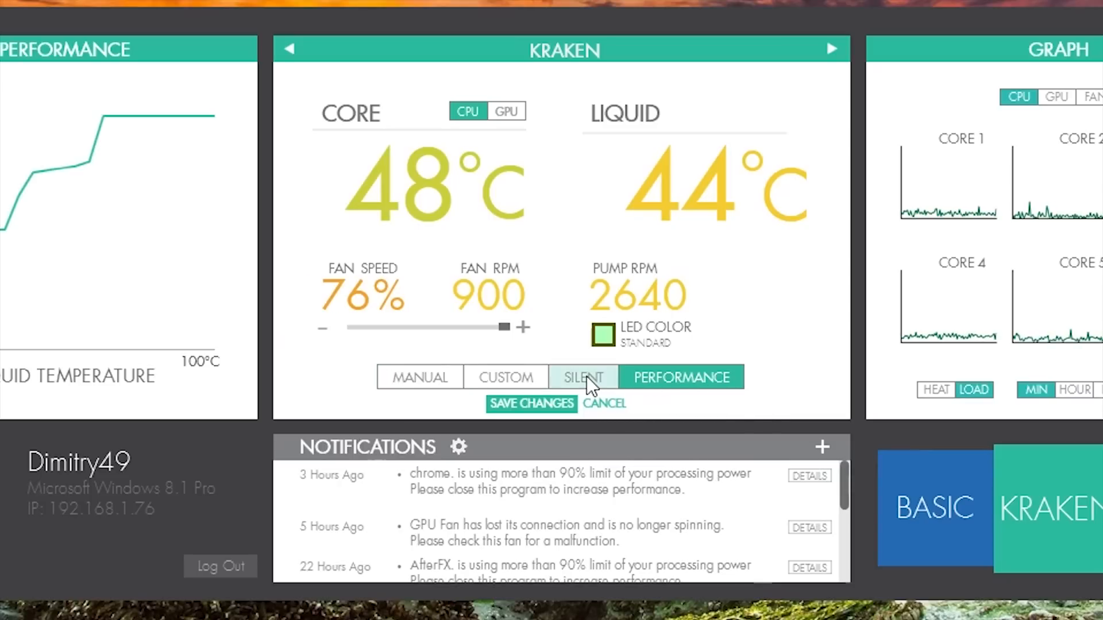
{"action": "left_click", "coordinate": [583, 377]}
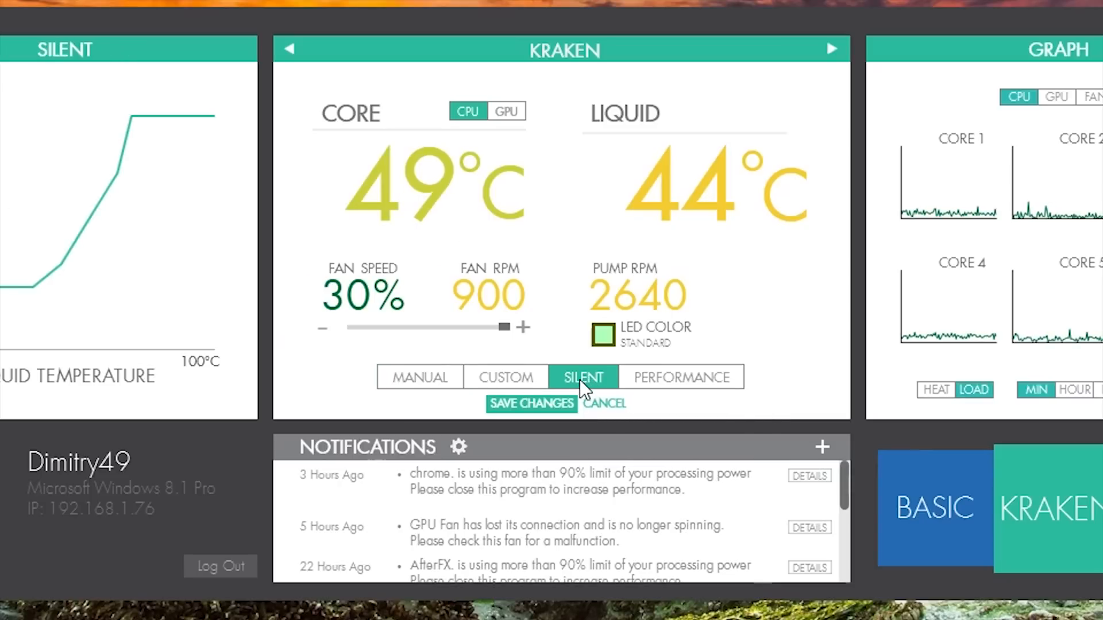
{"action": "left_click", "coordinate": [504, 376]}
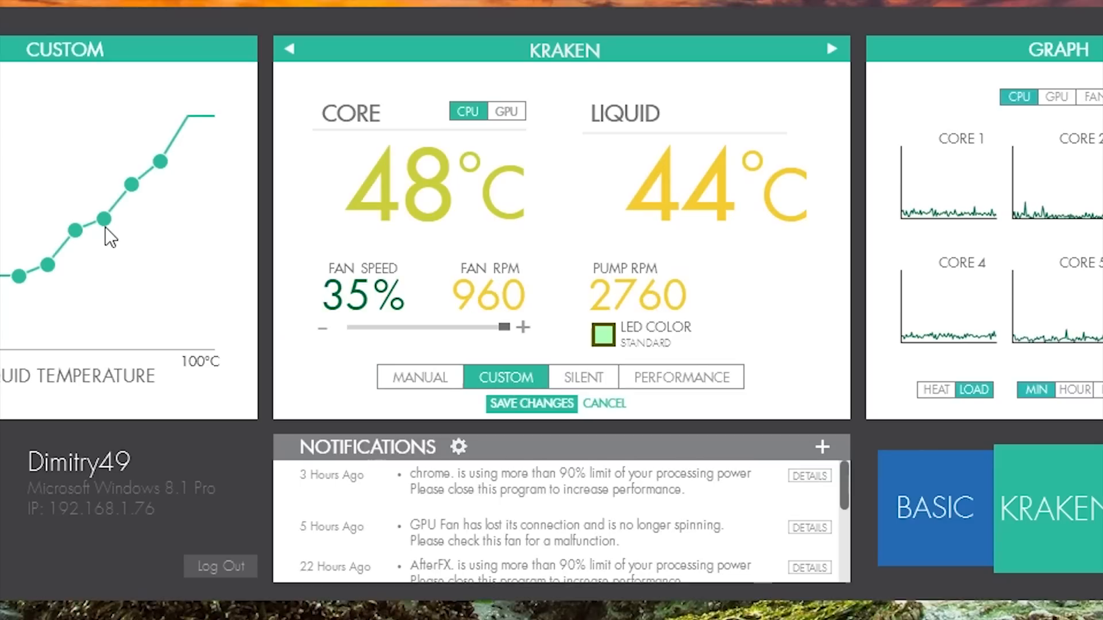
Switch the Kraken to Manual fan mode and adjust the speed slider
{"action": "left_click", "coordinate": [419, 377]}
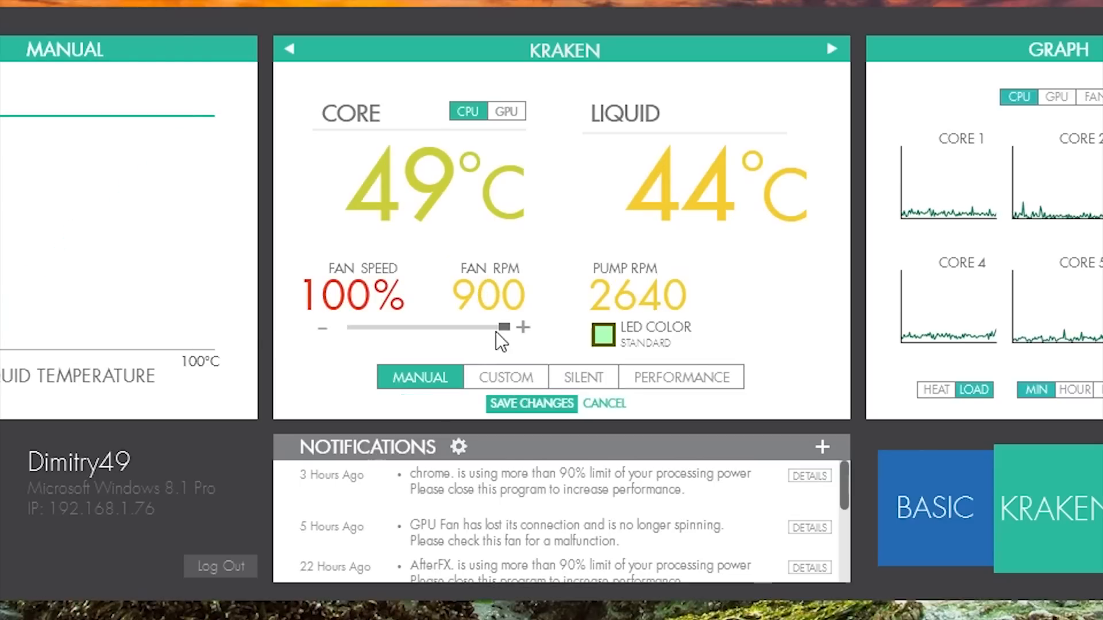
{"action": "left_click_drag", "start_coordinate": [504, 328], "coordinate": [348, 327]}
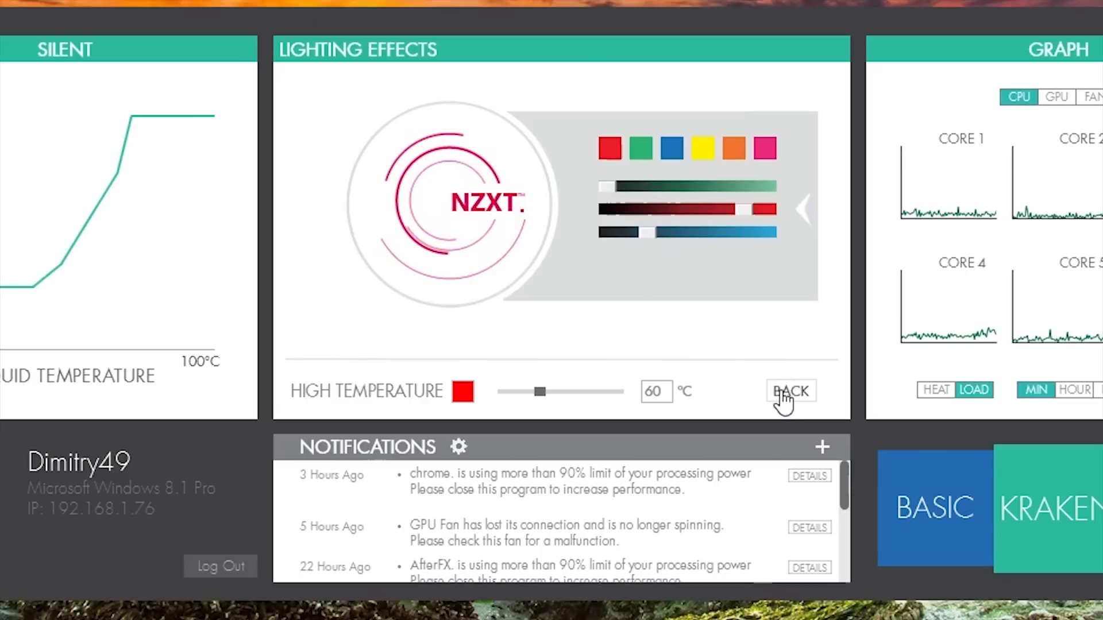
Leave Lighting Effects and save the Silent profile with a red LED colour
{"action": "left_click", "coordinate": [789, 390]}
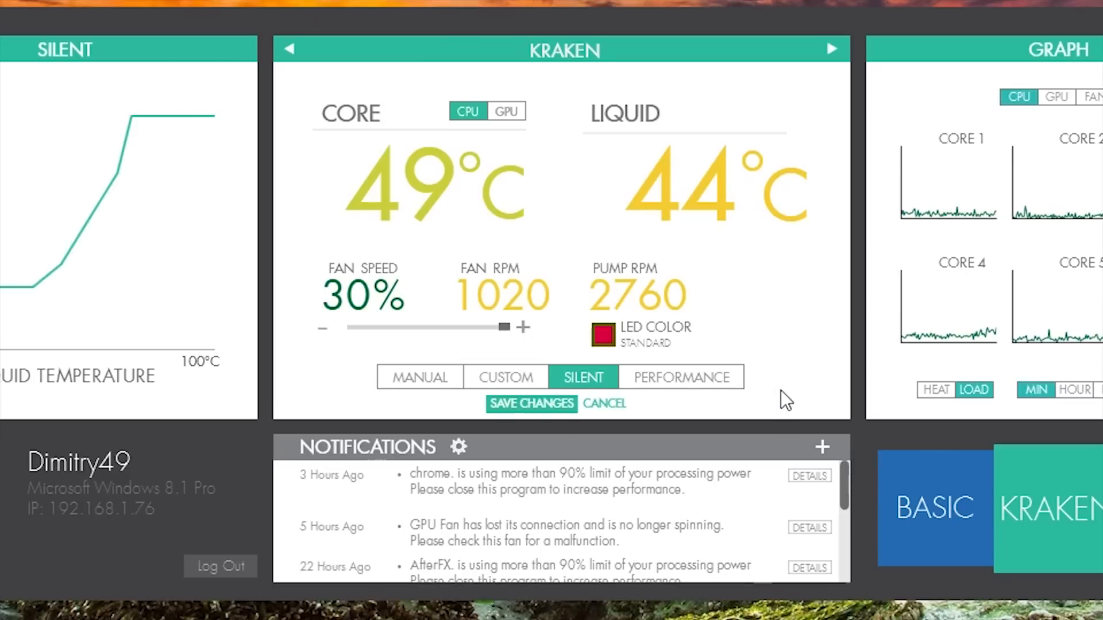
{"action": "left_click", "coordinate": [531, 403]}
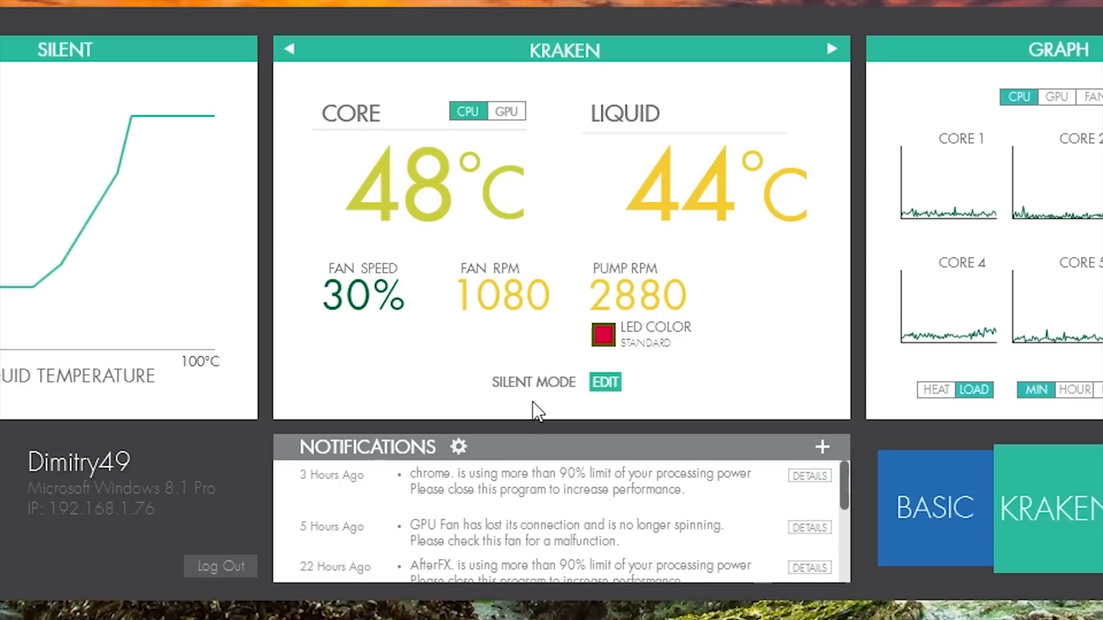
Toggle the core reading between GPU and CPU and the history graph between Fan and CPU
{"action": "left_click", "coordinate": [507, 111]}
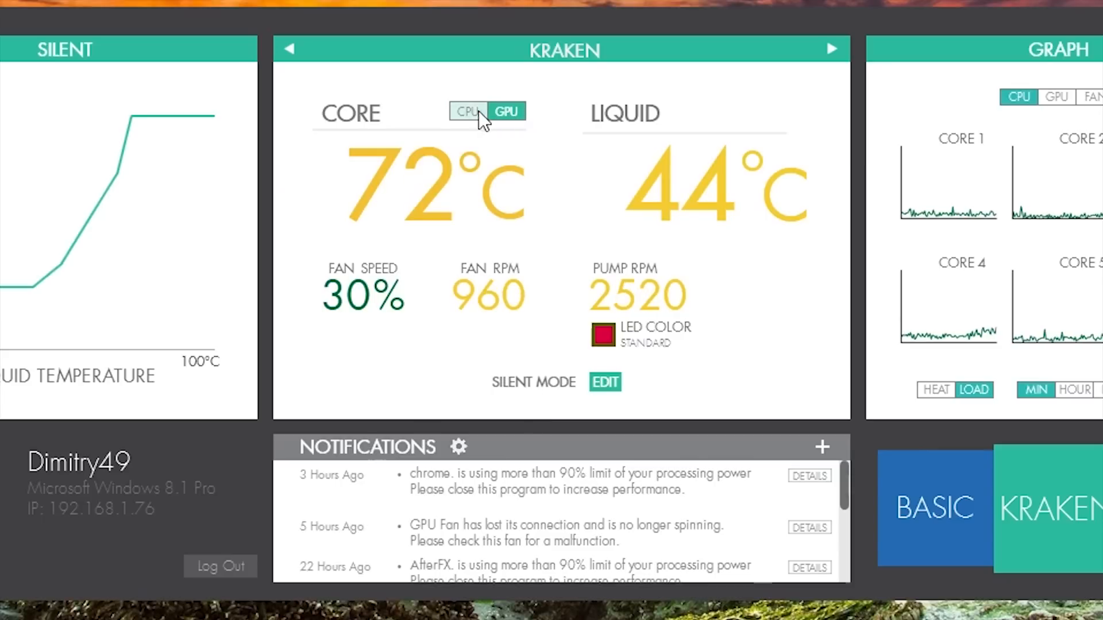
{"action": "left_click", "coordinate": [467, 111]}
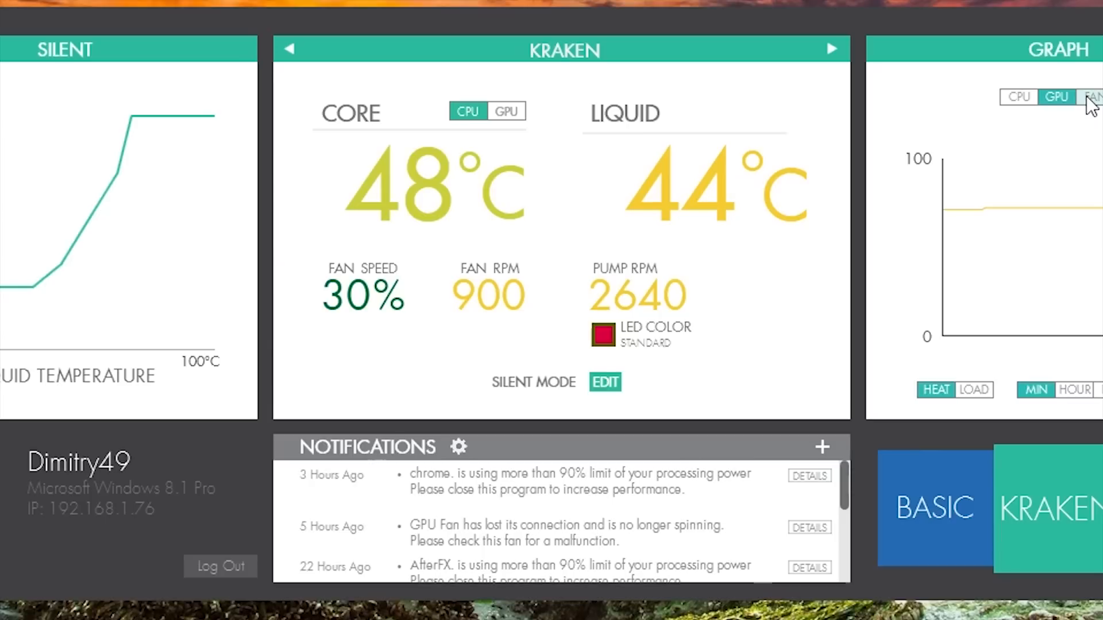
{"action": "left_click", "coordinate": [1091, 96]}
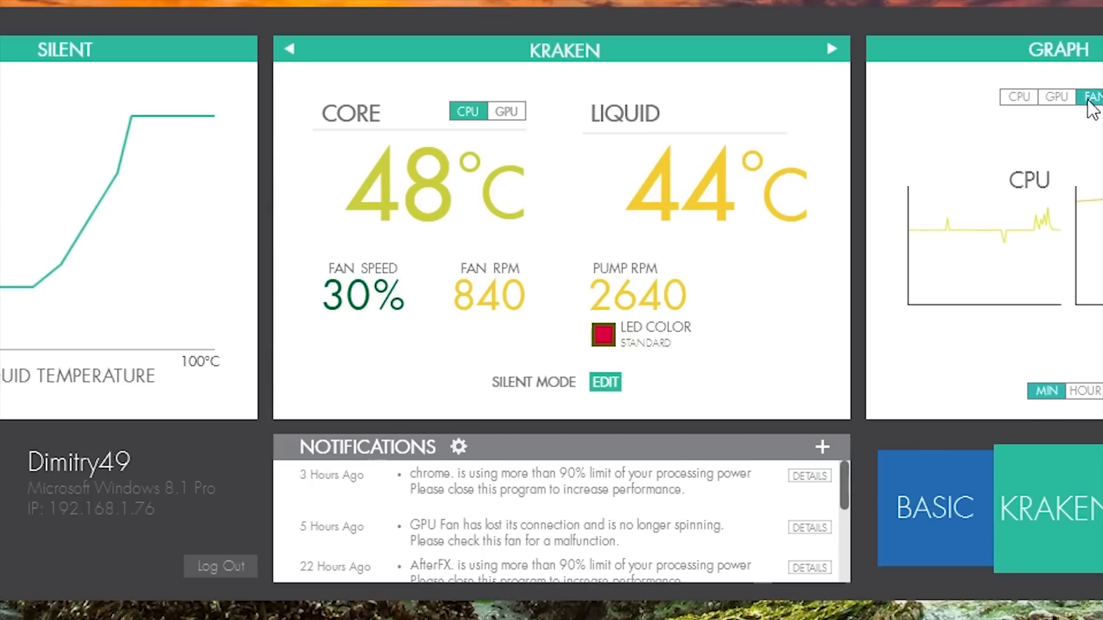
{"action": "left_click", "coordinate": [1019, 97]}
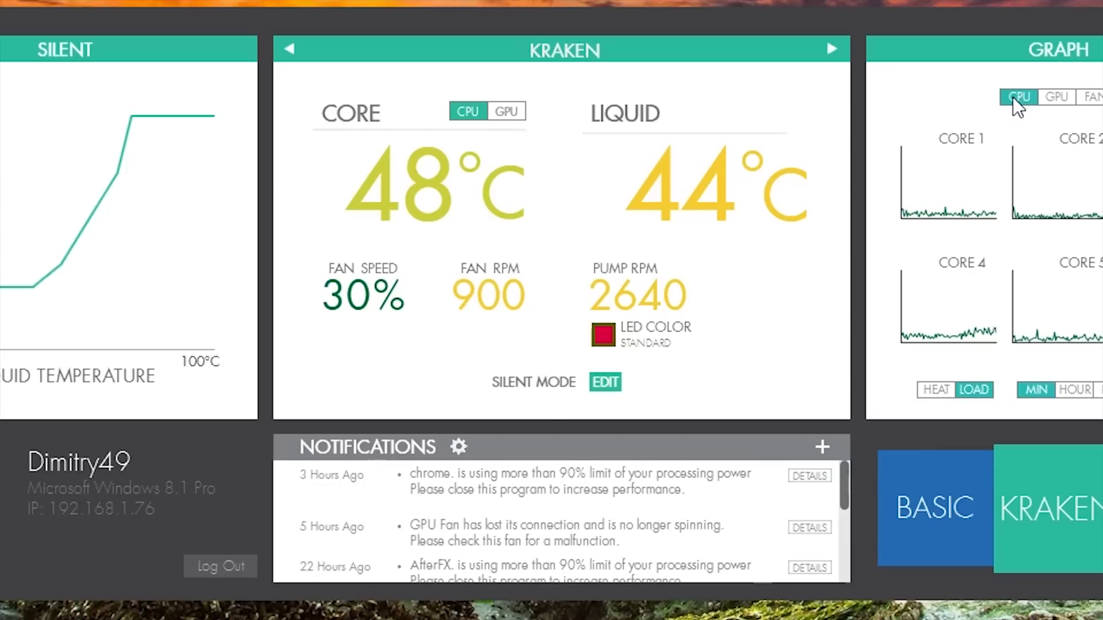
{"action": "left_click", "coordinate": [831, 49]}
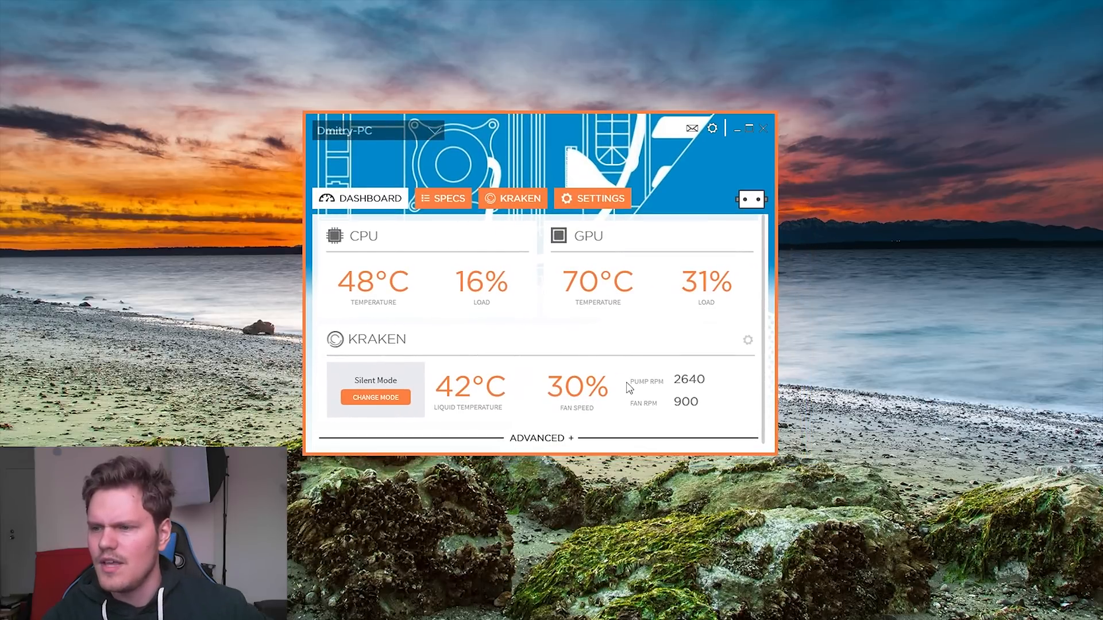
{"action": "mouse_move", "coordinate": [56, 294]}
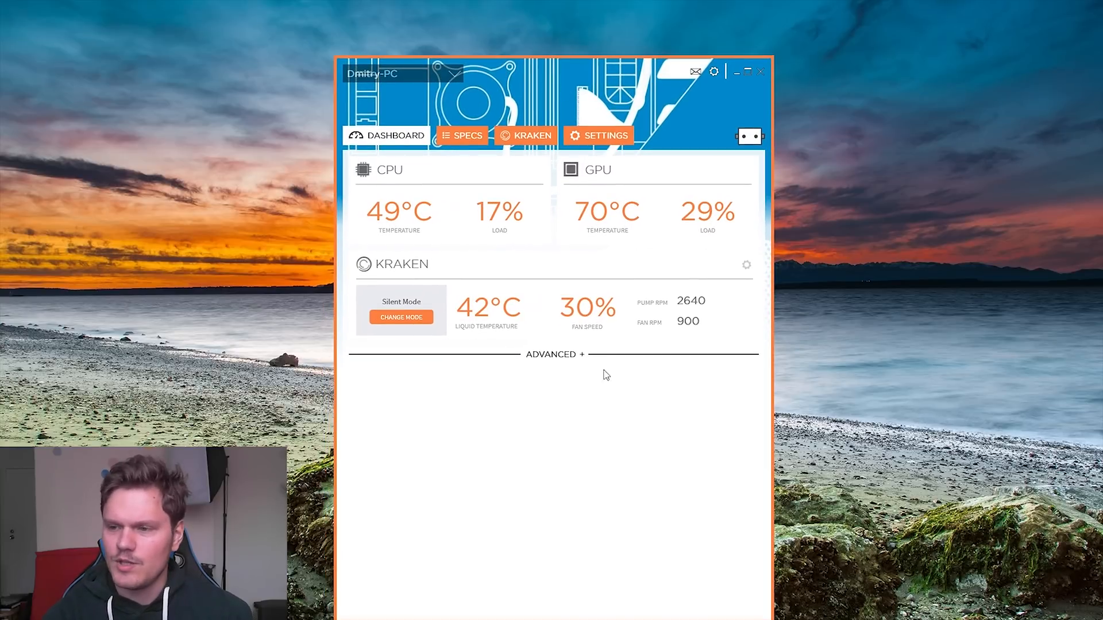
Expand the Advanced section below the Kraken panel to show per-core CPU graphs
{"action": "left_click", "coordinate": [554, 354]}
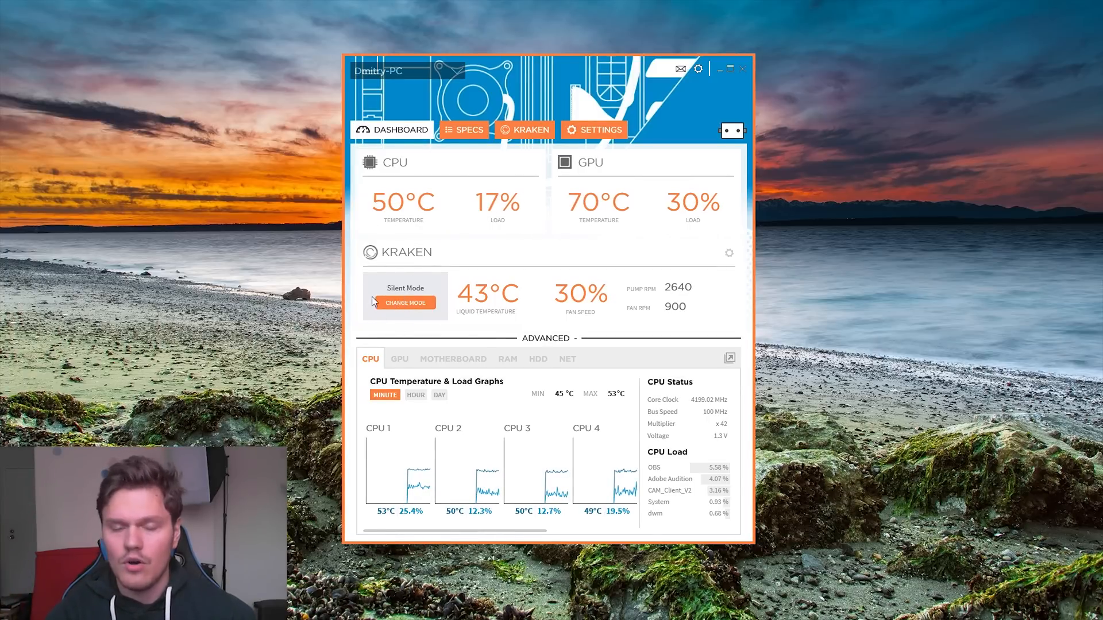
{"action": "left_click", "coordinate": [405, 303]}
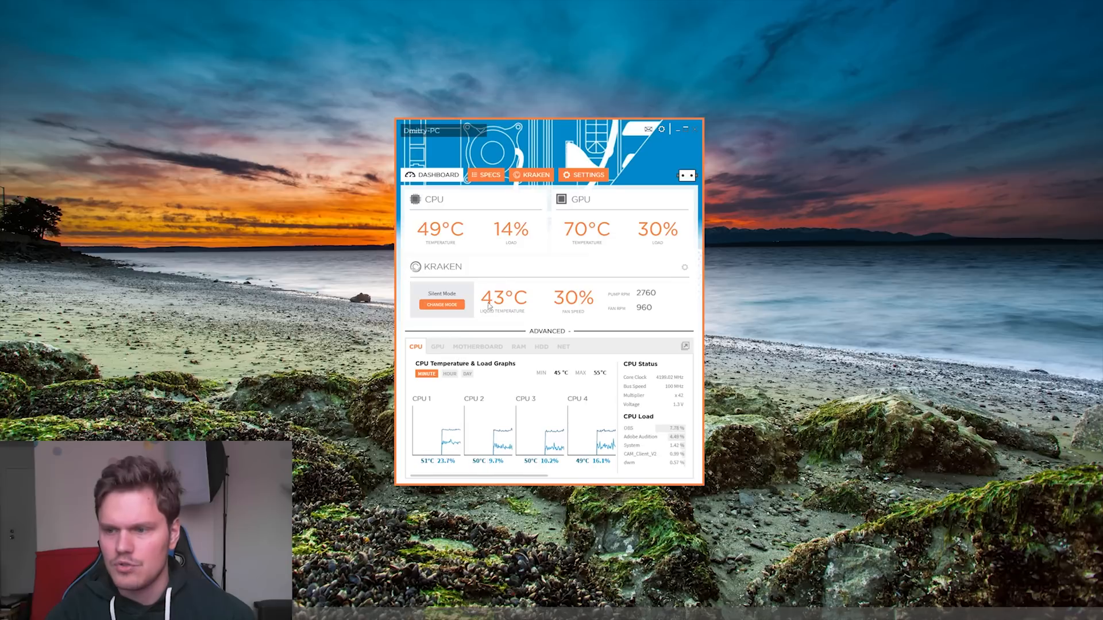
{"action": "mouse_move", "coordinate": [625, 278]}
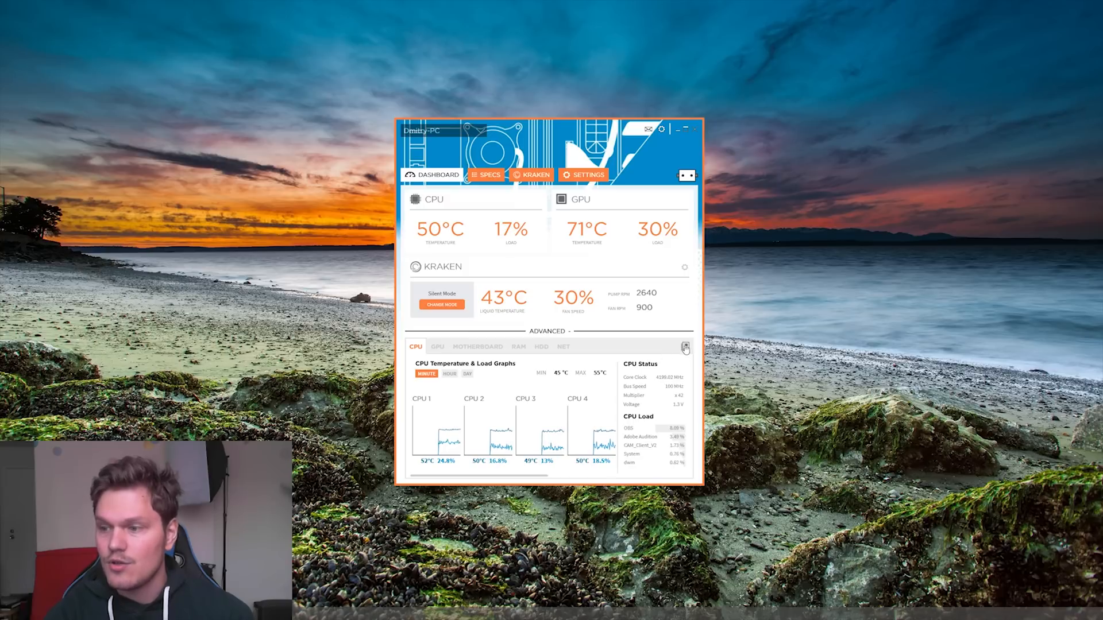
Pop out the Advanced Dashboard and scroll through its current, min and max Stats list
{"action": "left_click", "coordinate": [685, 347]}
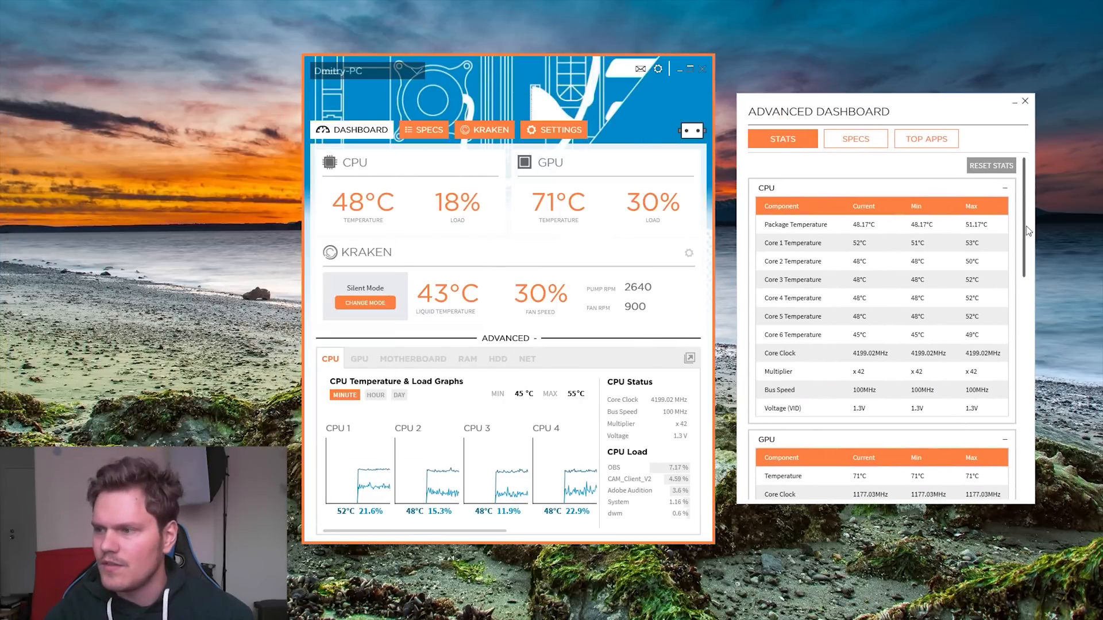
{"action": "scroll", "scroll_direction": "down", "scroll_amount": 3}
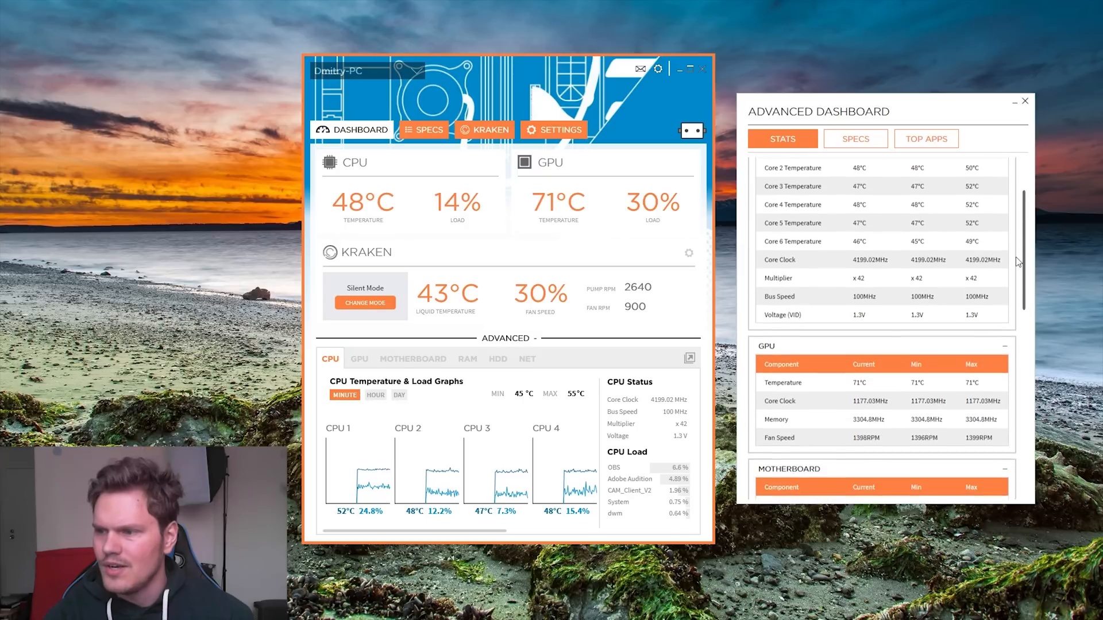
{"action": "scroll", "scroll_direction": "down", "scroll_amount": 3}
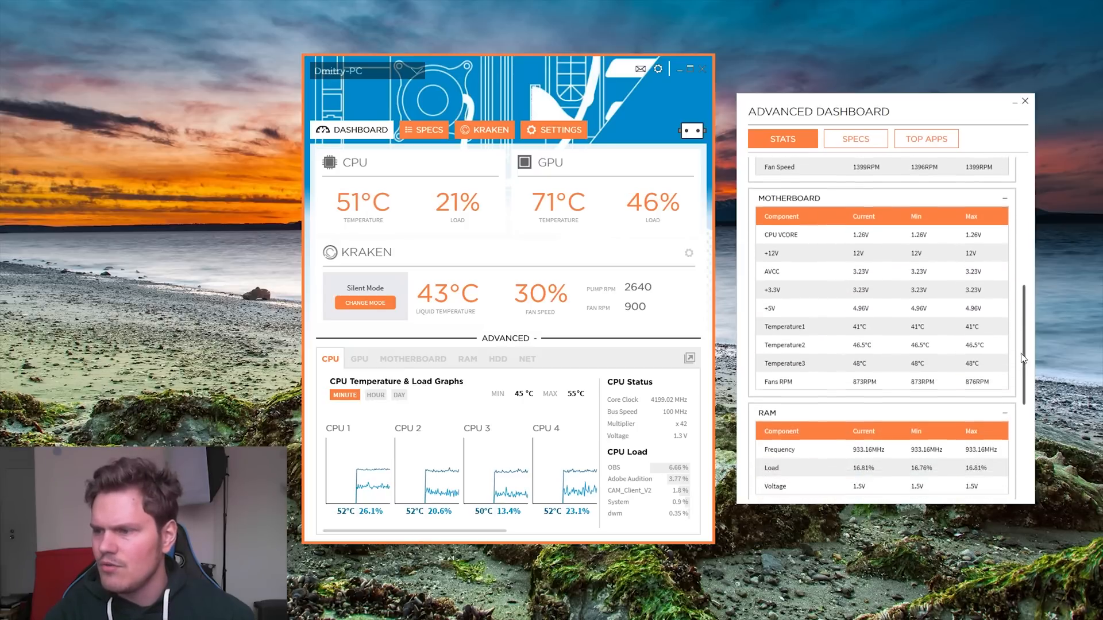
{"action": "scroll", "scroll_direction": "down", "scroll_amount": 3}
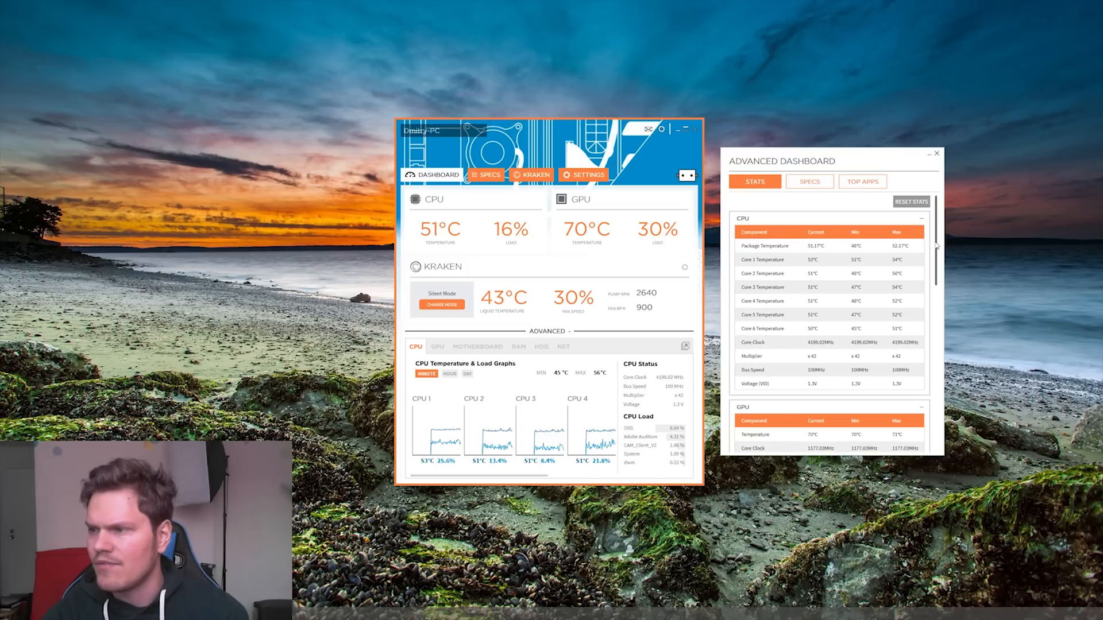
{"action": "scroll", "scroll_direction": "down", "scroll_amount": 3}
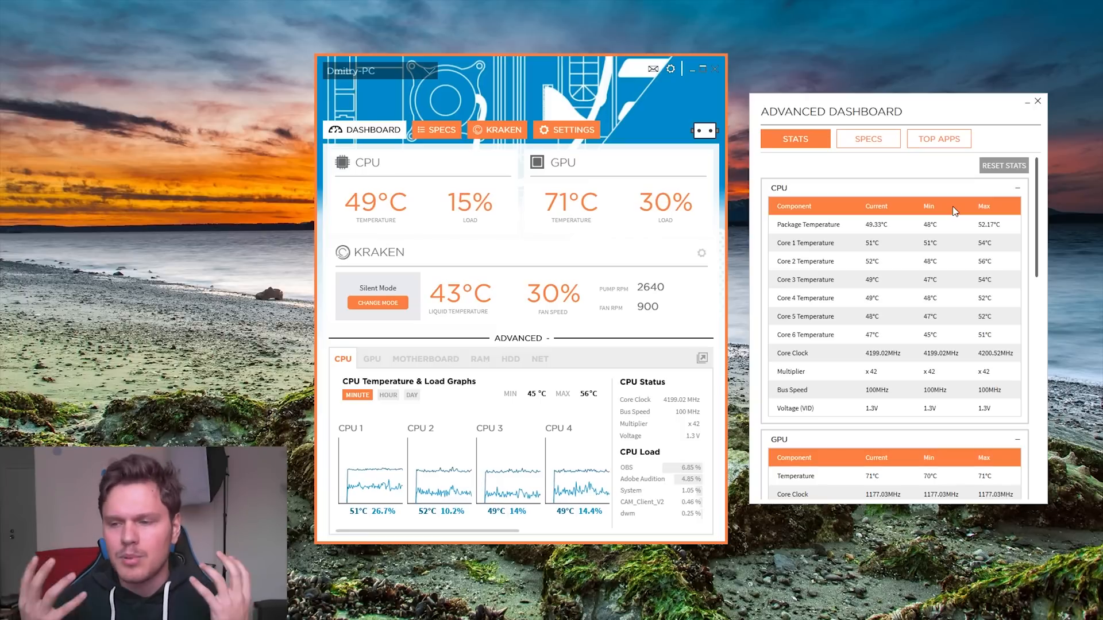
{"action": "mouse_move", "coordinate": [835, 331]}
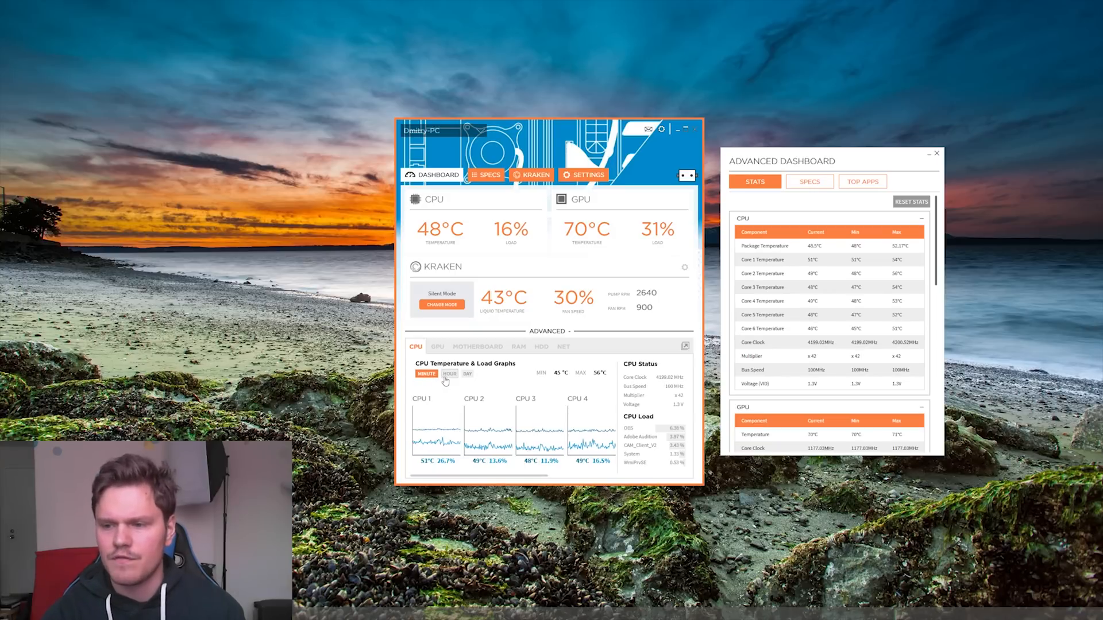
{"action": "left_click", "coordinate": [466, 373]}
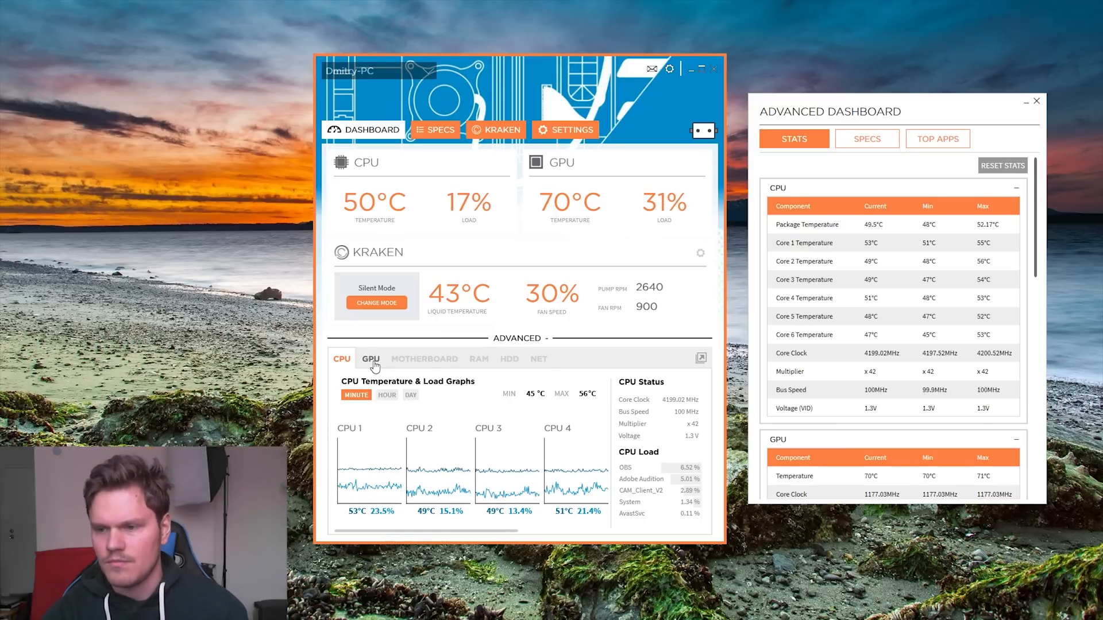
Review GPU history over the last hour and day, then the motherboard readings
{"action": "left_click", "coordinate": [370, 358]}
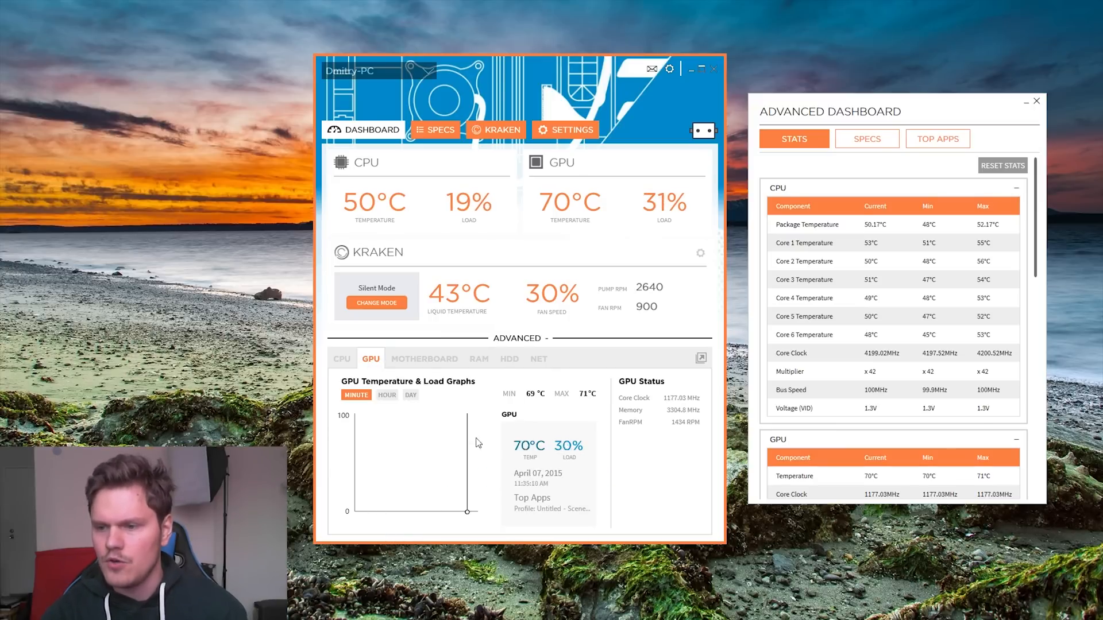
{"action": "left_click", "coordinate": [386, 394]}
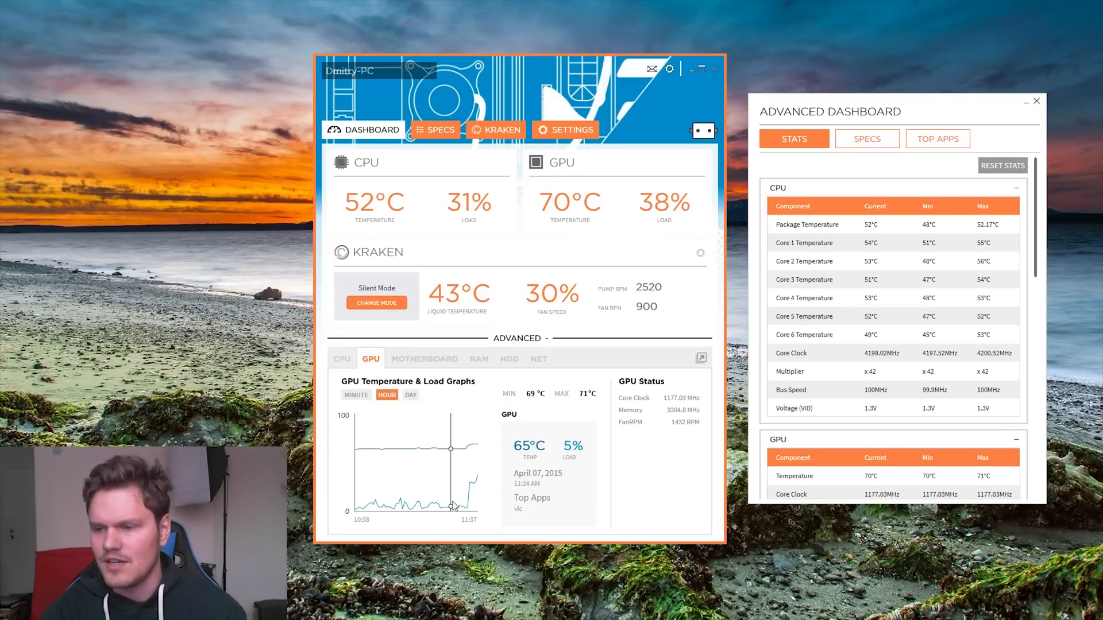
{"action": "left_click", "coordinate": [409, 394]}
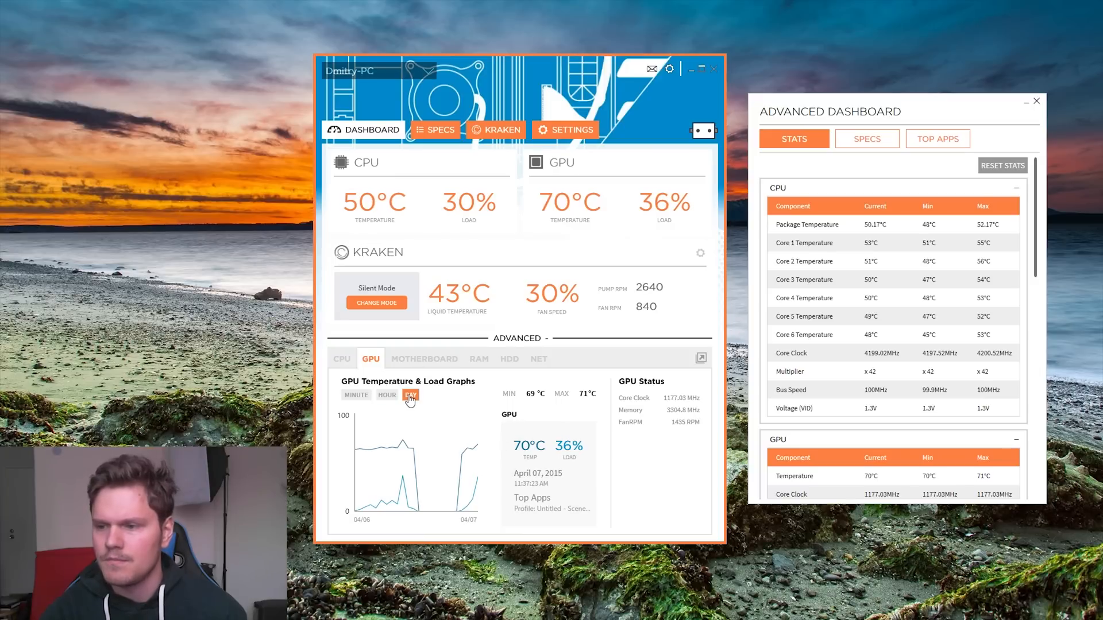
{"action": "left_click", "coordinate": [424, 358]}
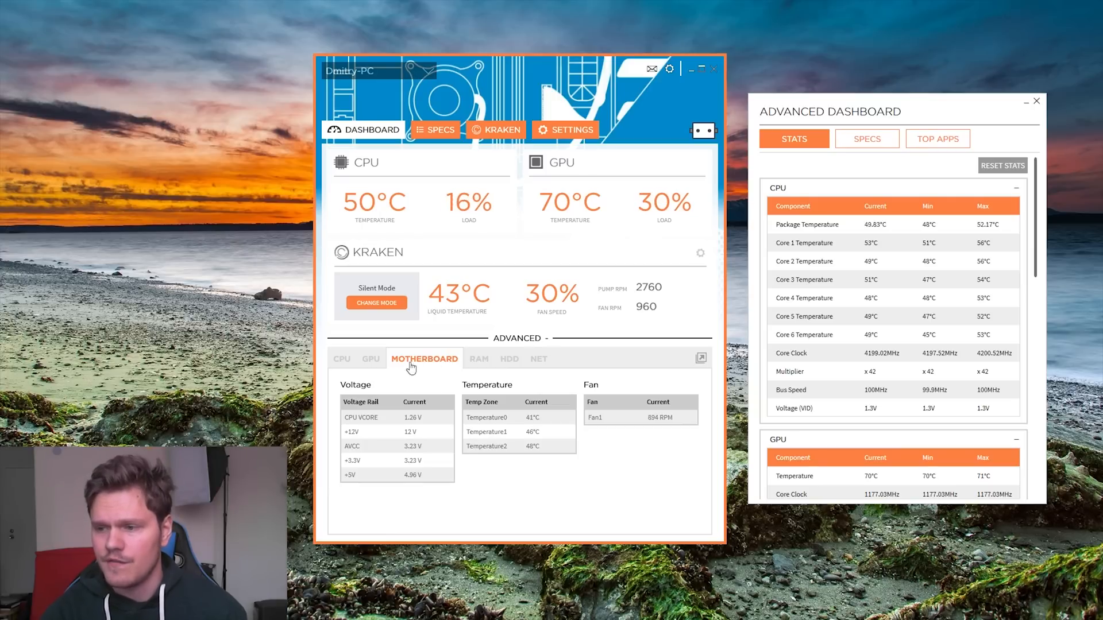
Review RAM load history over the last hour and day
{"action": "left_click", "coordinate": [478, 358]}
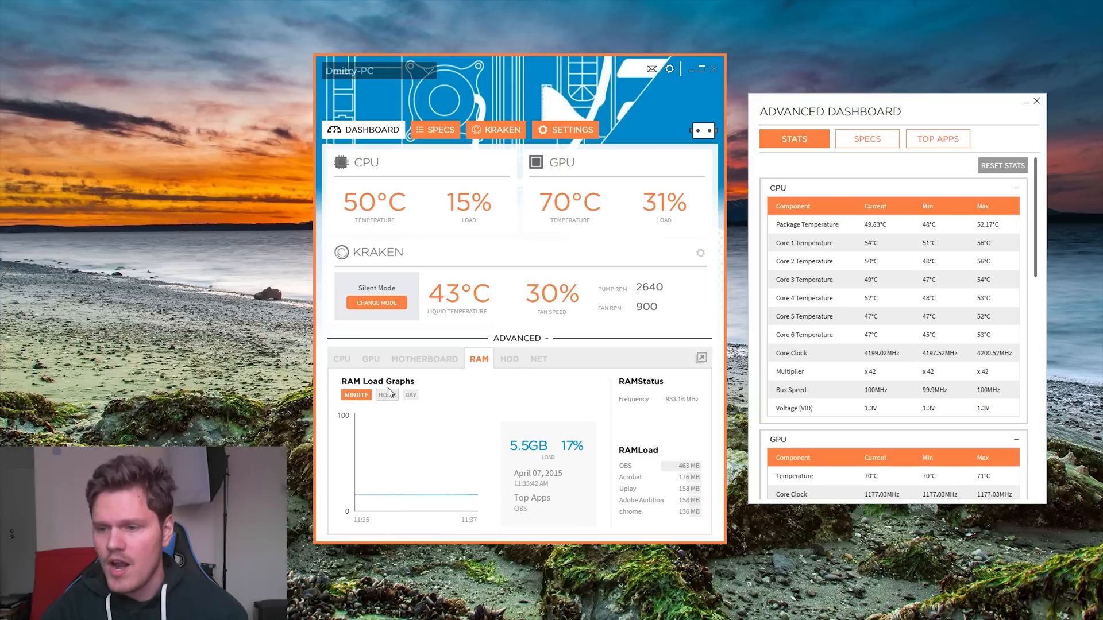
{"action": "left_click", "coordinate": [387, 394]}
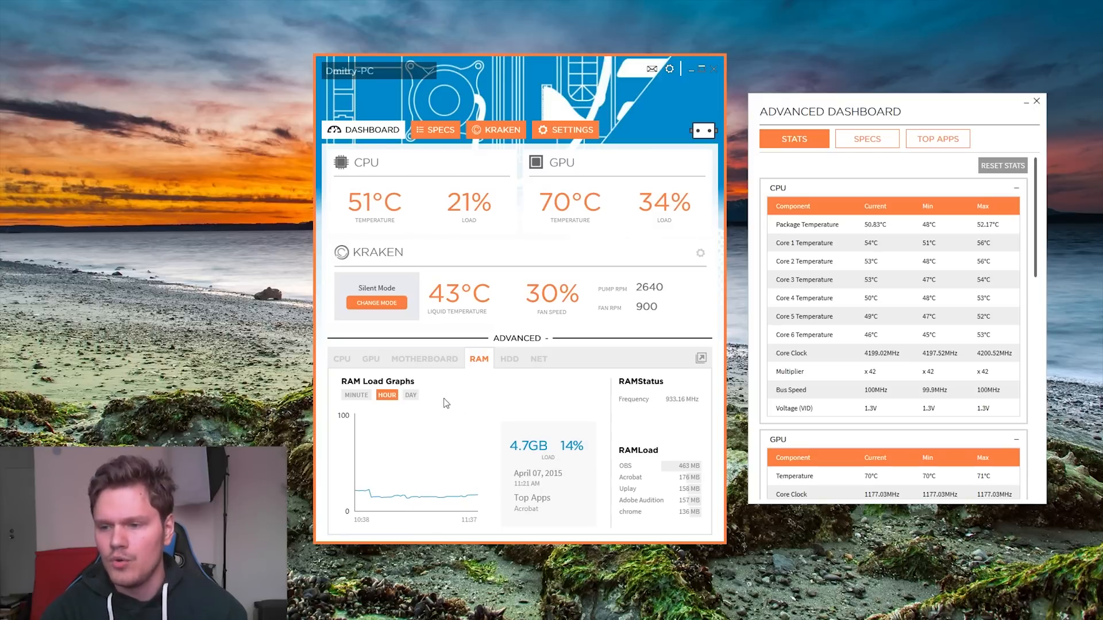
{"action": "left_click", "coordinate": [410, 394]}
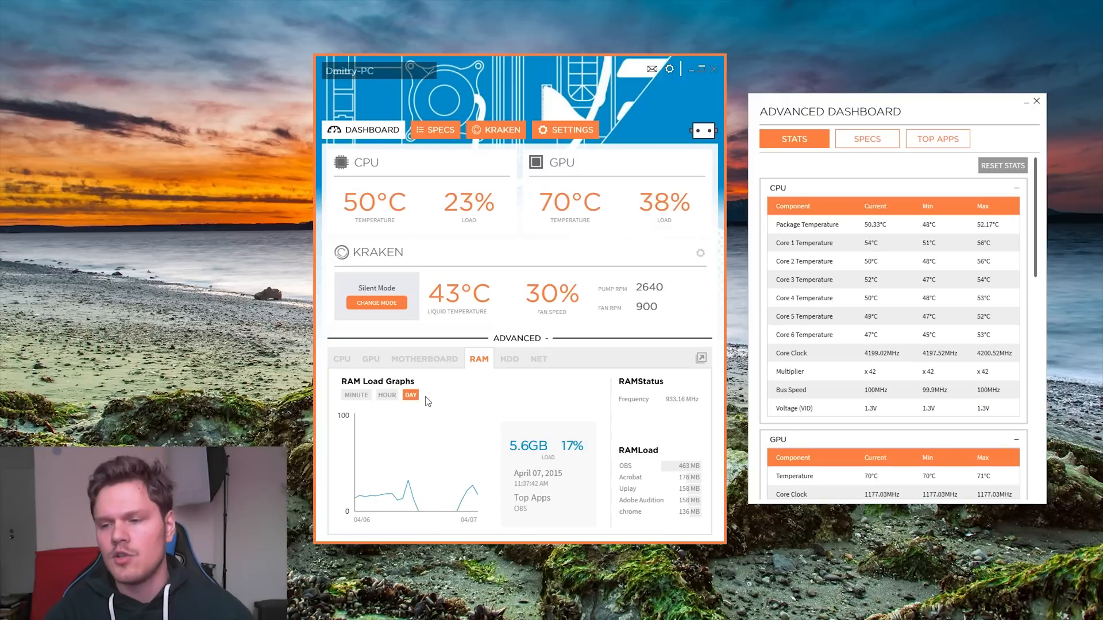
Show the HDD usage charts and page through the drives to I and P
{"action": "left_click", "coordinate": [509, 359]}
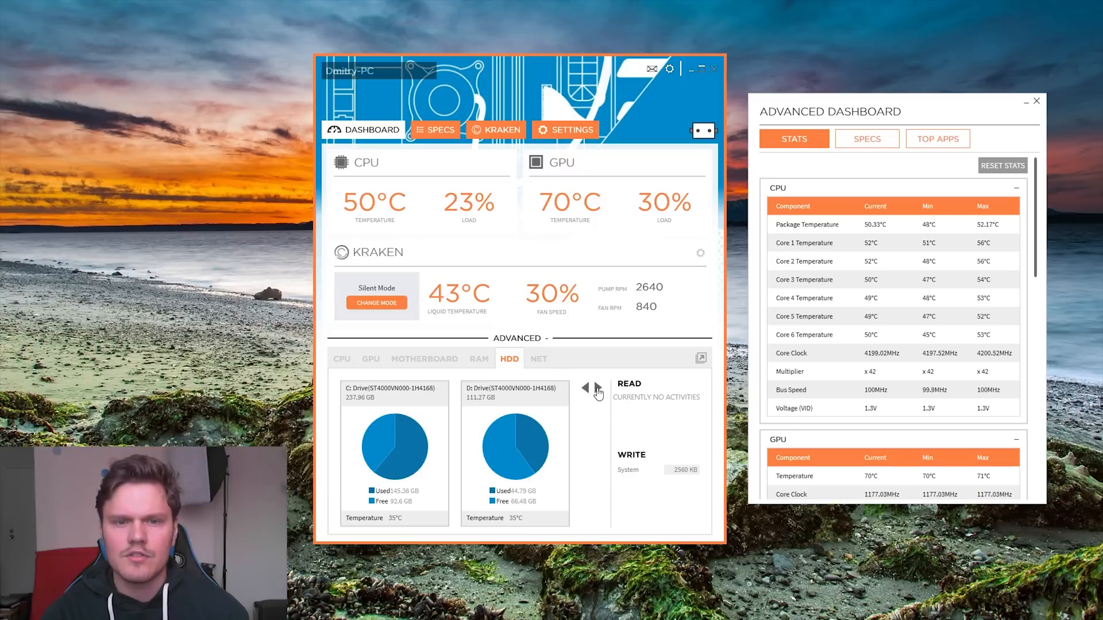
{"action": "left_click", "coordinate": [584, 388]}
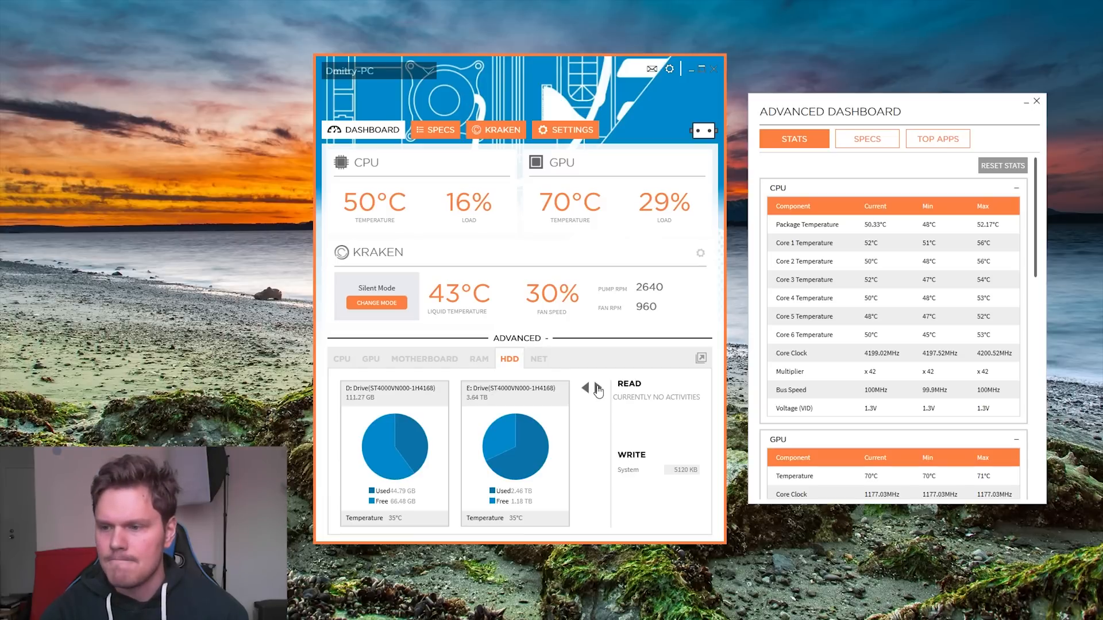
{"action": "left_click", "coordinate": [584, 389]}
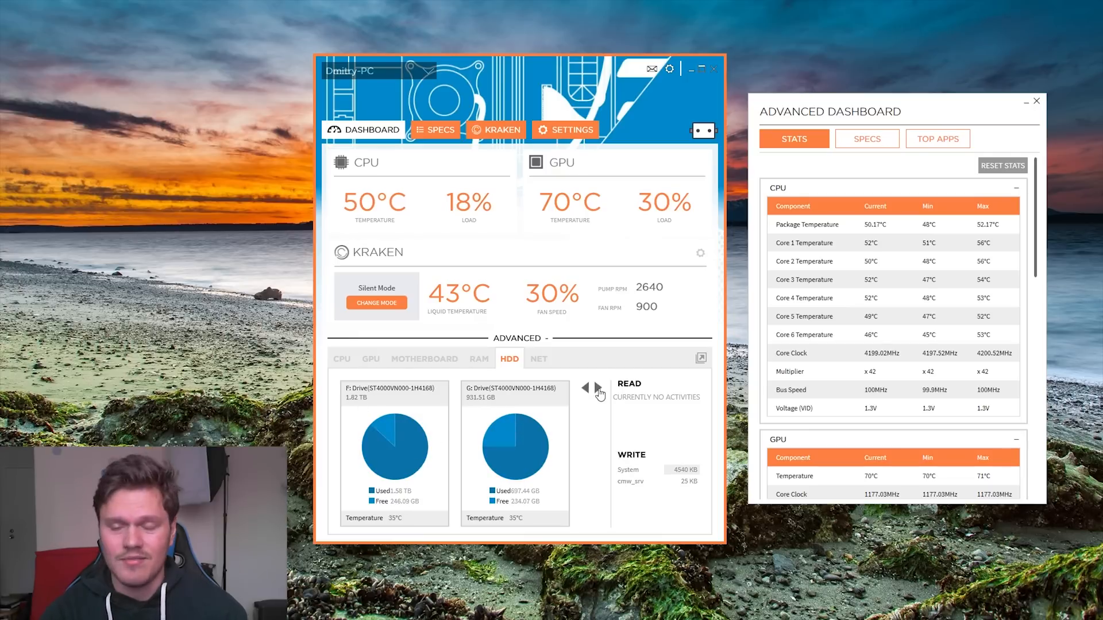
{"action": "left_click", "coordinate": [585, 387]}
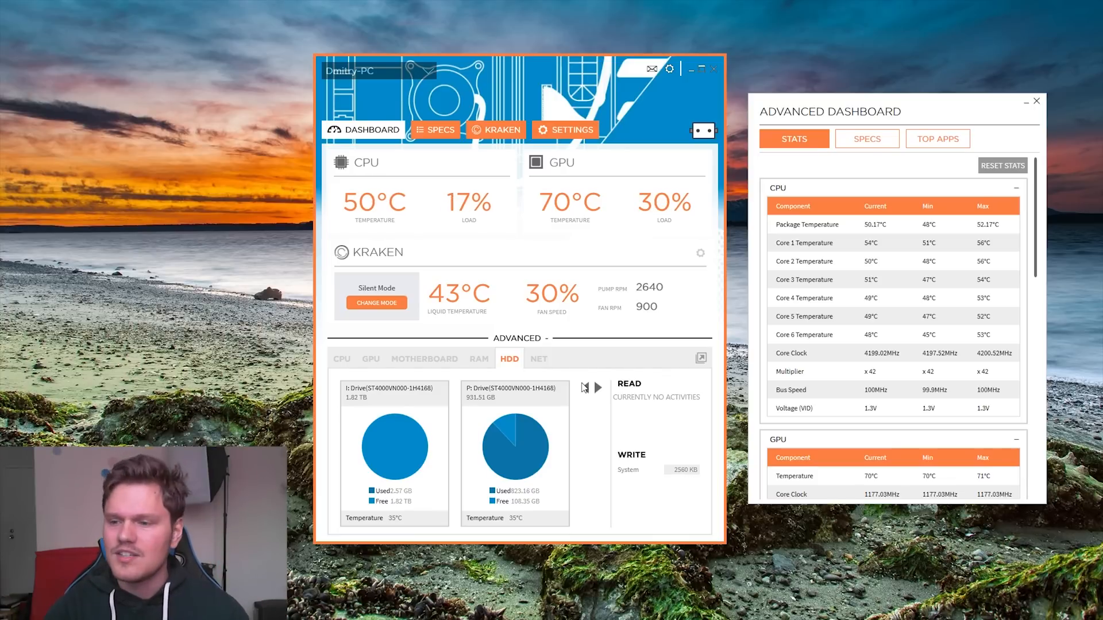
{"action": "mouse_move", "coordinate": [579, 425]}
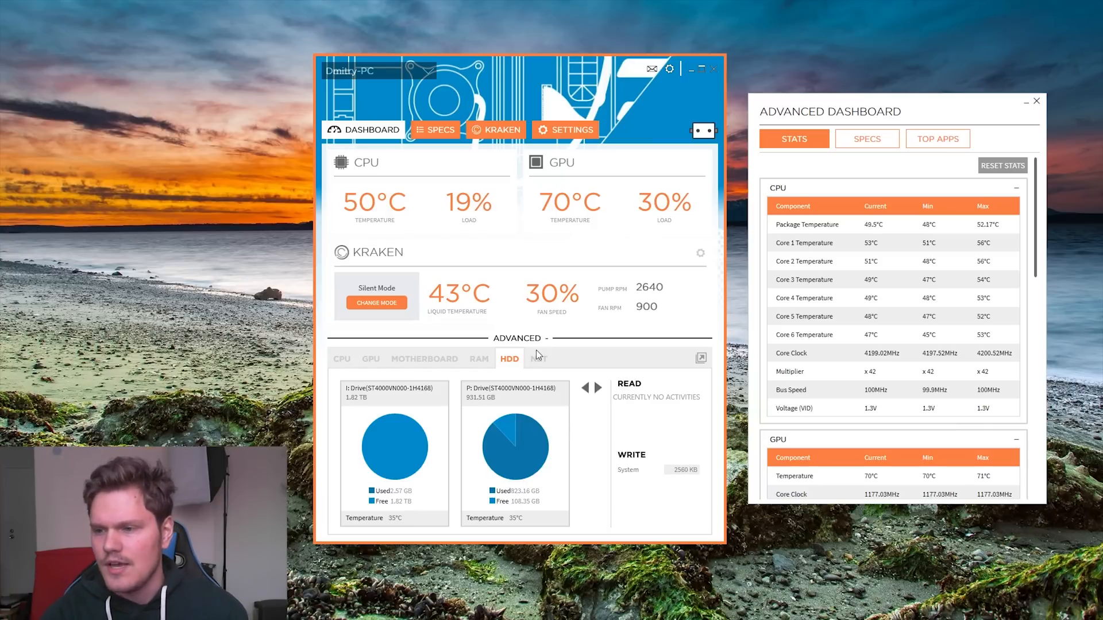
Show hourly network upload/download graphs and the Specs list in the Advanced Dashboard
{"action": "left_click", "coordinate": [537, 359]}
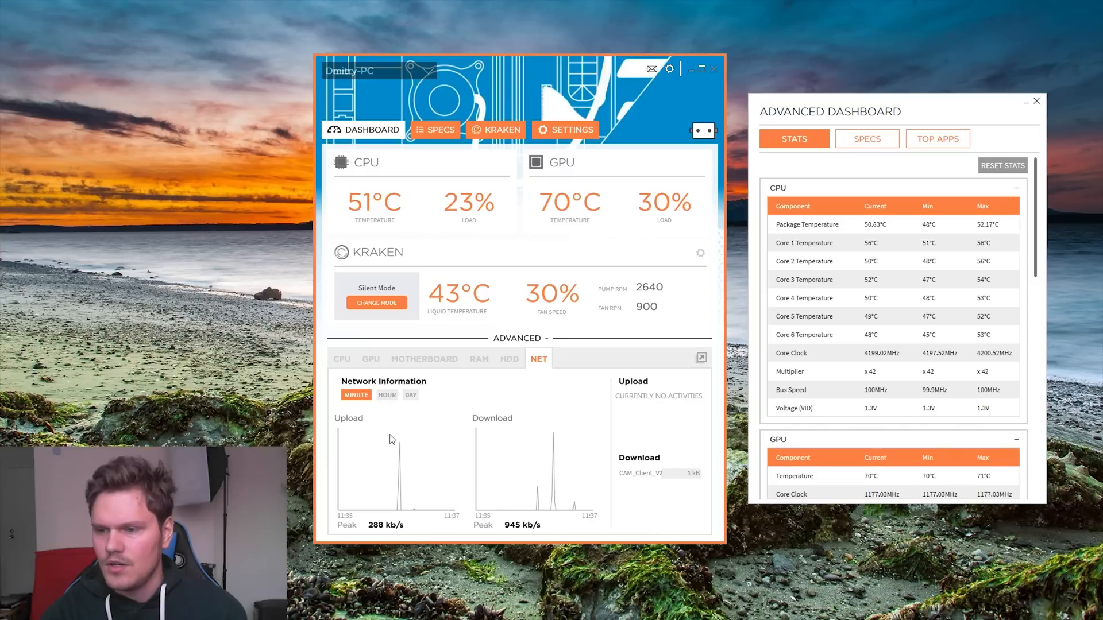
{"action": "left_click", "coordinate": [386, 394]}
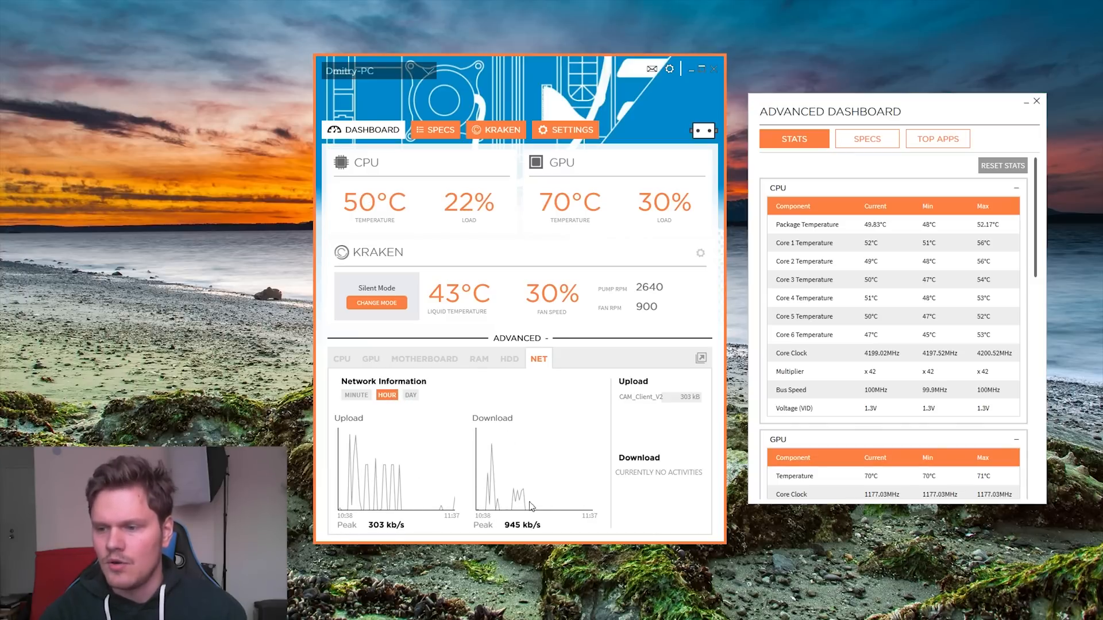
{"action": "left_click", "coordinate": [866, 139]}
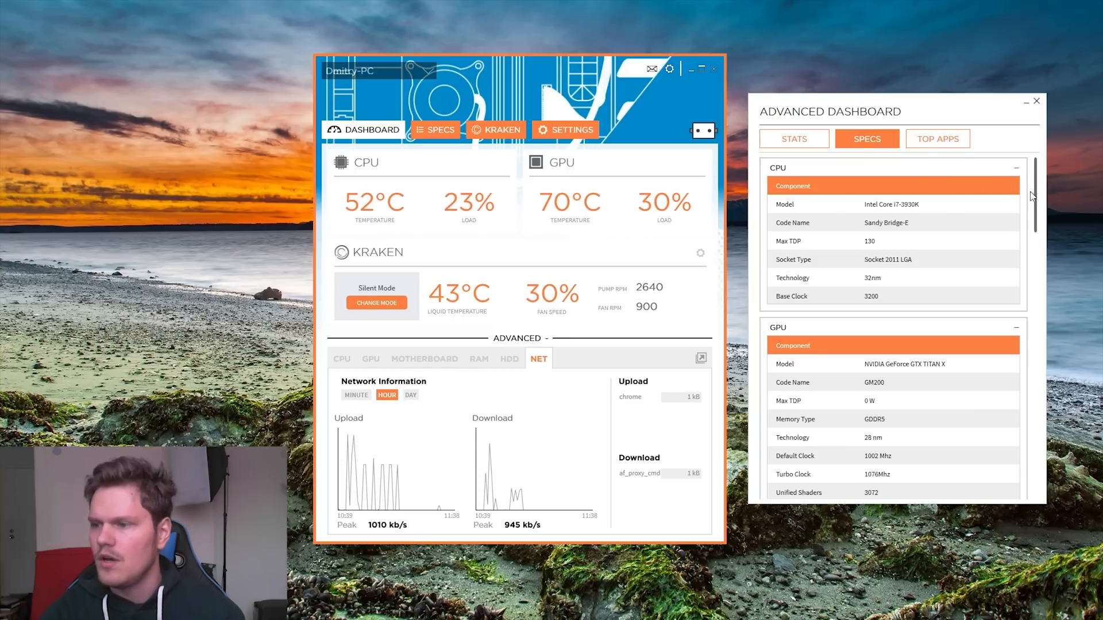
{"action": "scroll", "scroll_direction": "down", "scroll_amount": 3}
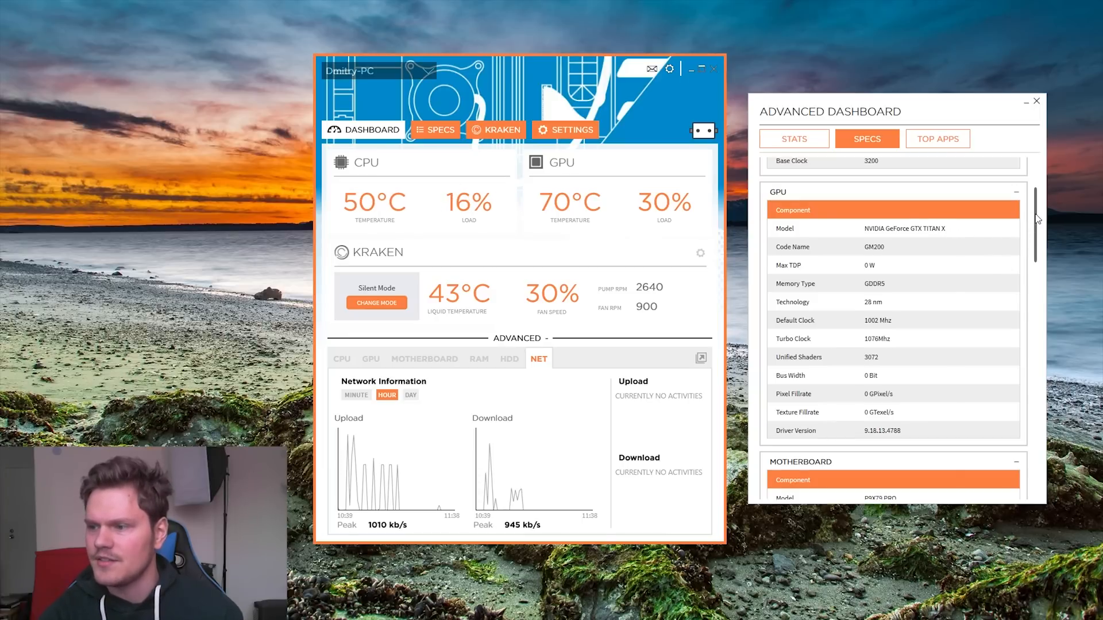
{"action": "scroll", "scroll_direction": "down", "scroll_amount": 3}
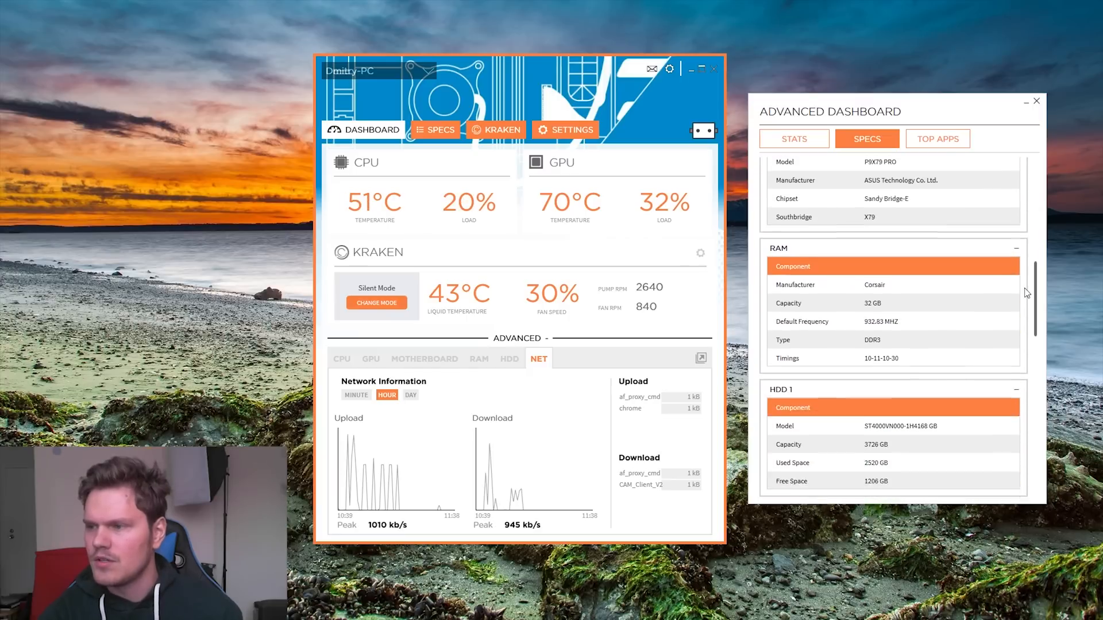
{"action": "scroll", "scroll_direction": "down", "scroll_amount": 3}
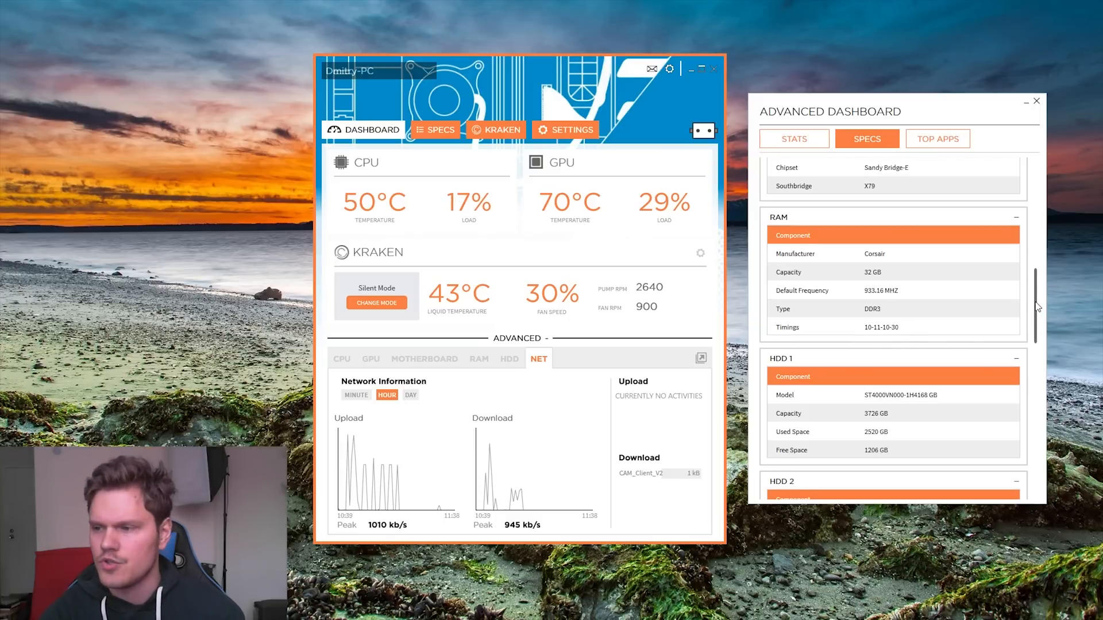
{"action": "scroll", "scroll_direction": "down", "scroll_amount": 3}
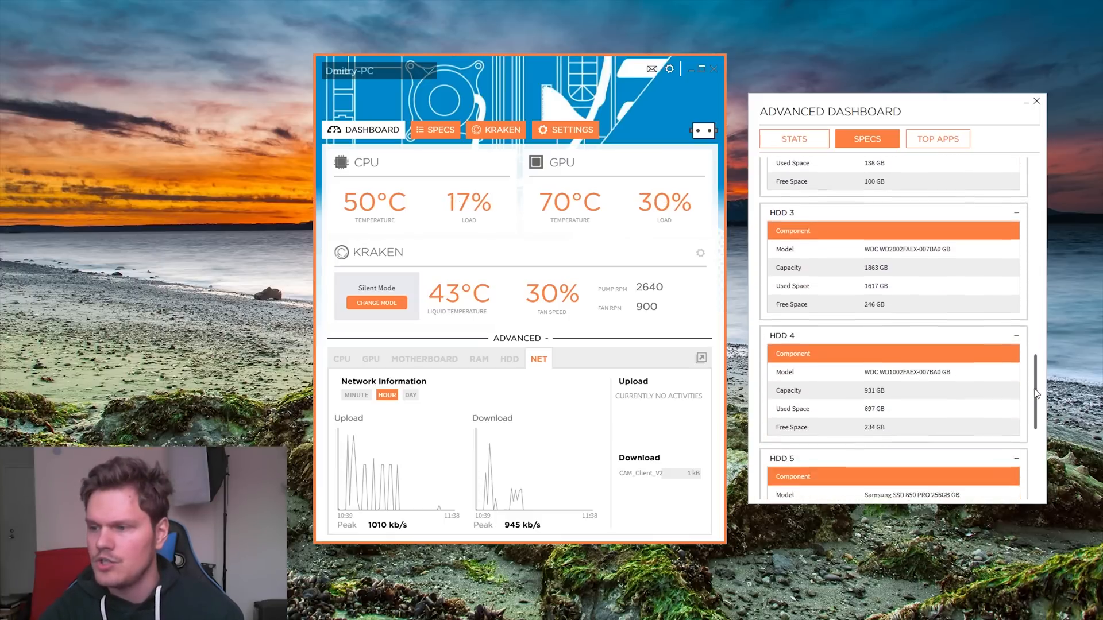
{"action": "scroll", "scroll_direction": "down", "scroll_amount": 3}
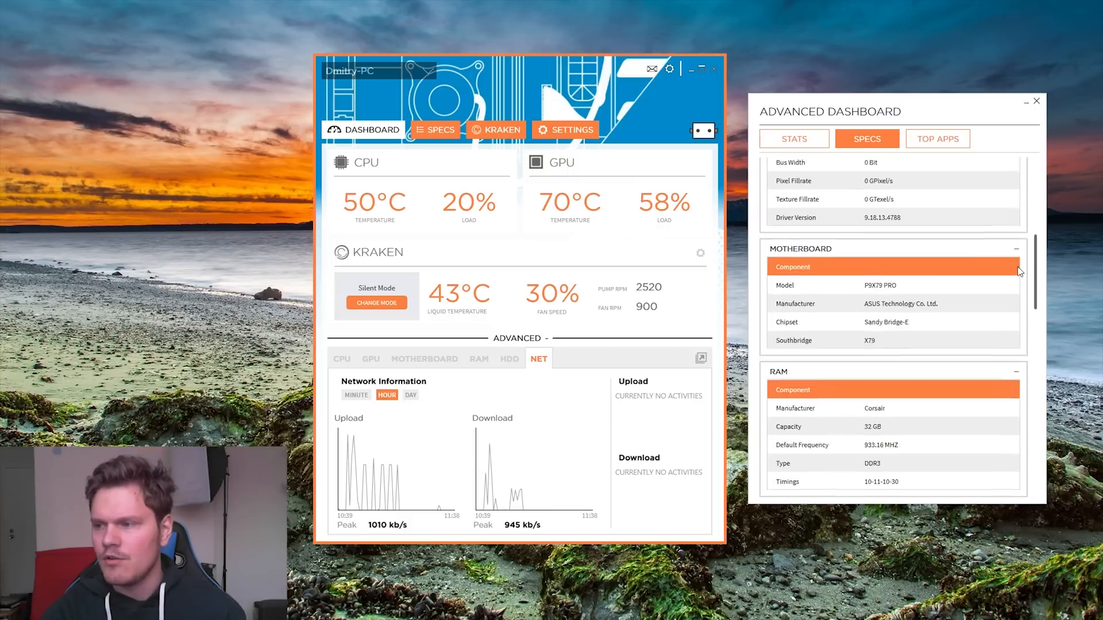
{"action": "scroll", "scroll_direction": "up", "scroll_amount": 3}
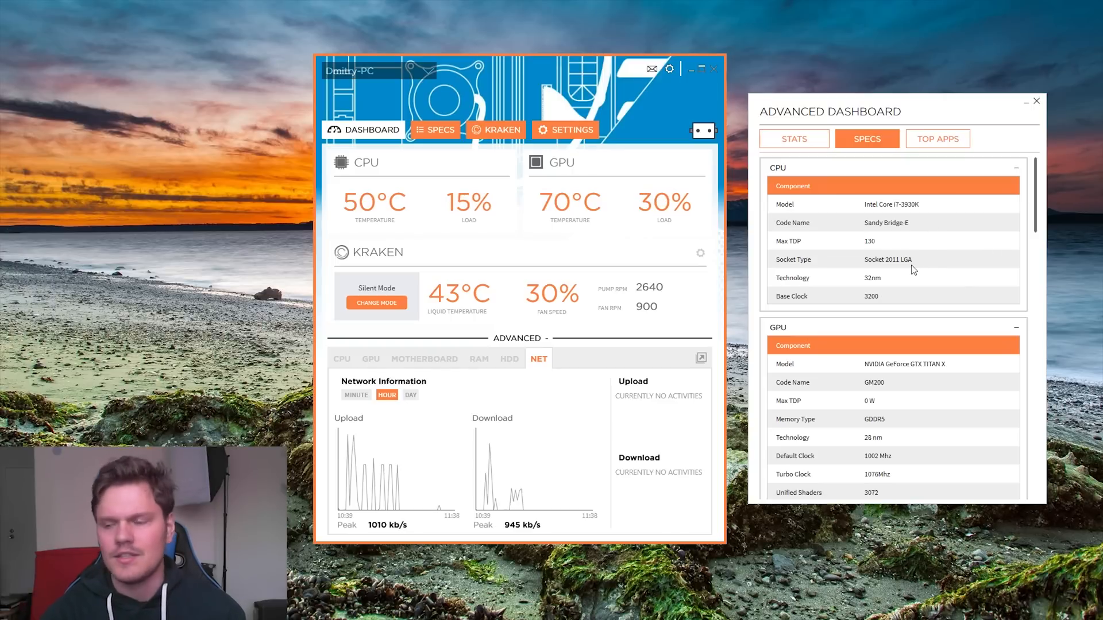
{"action": "left_click", "coordinate": [938, 138]}
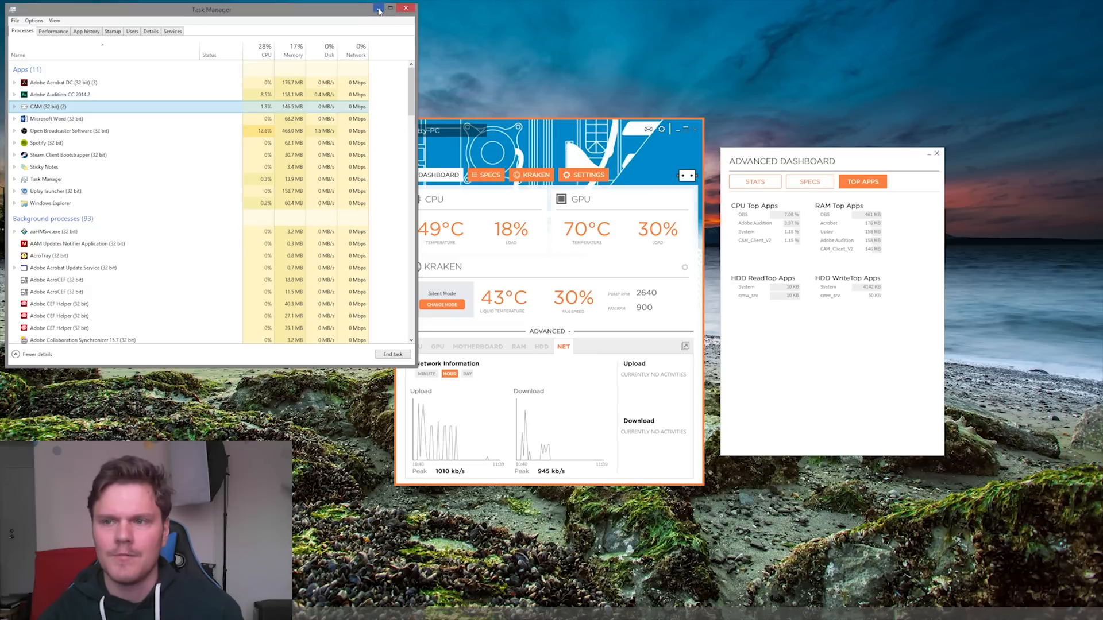
Close Task Manager to return to the CAM dashboard
{"action": "left_click", "coordinate": [406, 8]}
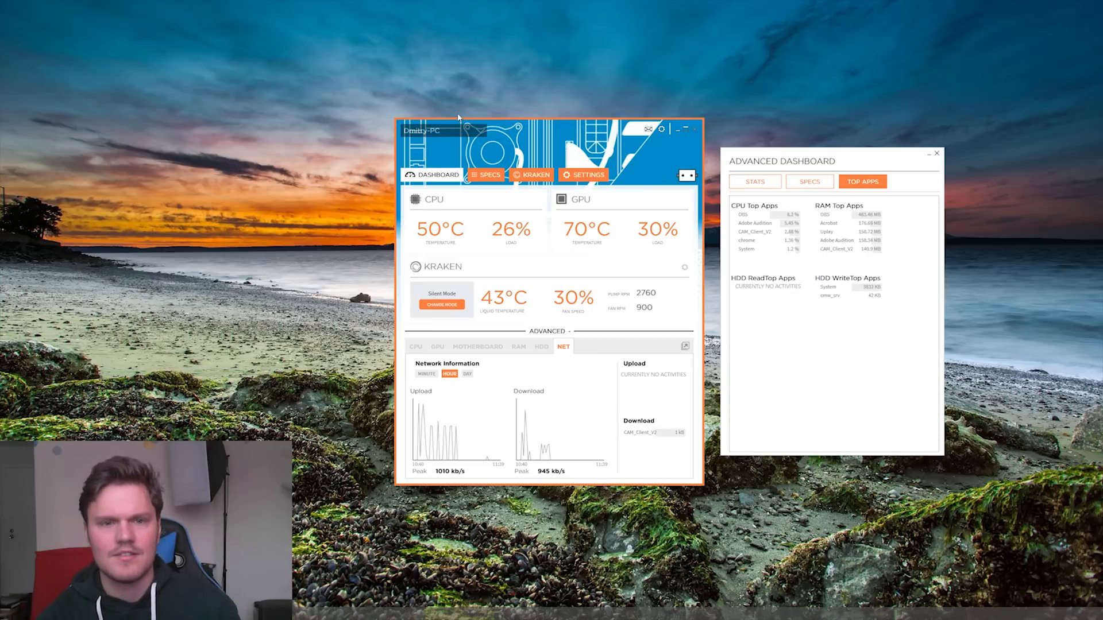
Show the system Specs page with the drive's HDD health attributes and close the Advanced Dashboard
{"action": "left_click", "coordinate": [488, 175]}
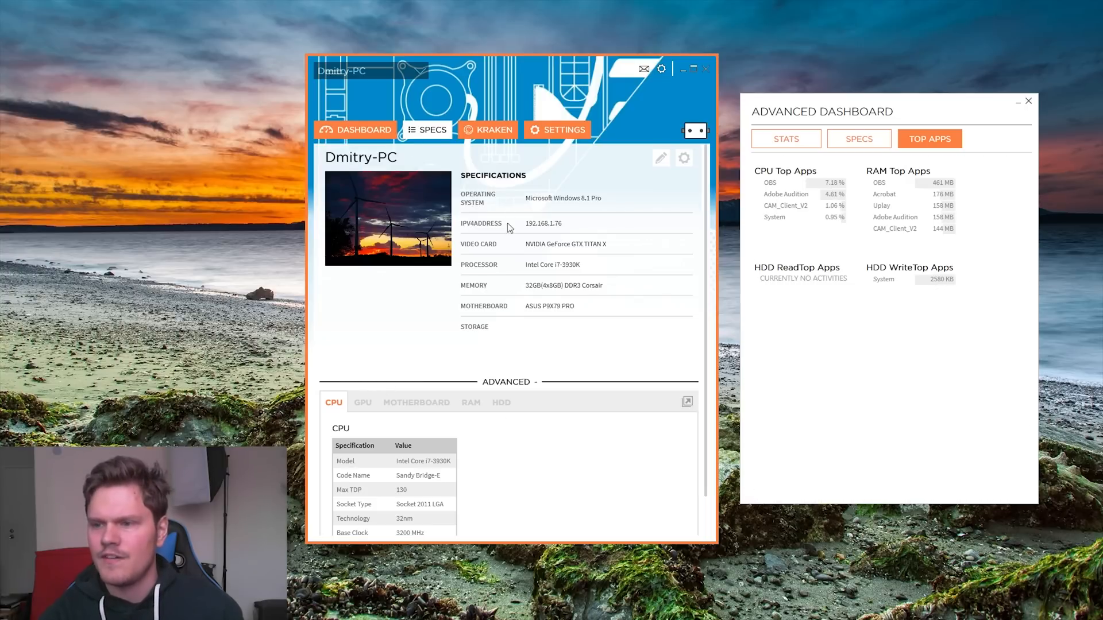
{"action": "mouse_move", "coordinate": [372, 259]}
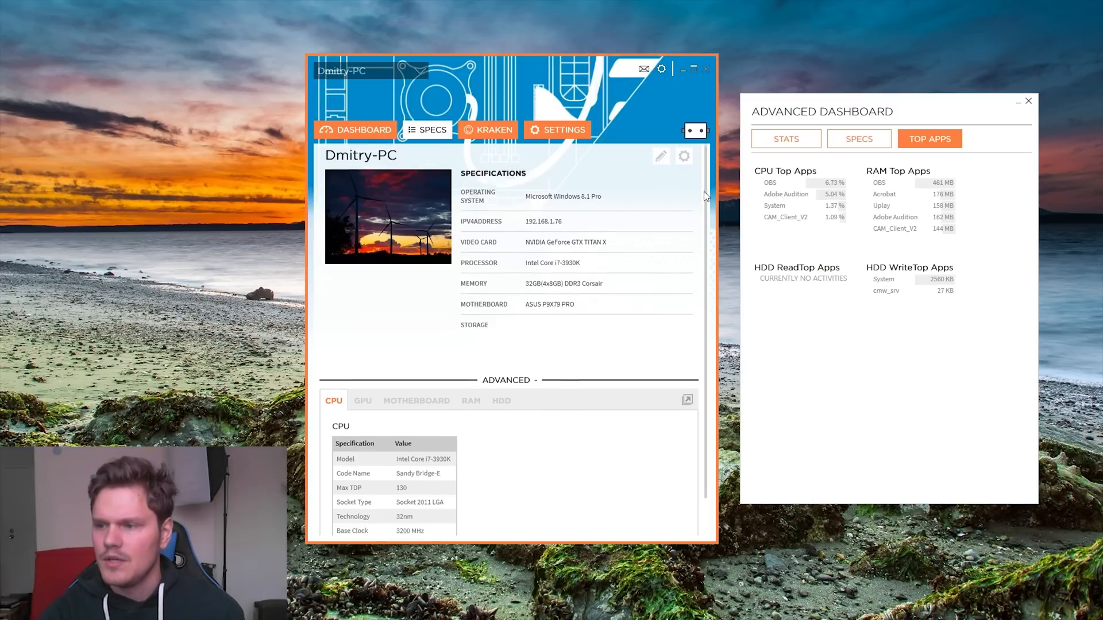
{"action": "scroll", "scroll_direction": "down", "scroll_amount": 3}
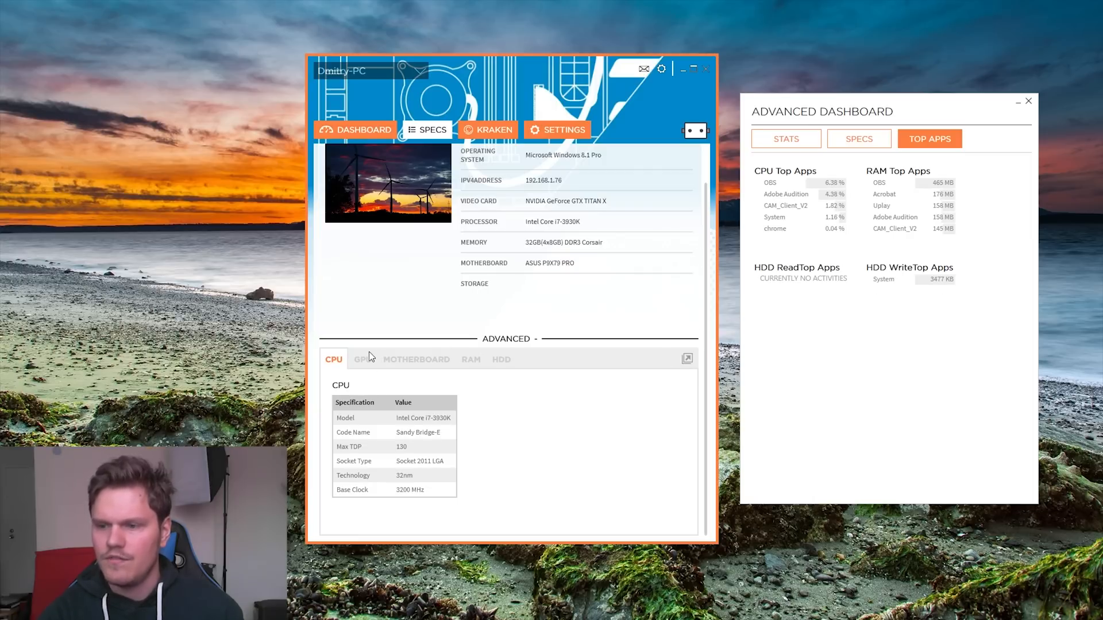
{"action": "left_click", "coordinate": [502, 359]}
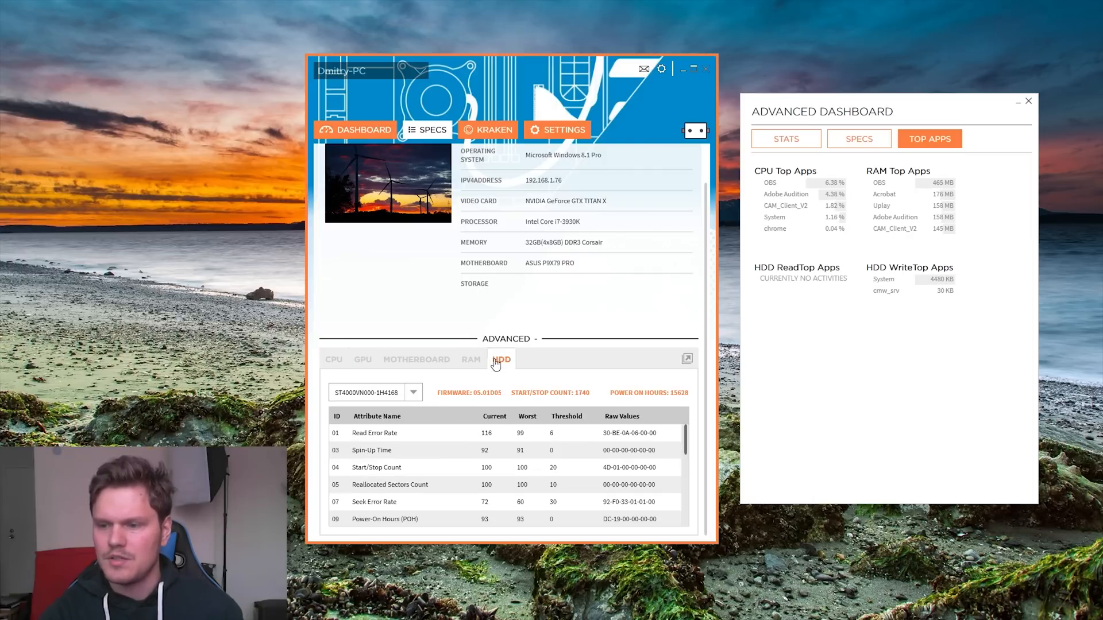
{"action": "left_click", "coordinate": [859, 138]}
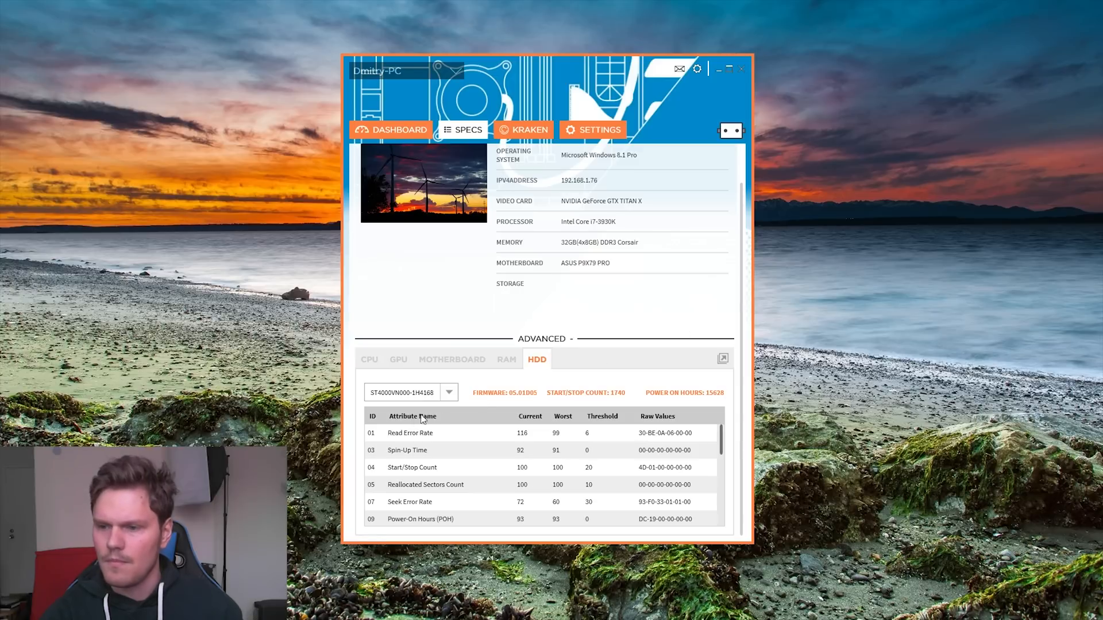
On the Kraken page, change the cooling mode to Manual Mode at 40% fan speed
{"action": "left_click", "coordinate": [529, 129]}
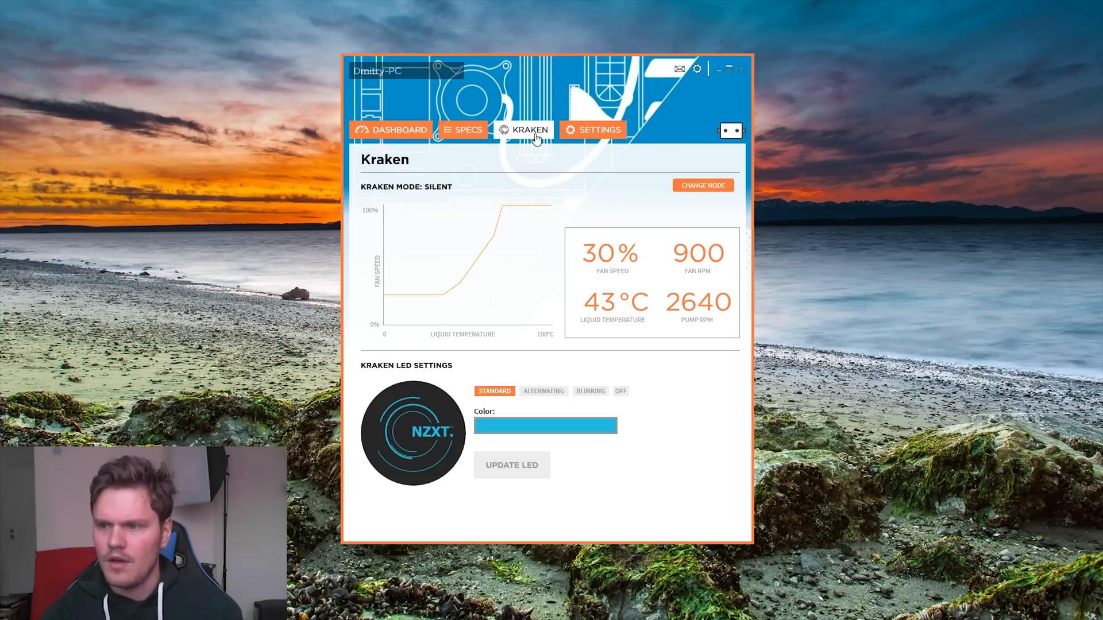
{"action": "mouse_move", "coordinate": [449, 278]}
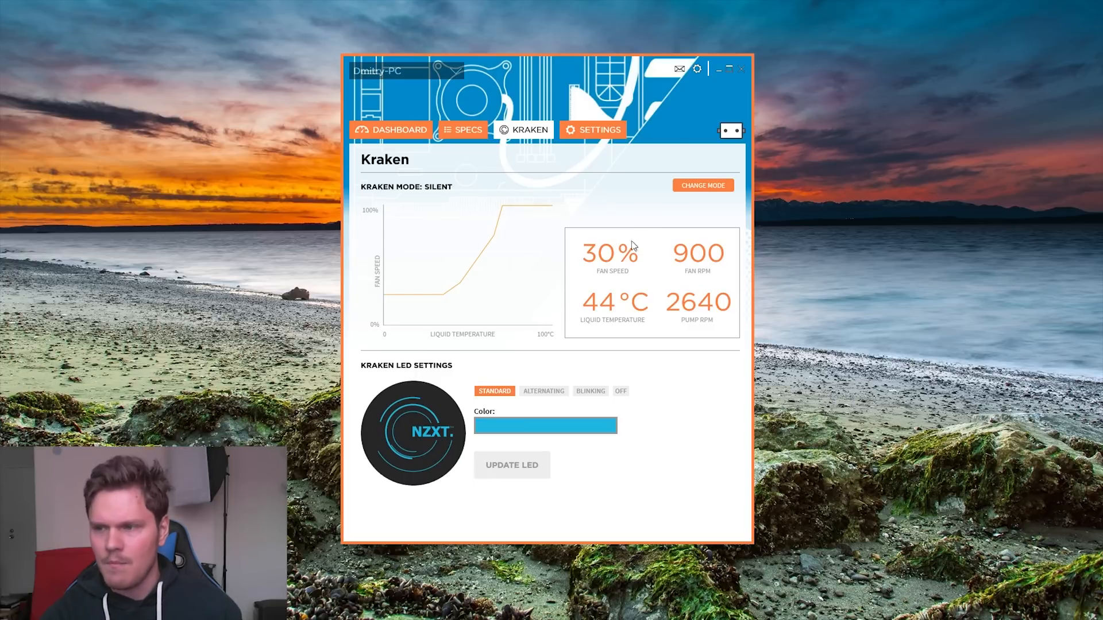
{"action": "left_click", "coordinate": [702, 185]}
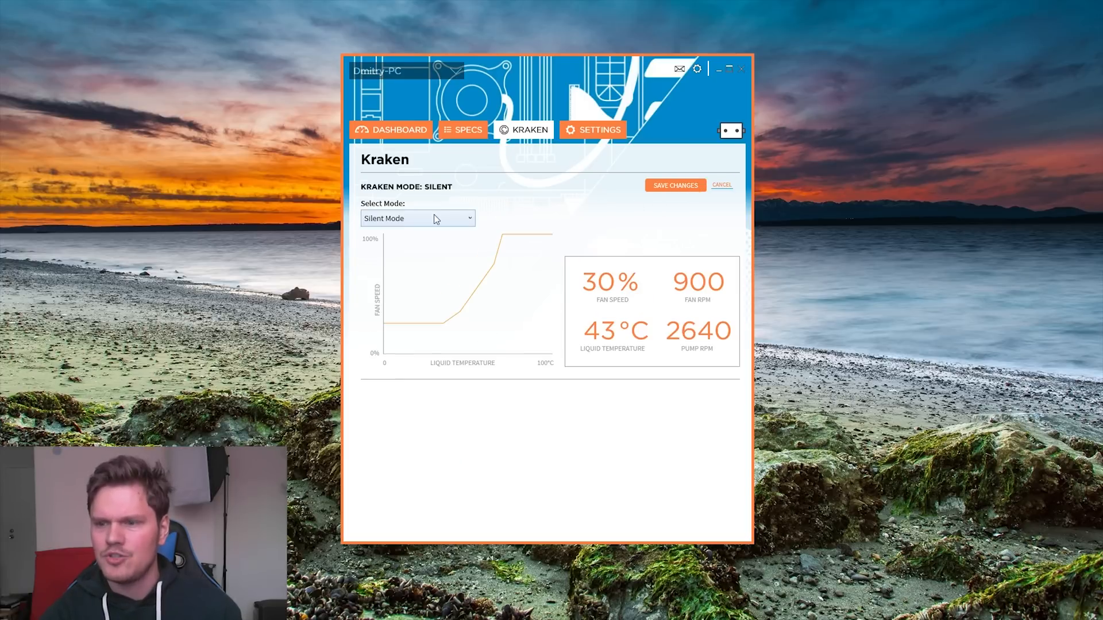
{"action": "left_click", "coordinate": [417, 218]}
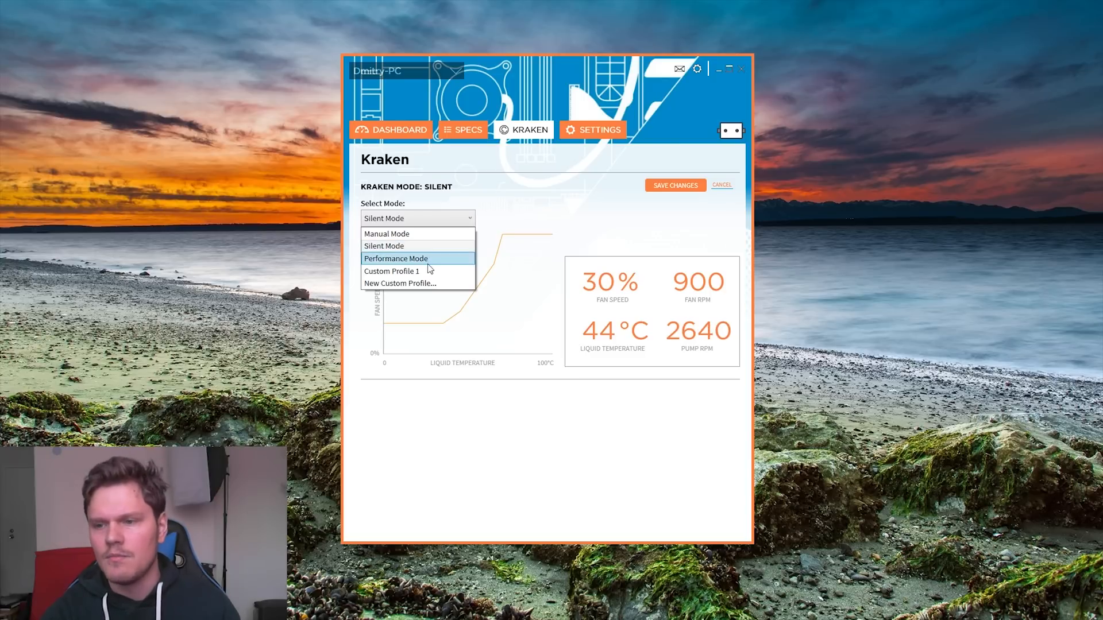
{"action": "left_click", "coordinate": [386, 233]}
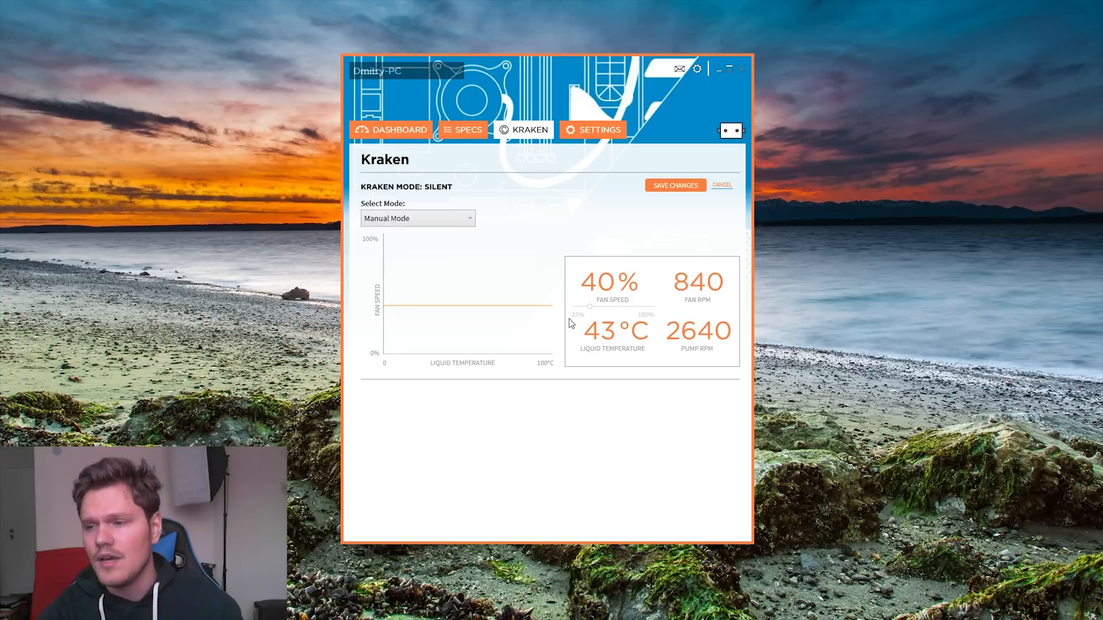
Try Custom Profile 1 by dragging its 55°C point between 80%, 65% and 75% fan speed
{"action": "left_click", "coordinate": [417, 218]}
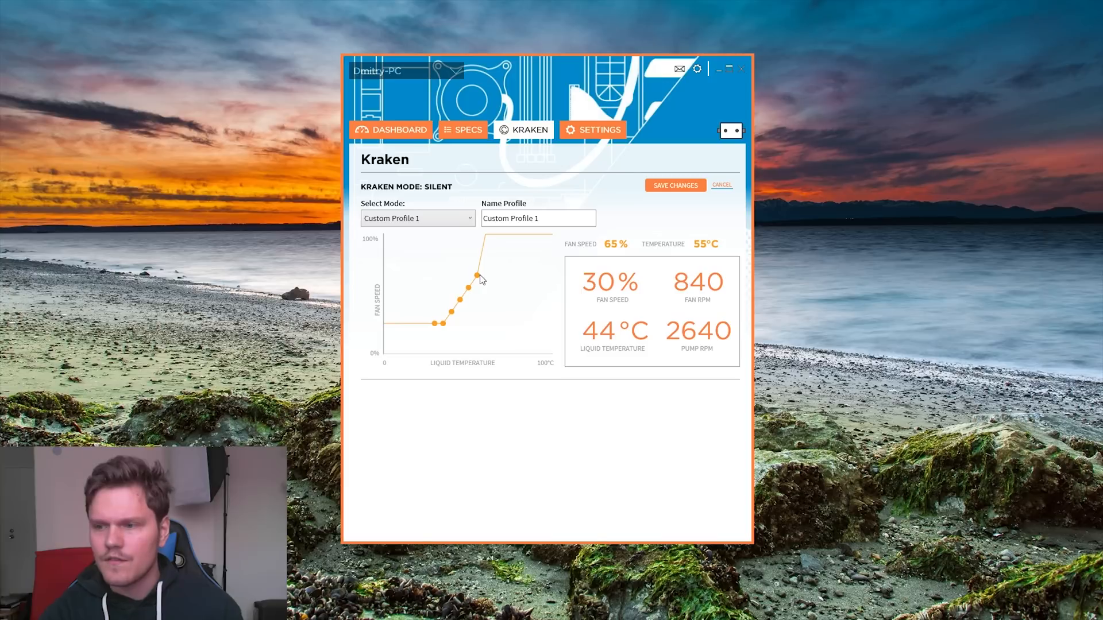
{"action": "left_click_drag", "start_coordinate": [478, 278], "coordinate": [481, 258]}
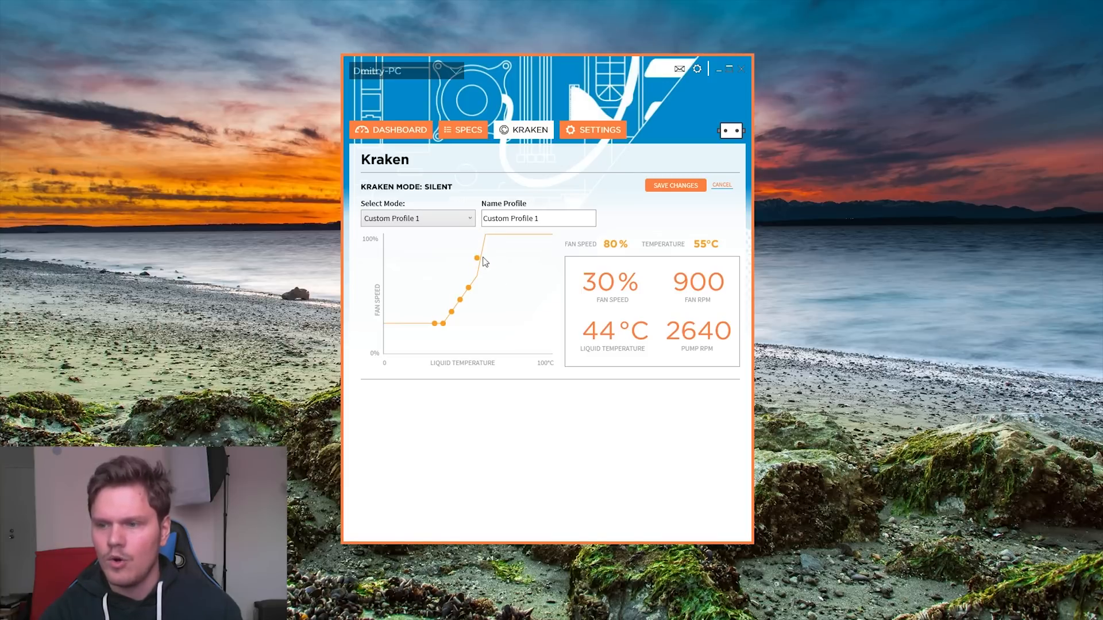
{"action": "left_click_drag", "start_coordinate": [478, 258], "coordinate": [477, 269]}
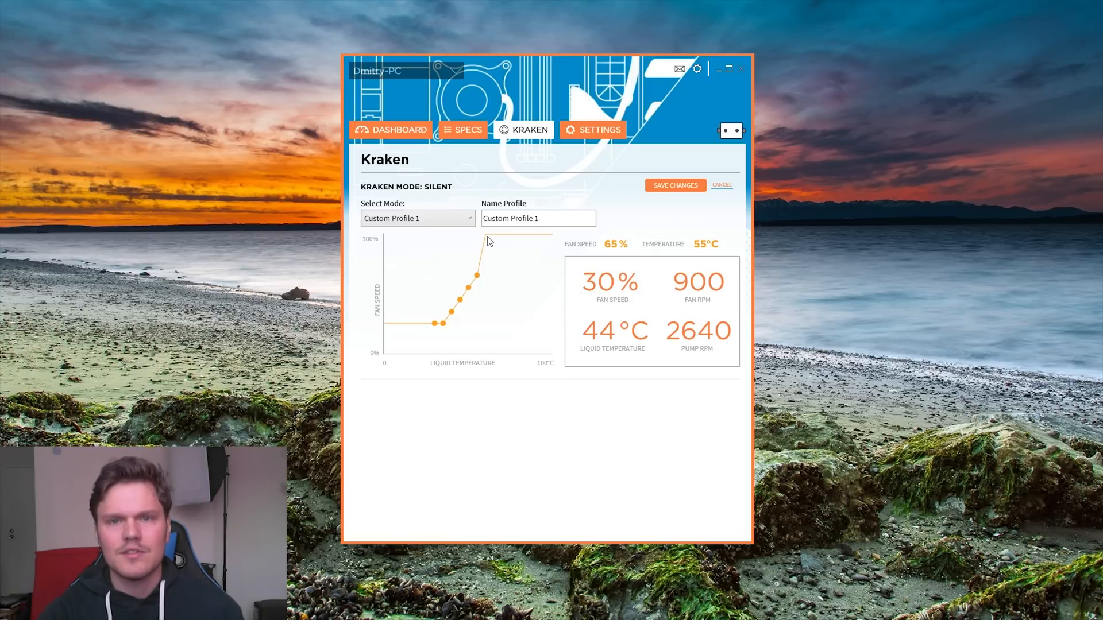
{"action": "mouse_move", "coordinate": [485, 250]}
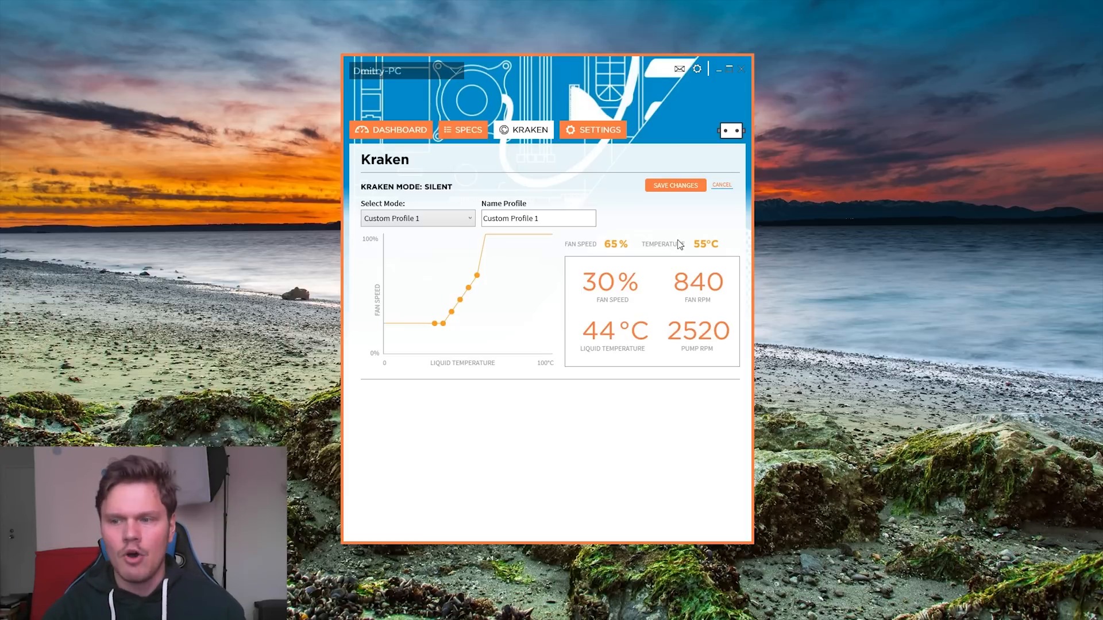
{"action": "left_click_drag", "start_coordinate": [475, 277], "coordinate": [476, 264]}
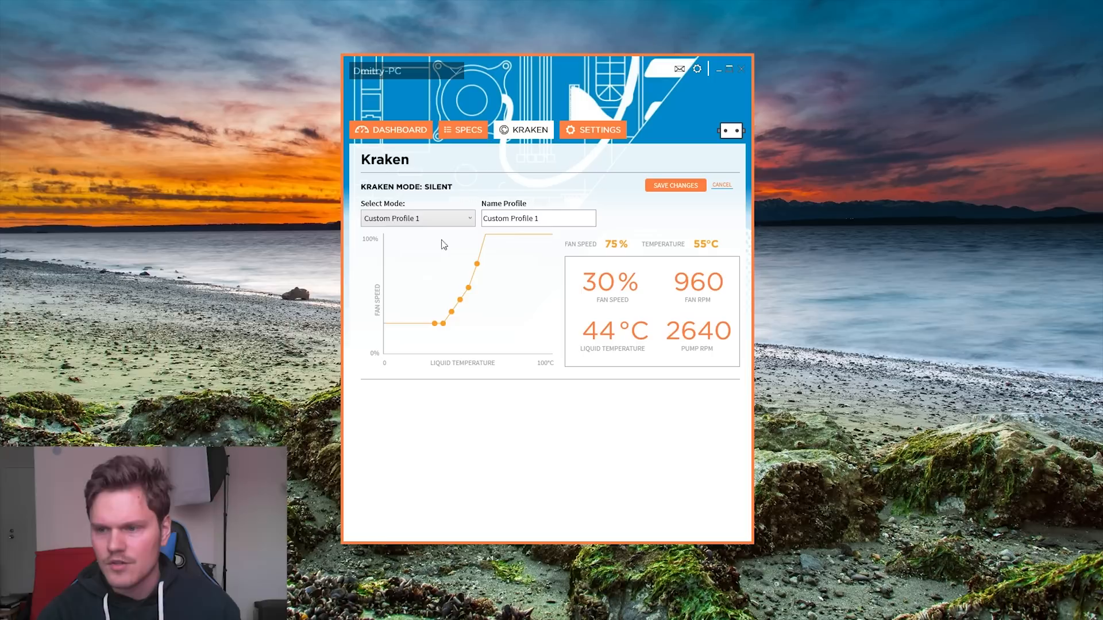
Set the pending mode back to Silent Mode and view its fan curve
{"action": "left_click", "coordinate": [417, 218]}
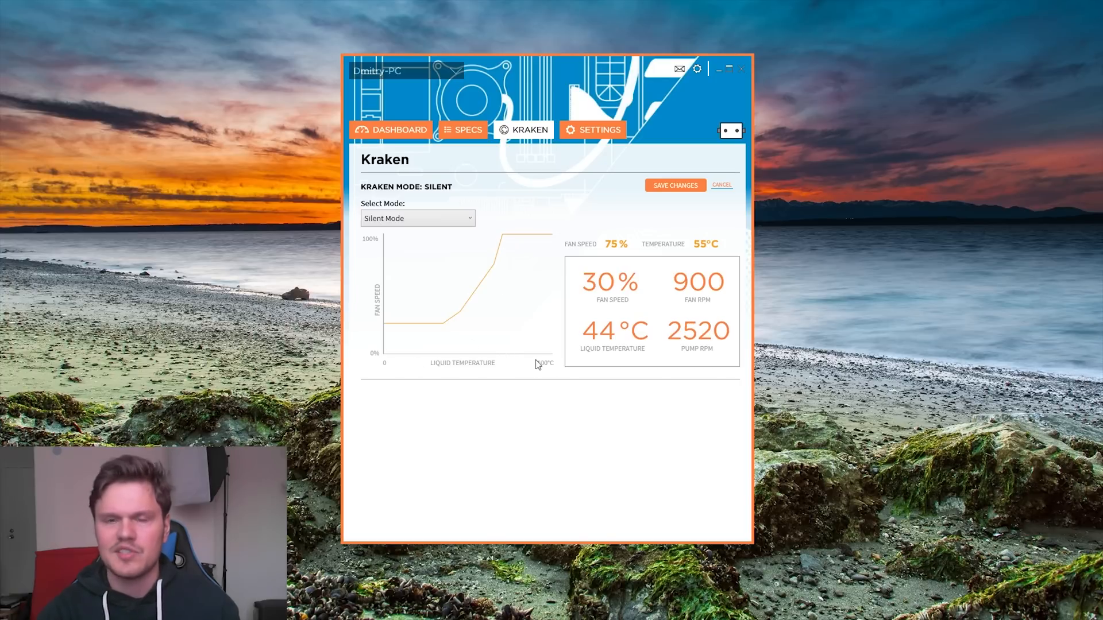
{"action": "mouse_move", "coordinate": [501, 291]}
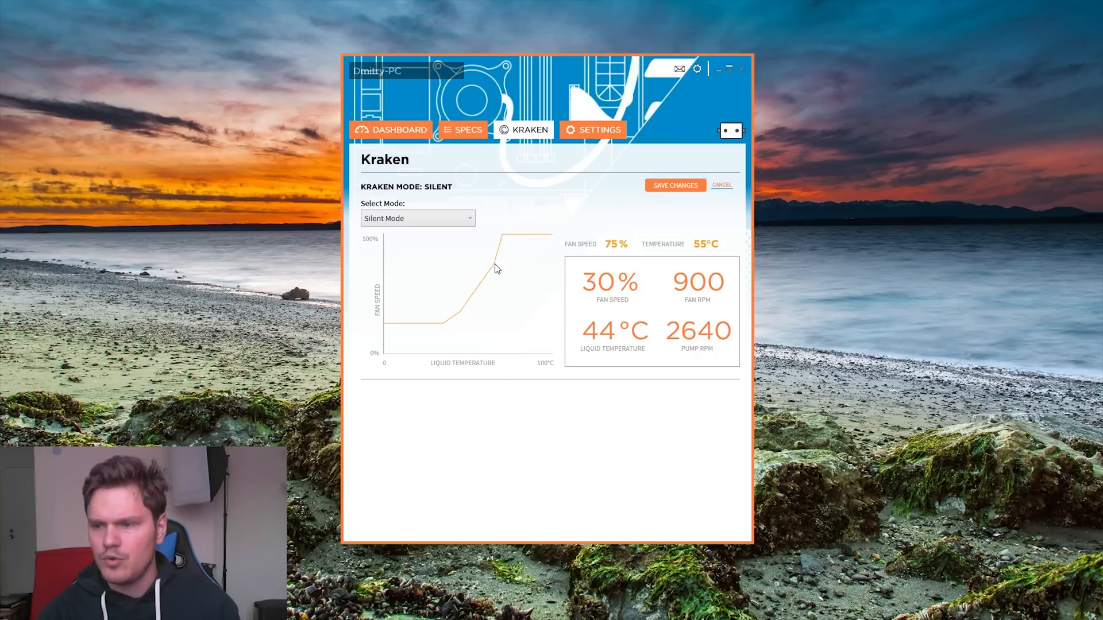
{"action": "mouse_move", "coordinate": [502, 344]}
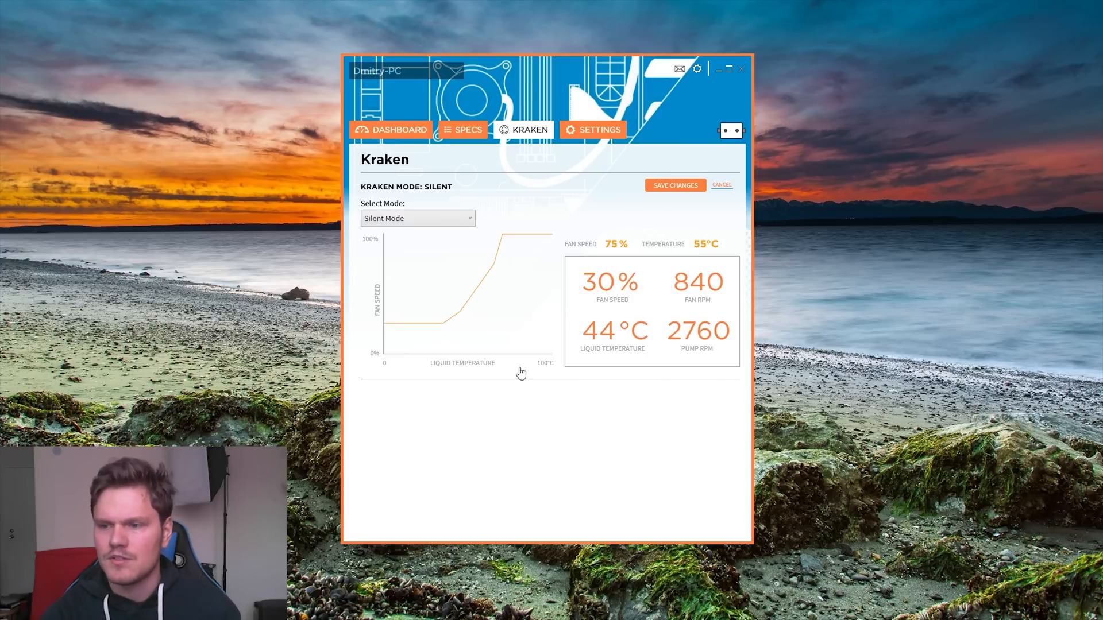
Discard the unsaved fan mode change, then peek at the LED custom colour editor without changing blue
{"action": "left_click", "coordinate": [674, 185]}
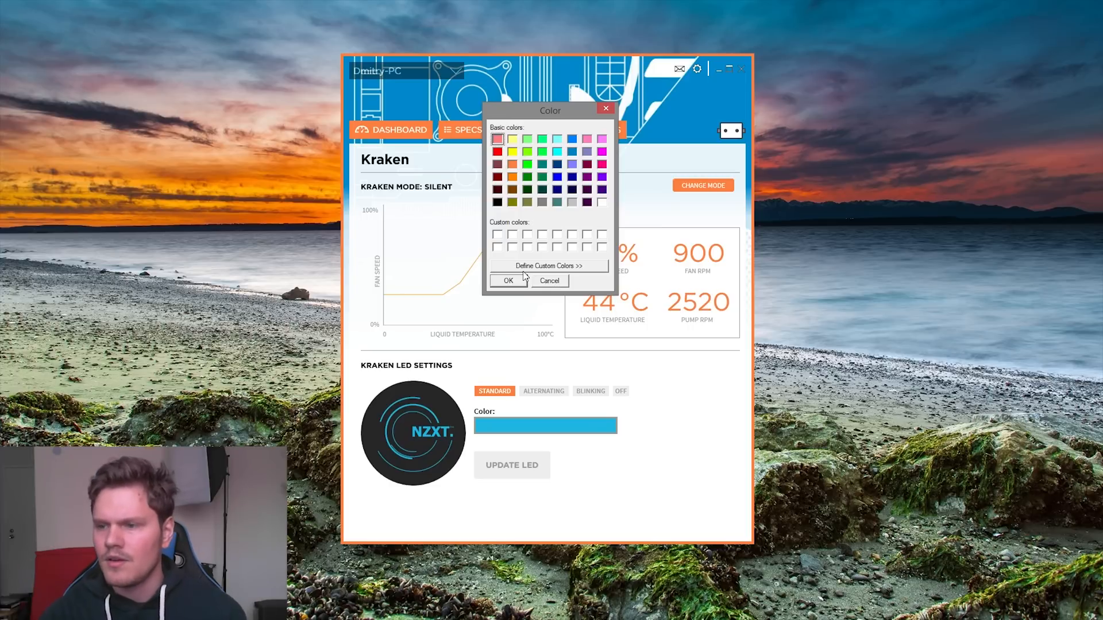
{"action": "left_click", "coordinate": [549, 265]}
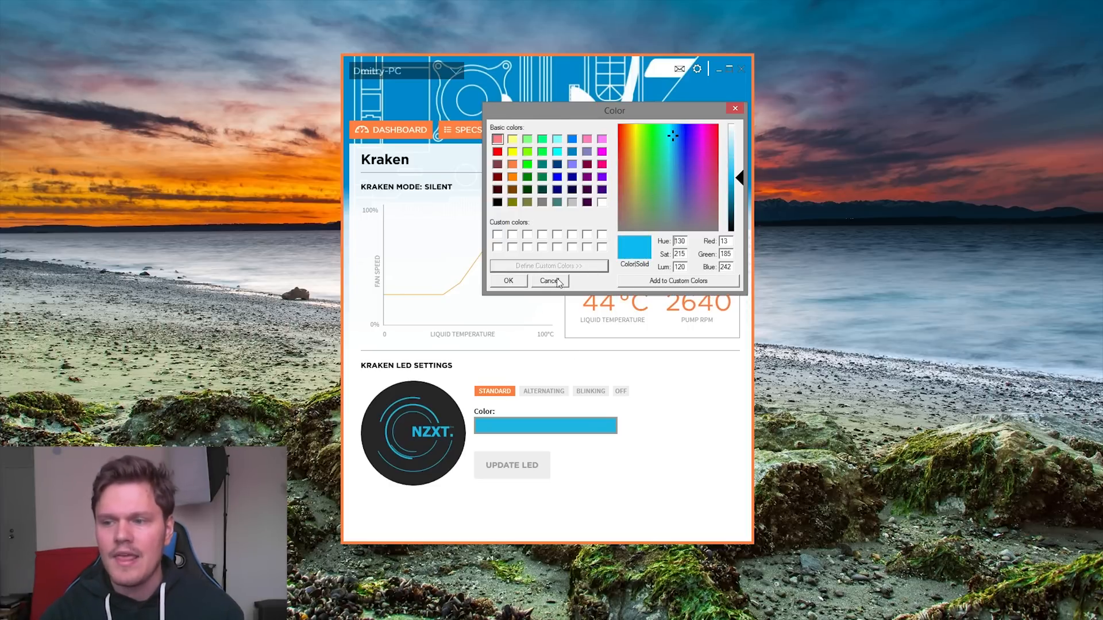
{"action": "left_click", "coordinate": [549, 280]}
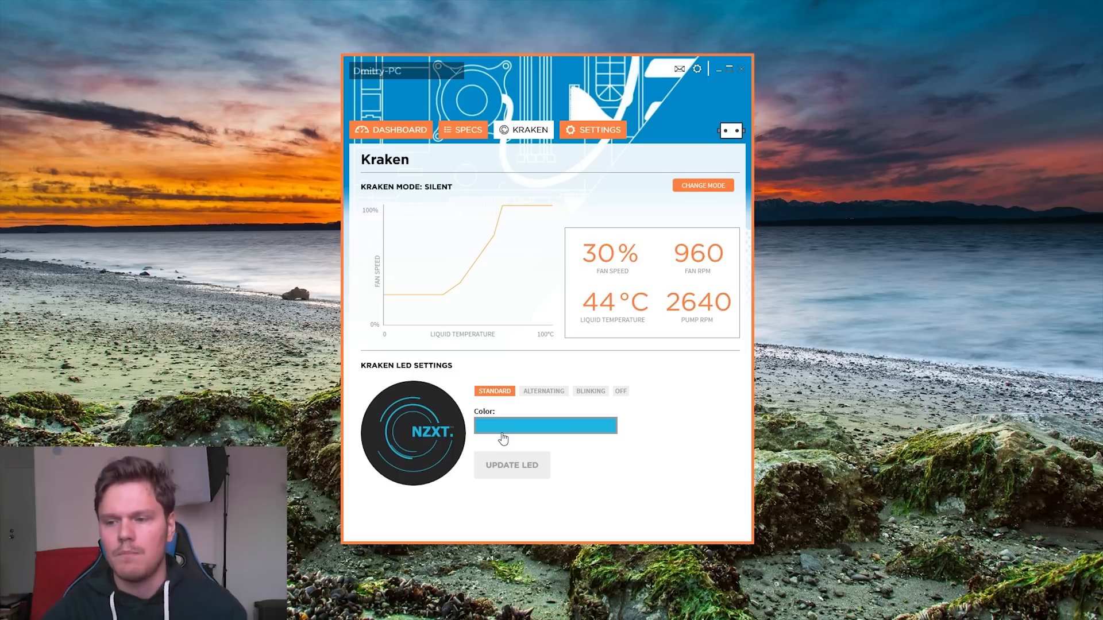
Preview the Kraken LED in alternating, blinking, off and back to standard blue modes
{"action": "left_click", "coordinate": [544, 391]}
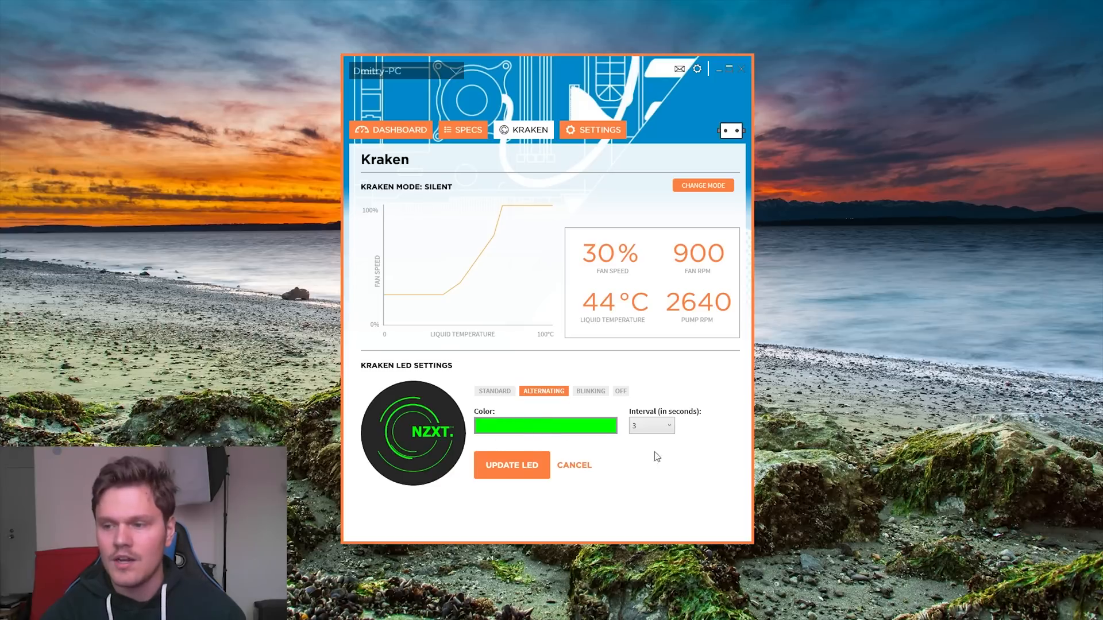
{"action": "left_click", "coordinate": [650, 425]}
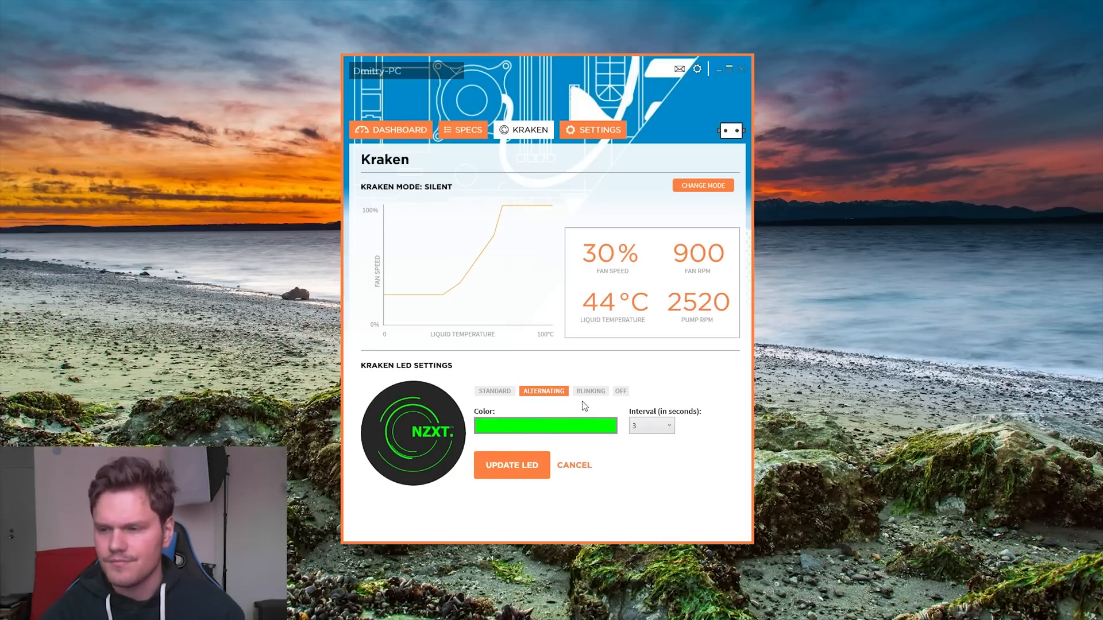
{"action": "left_click", "coordinate": [591, 391]}
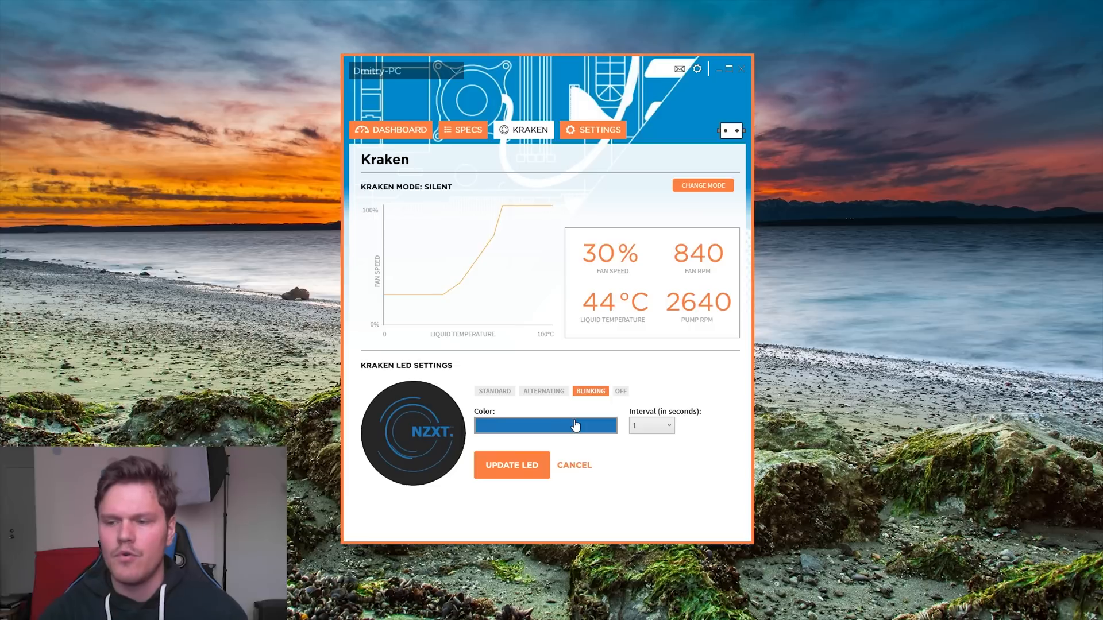
{"action": "left_click", "coordinate": [619, 390]}
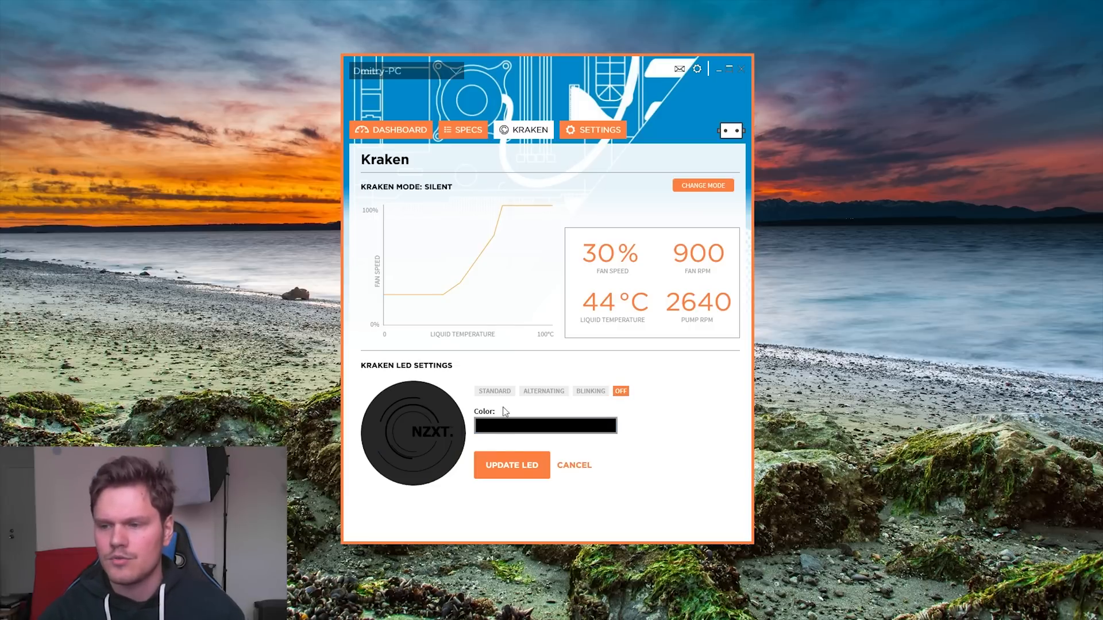
{"action": "left_click", "coordinate": [494, 391]}
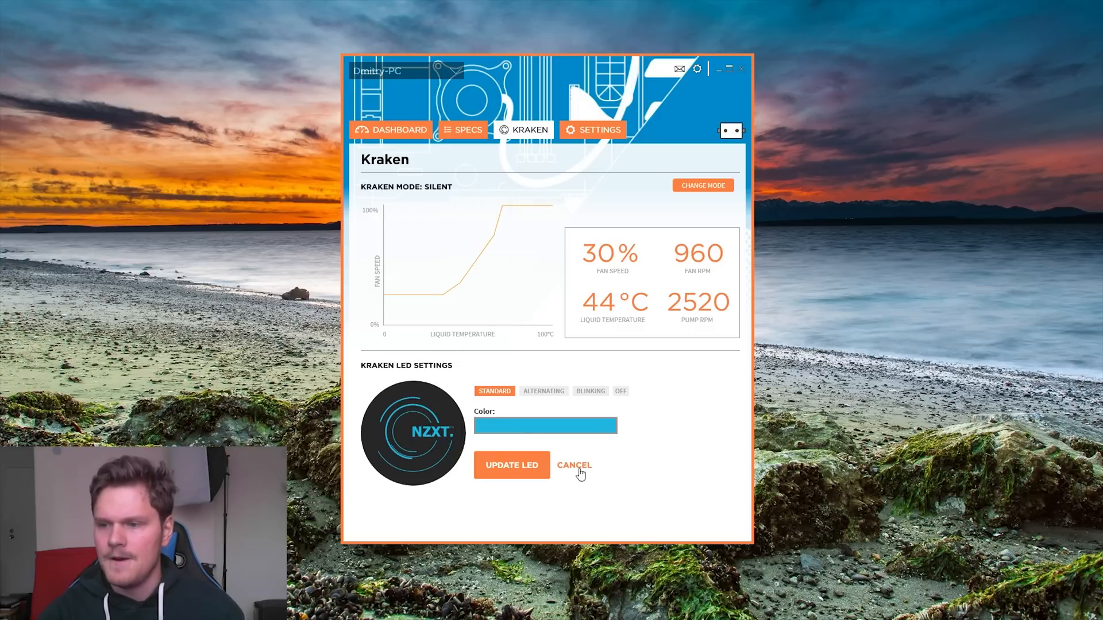
Discard the unsaved LED changes, landing on the Settings page
{"action": "left_click", "coordinate": [598, 130]}
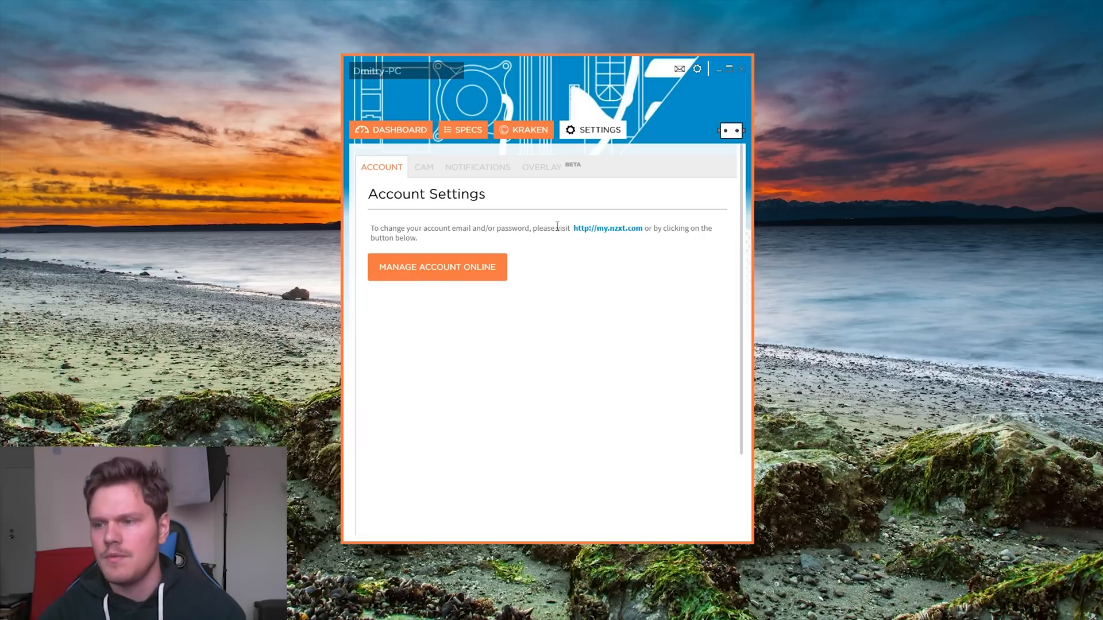
{"action": "mouse_move", "coordinate": [560, 289]}
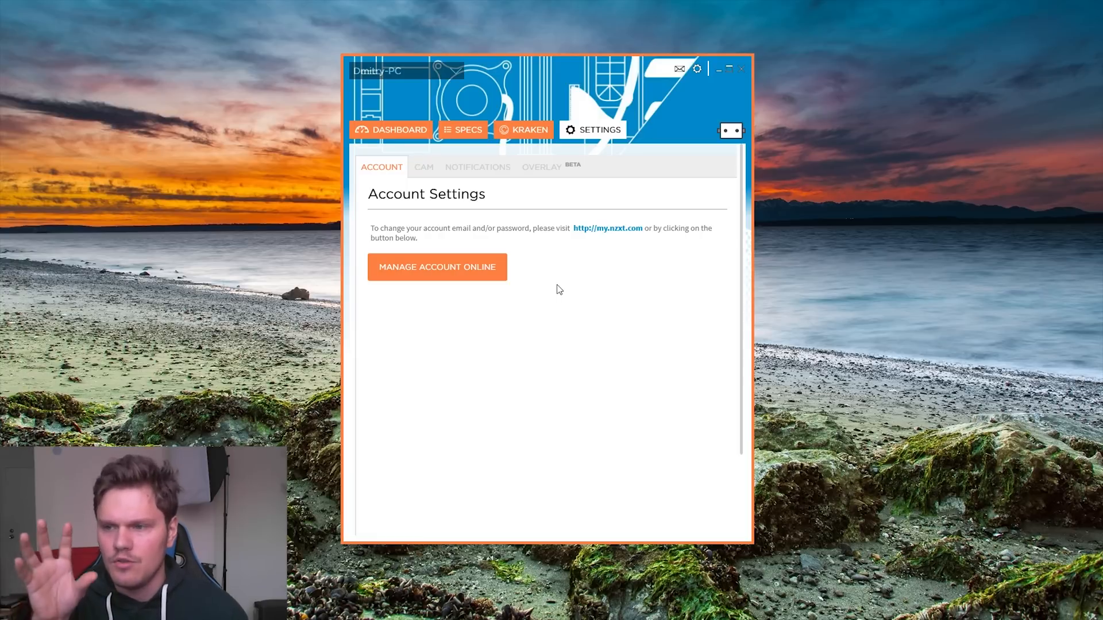
{"action": "mouse_move", "coordinate": [429, 173]}
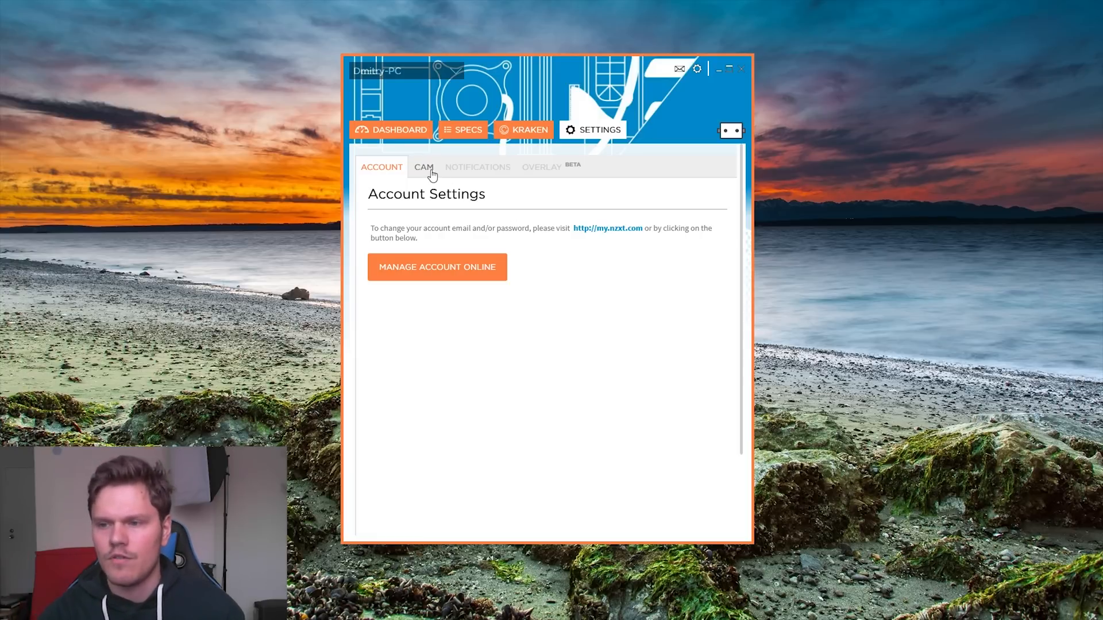
In the CAM settings, change the interface accent colour to green
{"action": "left_click", "coordinate": [424, 167]}
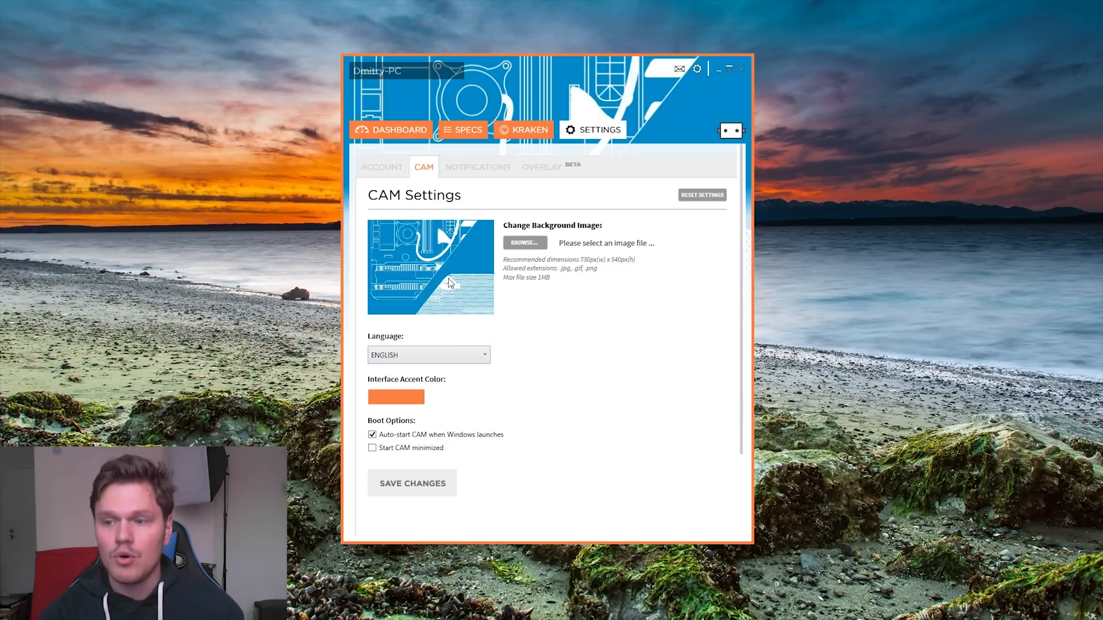
{"action": "mouse_move", "coordinate": [412, 294]}
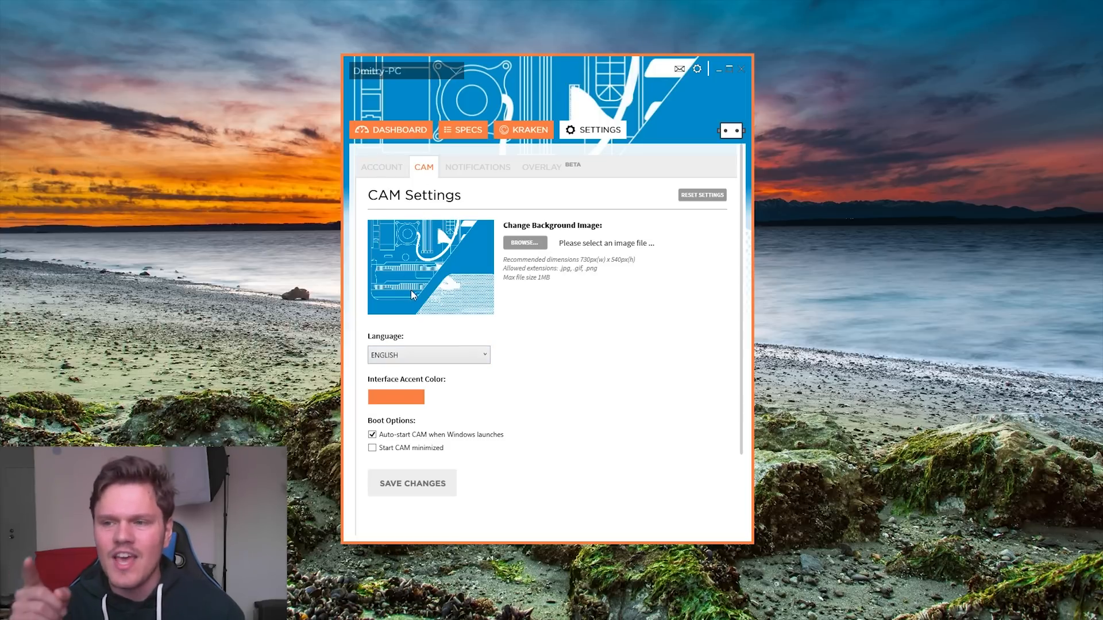
{"action": "mouse_move", "coordinate": [398, 160]}
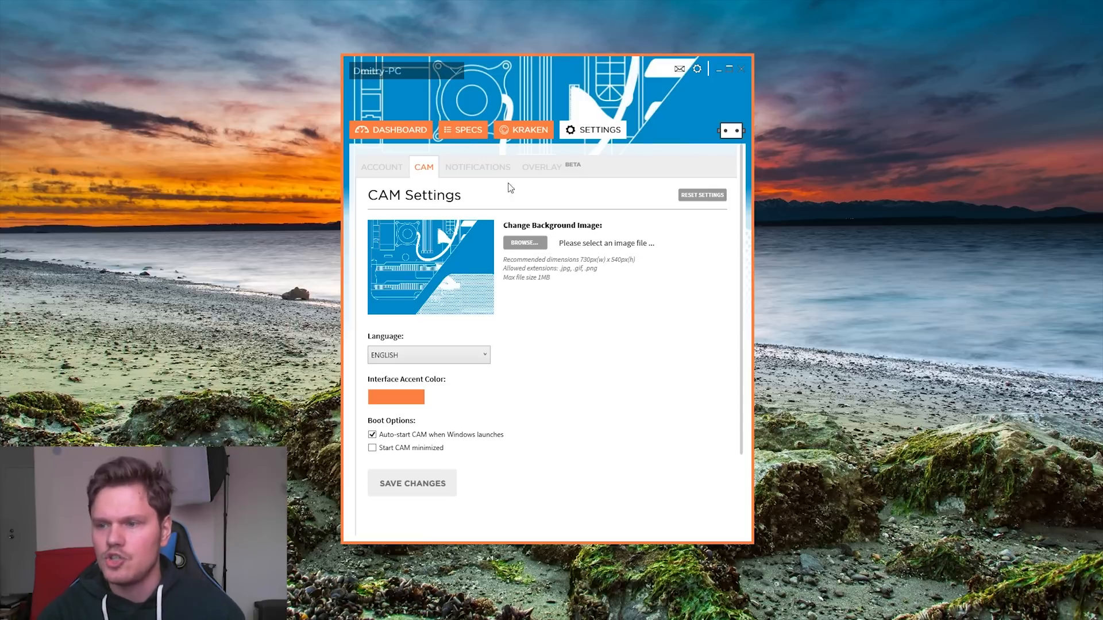
{"action": "mouse_move", "coordinate": [573, 283]}
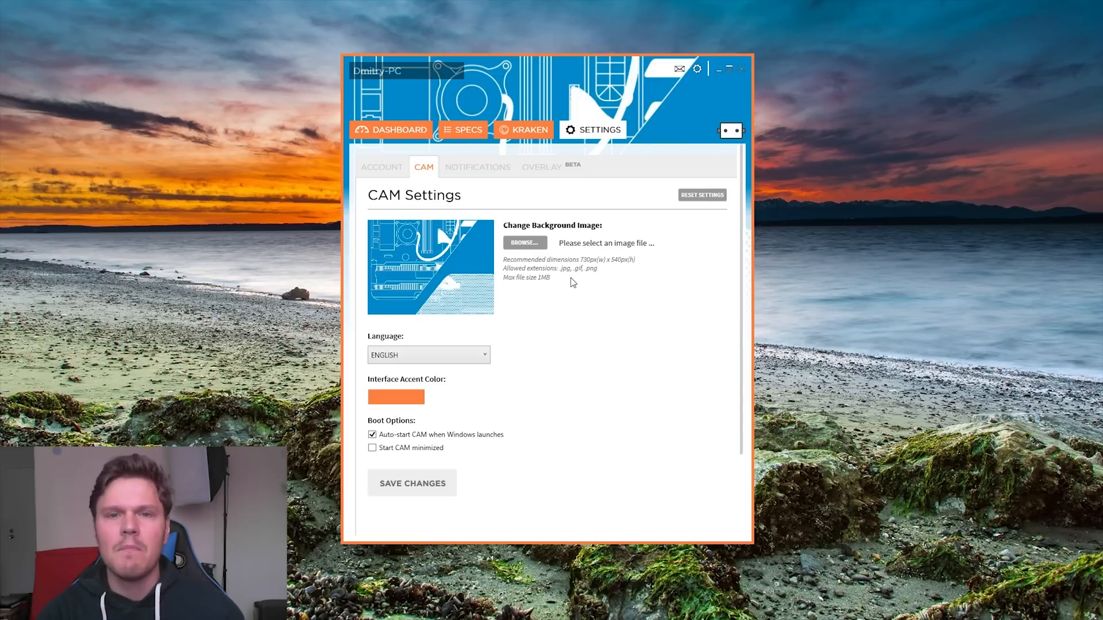
{"action": "mouse_move", "coordinate": [559, 313]}
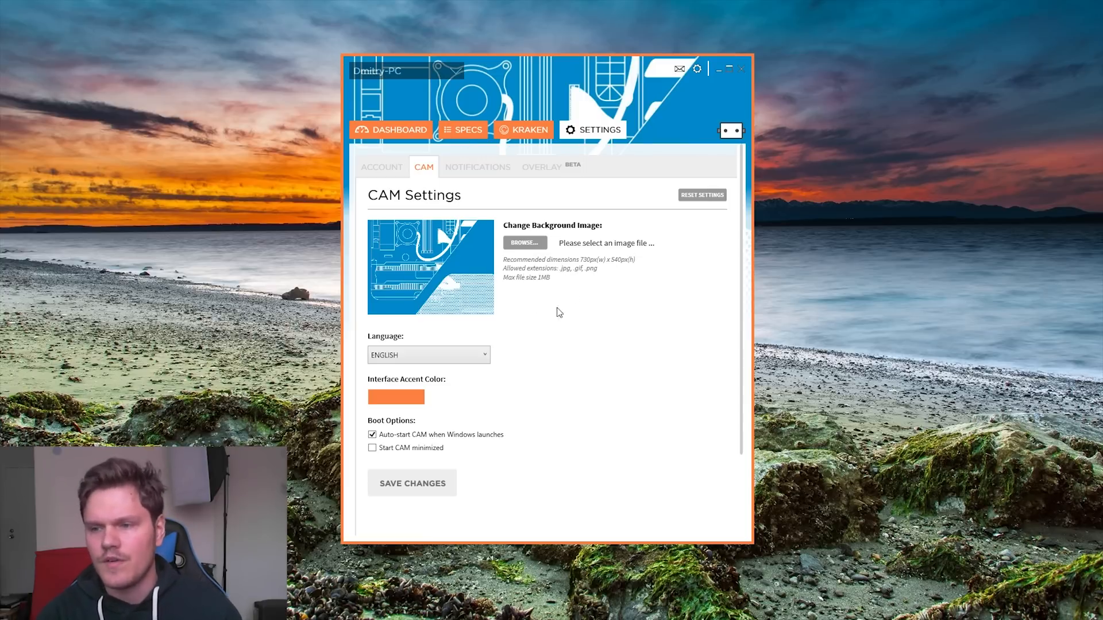
{"action": "left_click", "coordinate": [428, 355]}
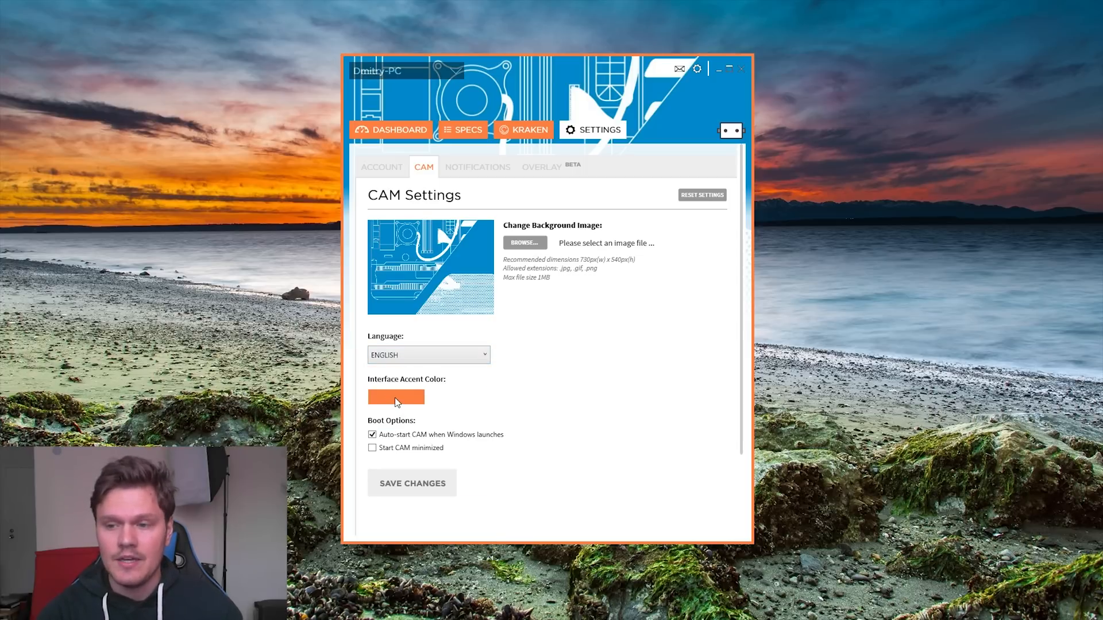
{"action": "left_click", "coordinate": [396, 397]}
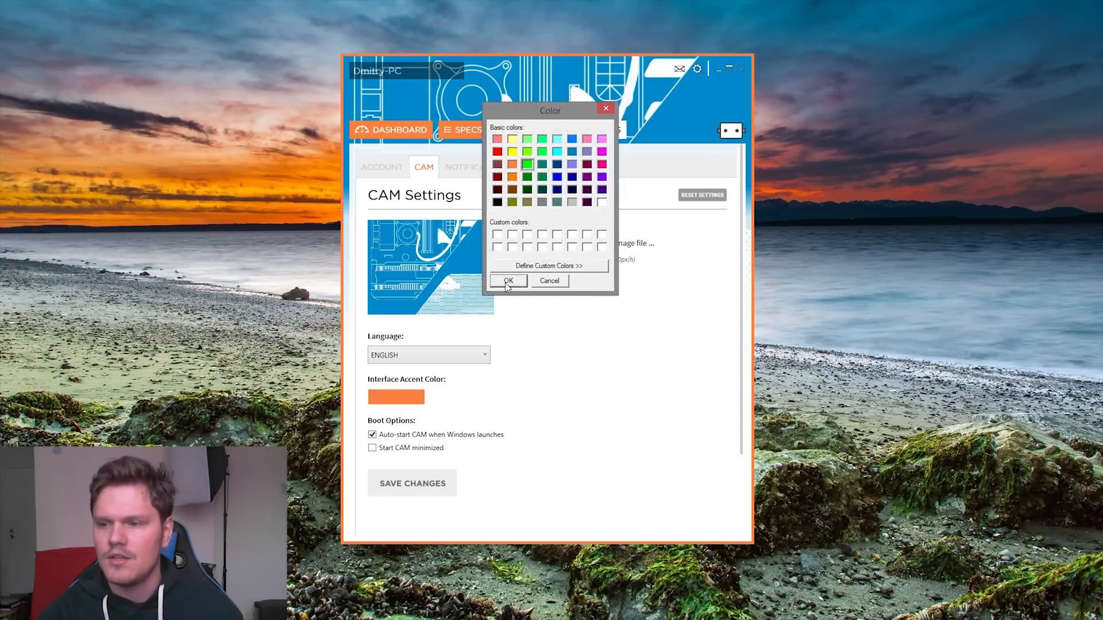
{"action": "left_click", "coordinate": [508, 280]}
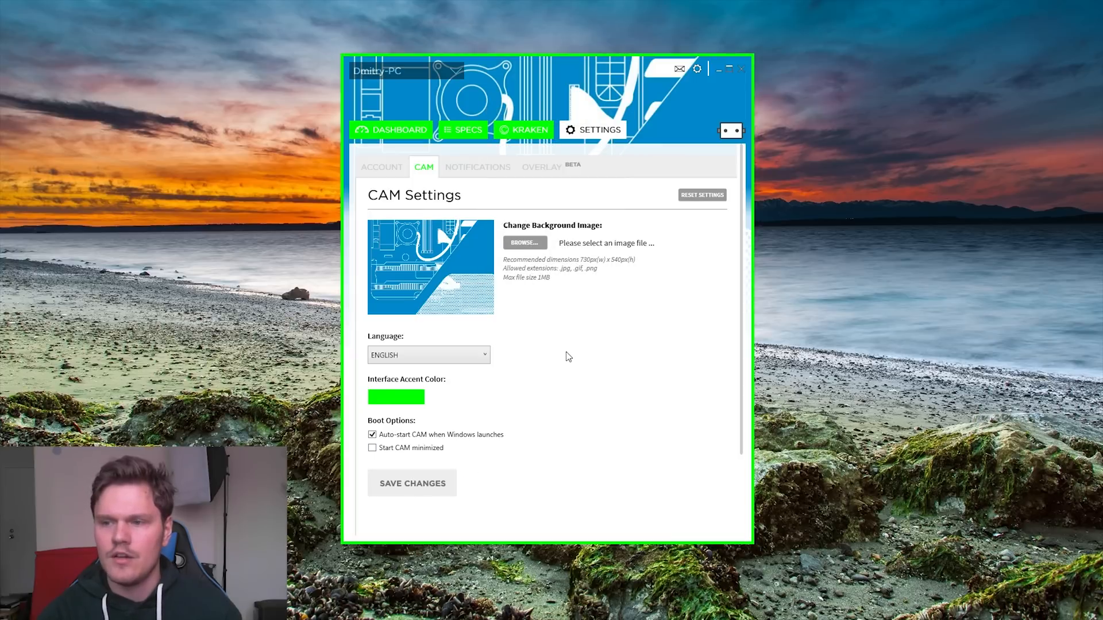
{"action": "mouse_move", "coordinate": [565, 361]}
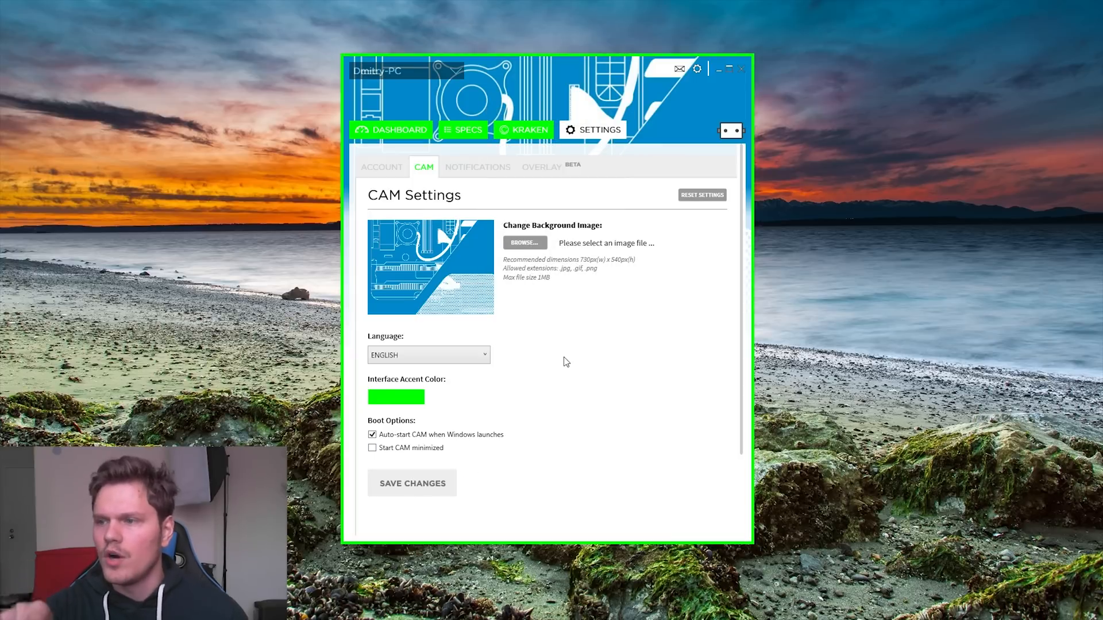
Restore the orange accent colour and enable Start CAM minimized, moving on to Notifications
{"action": "left_click", "coordinate": [395, 397]}
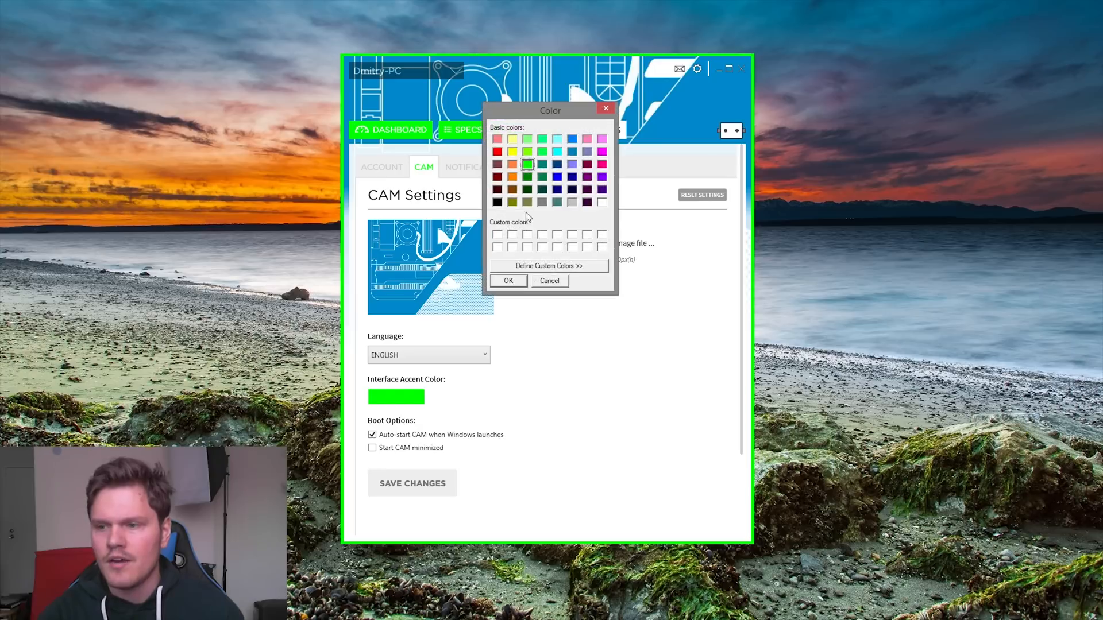
{"action": "left_click", "coordinate": [508, 280]}
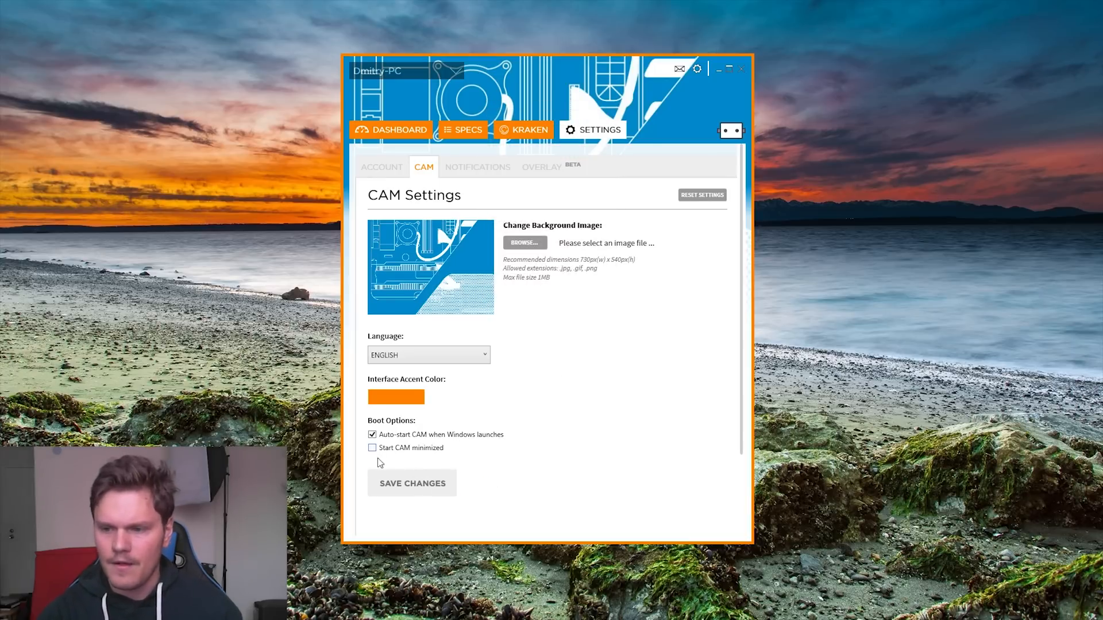
{"action": "left_click", "coordinate": [373, 448]}
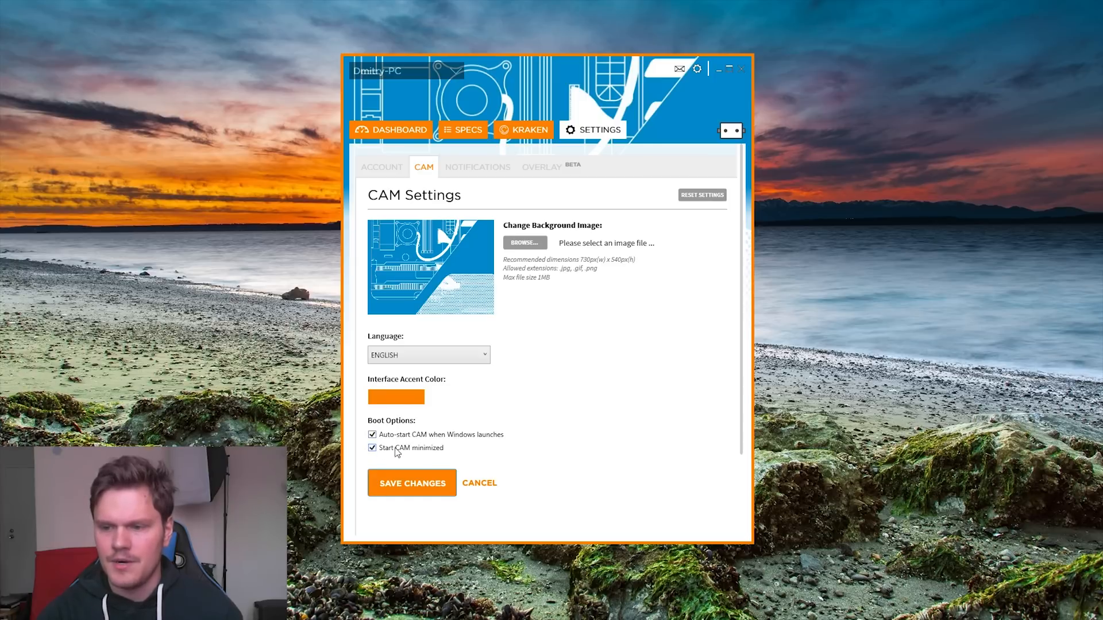
{"action": "left_click", "coordinate": [478, 166]}
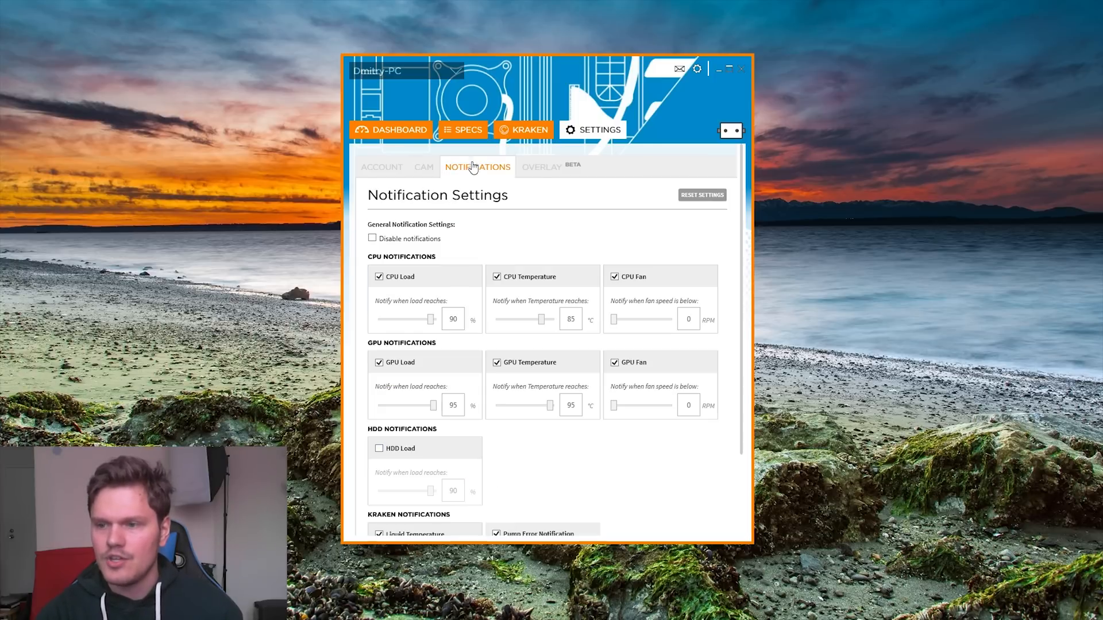
{"action": "mouse_move", "coordinate": [711, 292]}
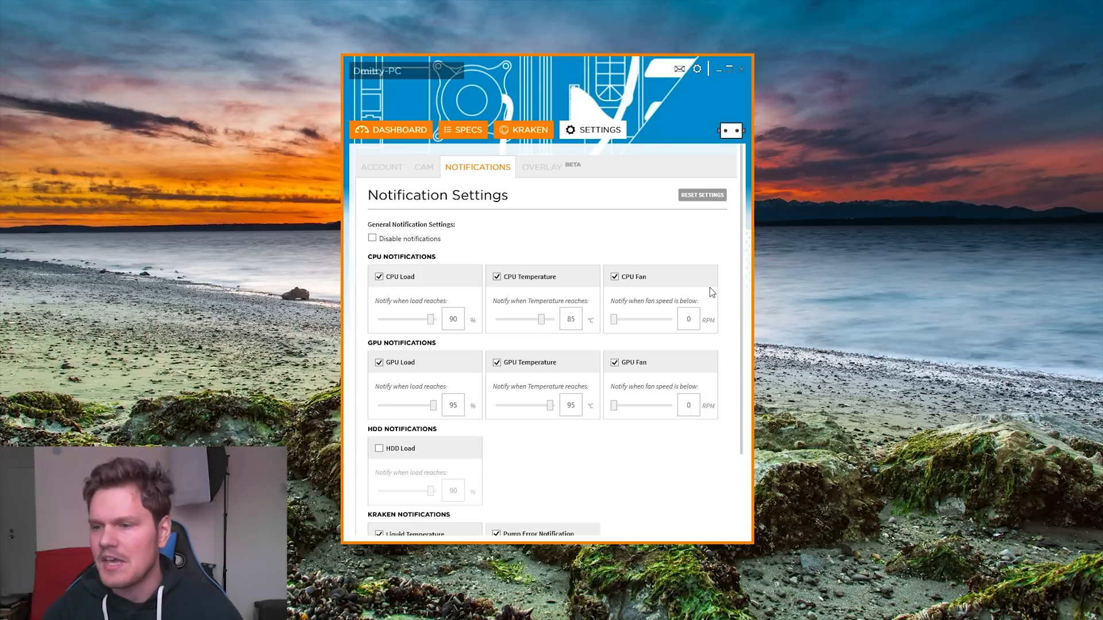
{"action": "mouse_move", "coordinate": [418, 254]}
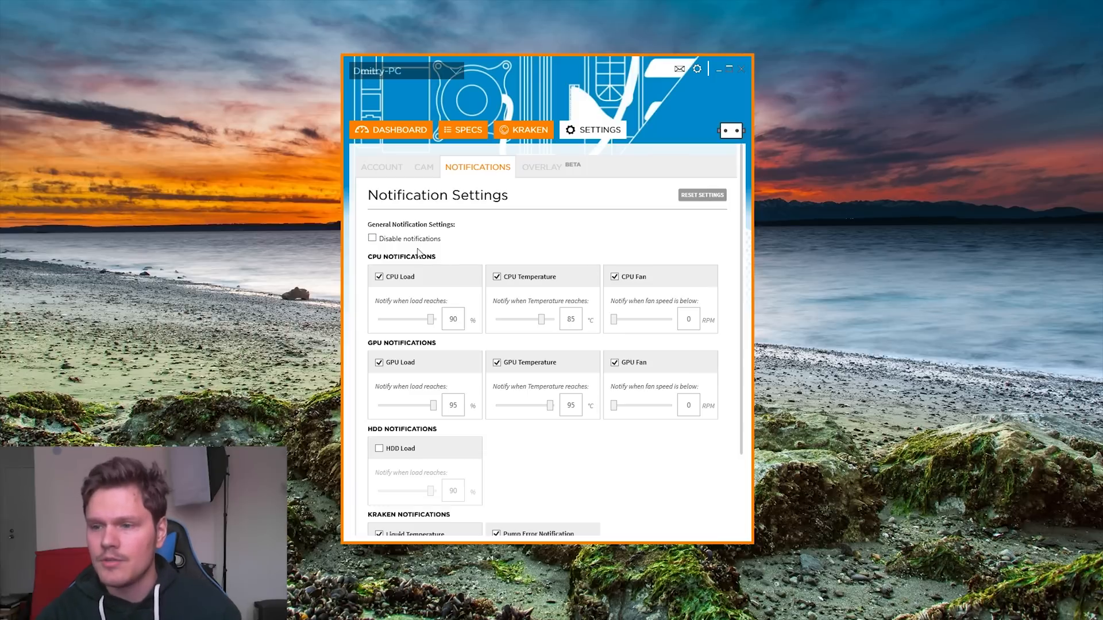
Raise the CPU temperature alert threshold from 85 to 88 °C, then move to Overlay settings
{"action": "scroll", "scroll_direction": "down", "scroll_amount": 3}
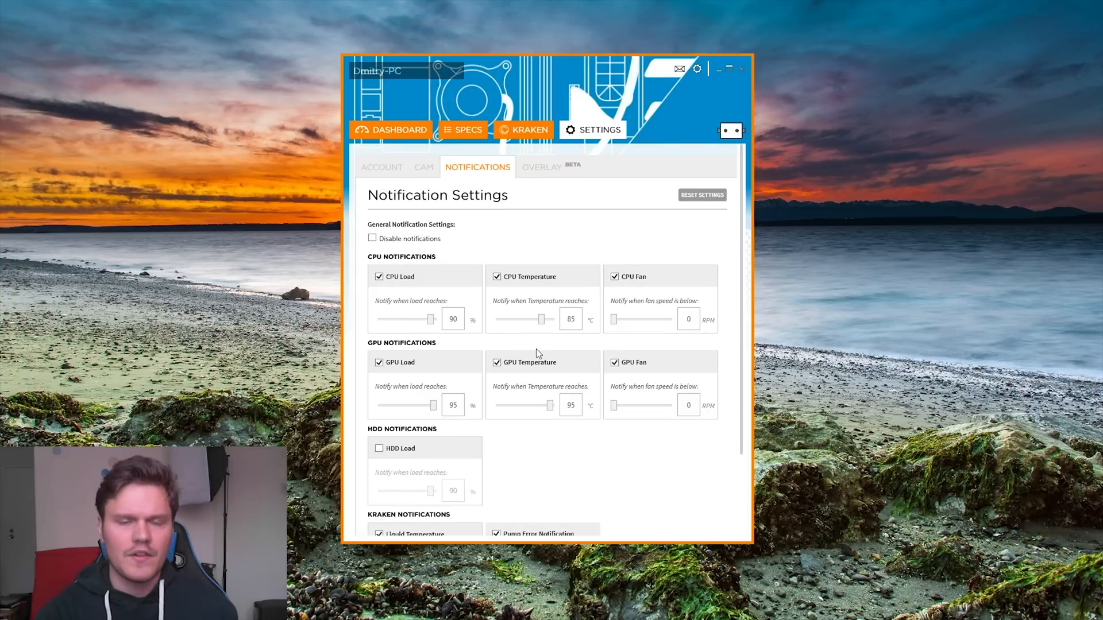
{"action": "left_click_drag", "start_coordinate": [538, 319], "coordinate": [544, 318]}
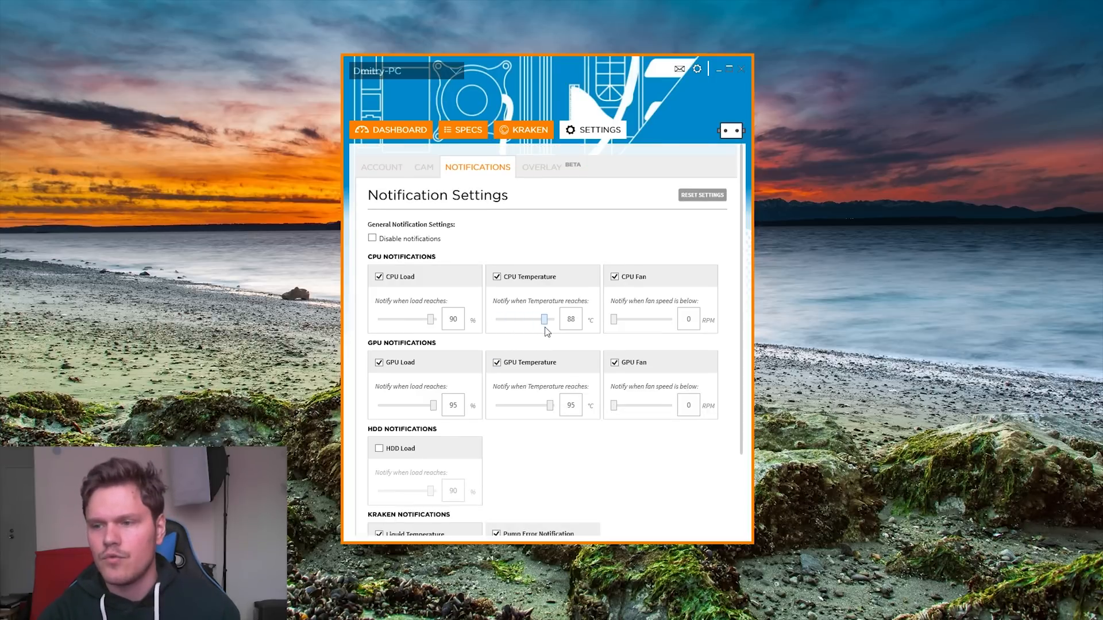
{"action": "left_click", "coordinate": [541, 166]}
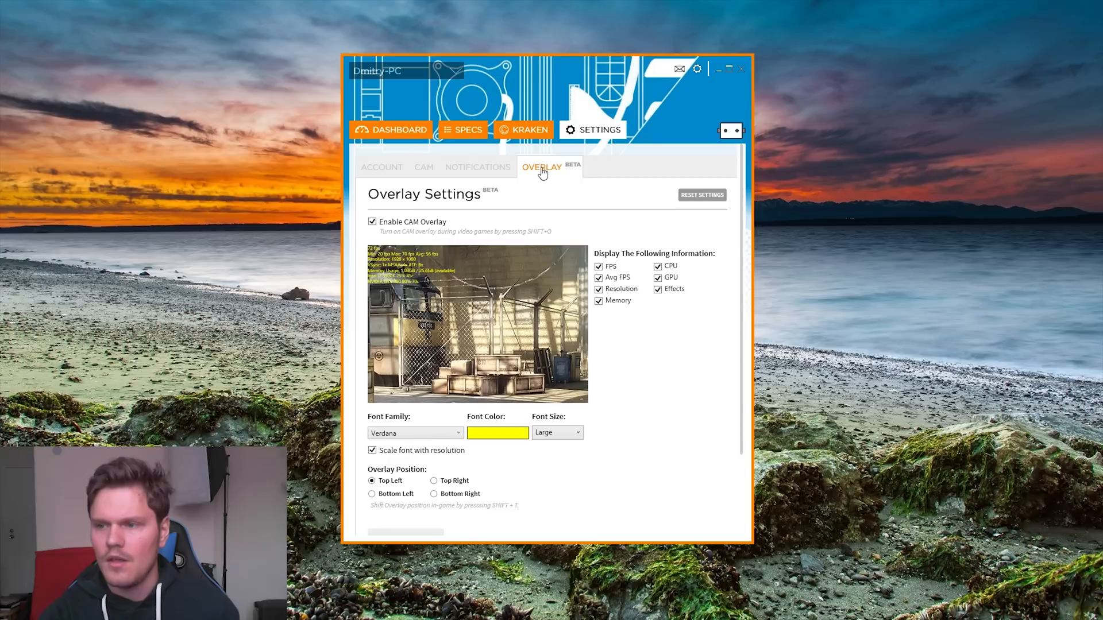
{"action": "mouse_move", "coordinate": [641, 399]}
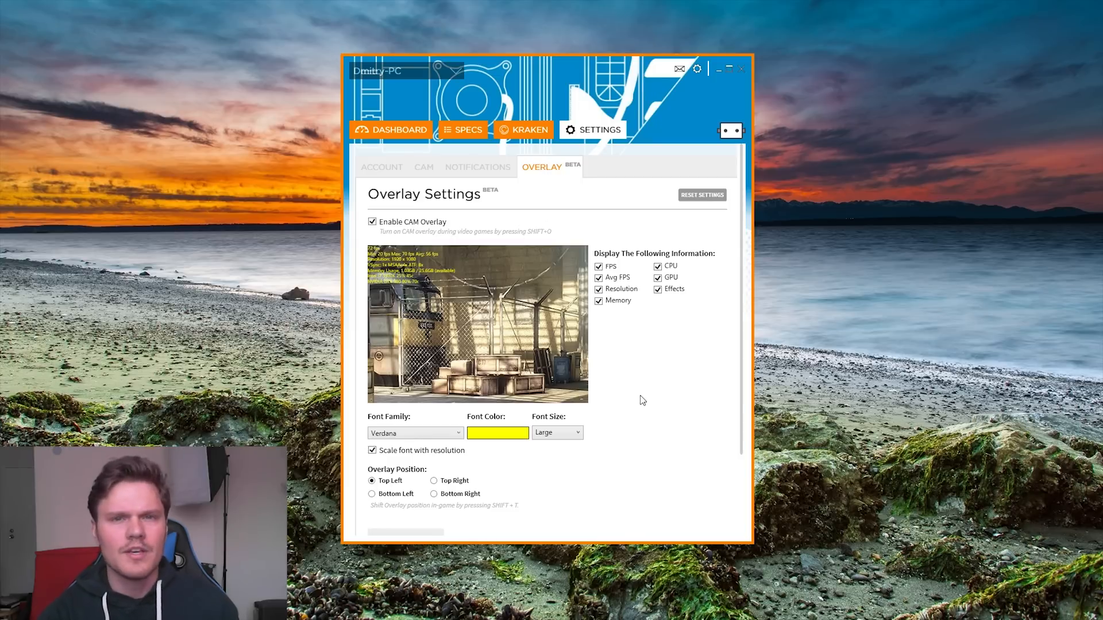
{"action": "mouse_move", "coordinate": [647, 397]}
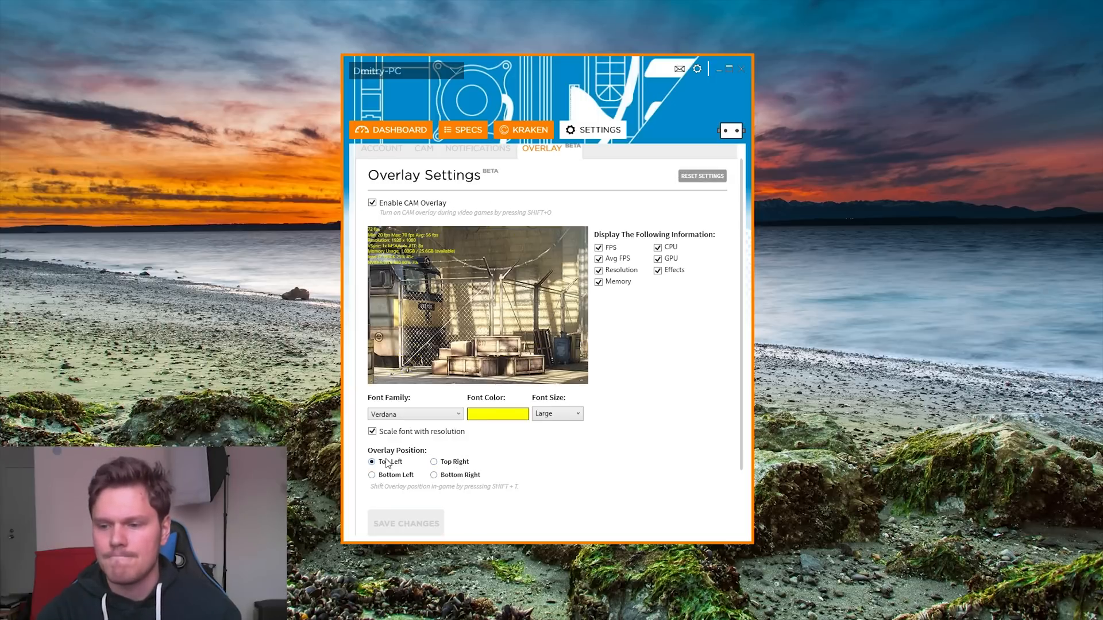
Keep the in-game overlay positioned at Top Left while reviewing the overlay options
{"action": "left_click", "coordinate": [399, 130]}
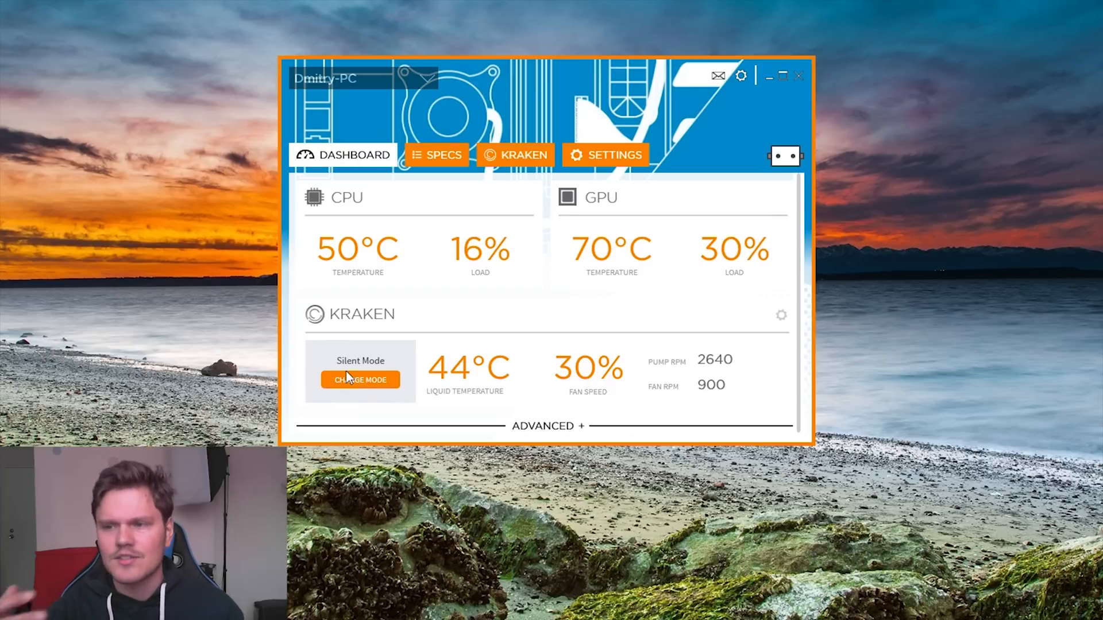
{"action": "left_click", "coordinate": [359, 379]}
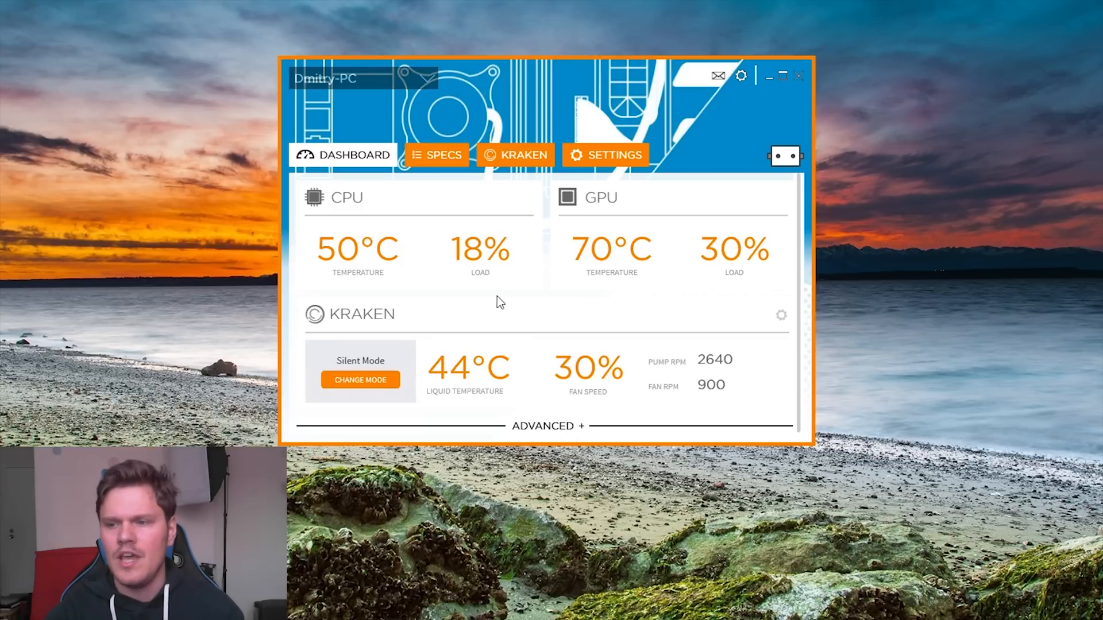
{"action": "left_click", "coordinate": [360, 379]}
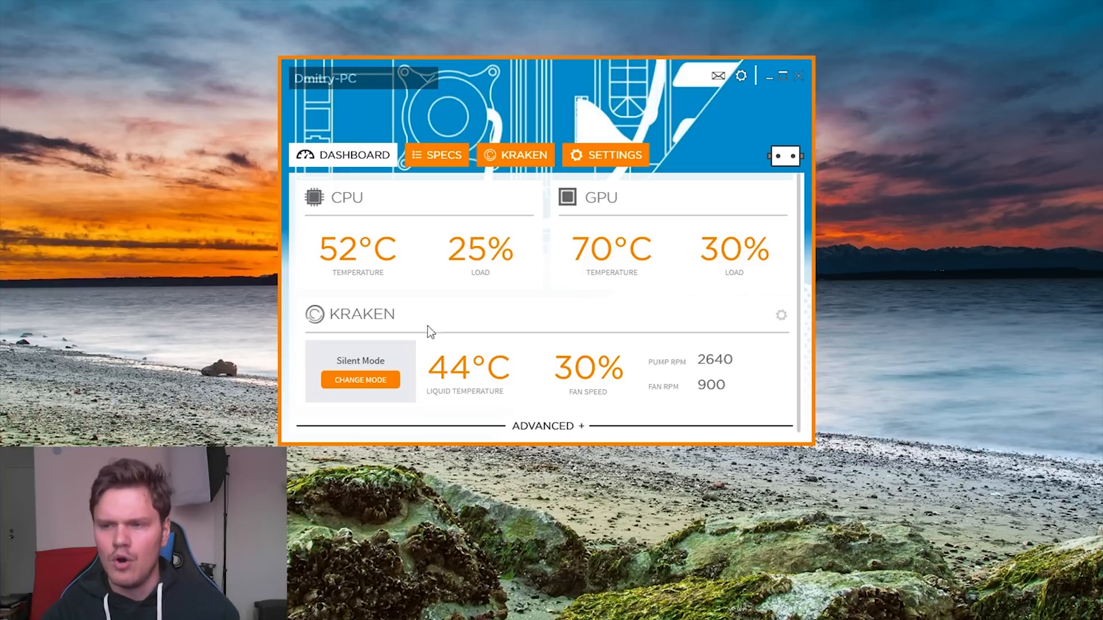
{"action": "mouse_move", "coordinate": [503, 305]}
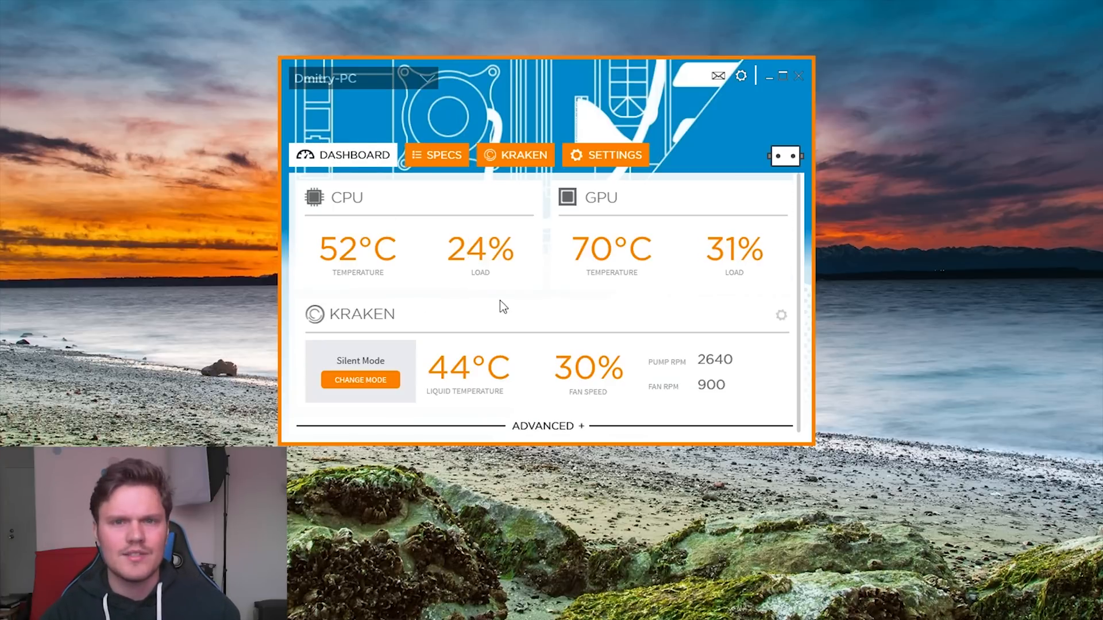